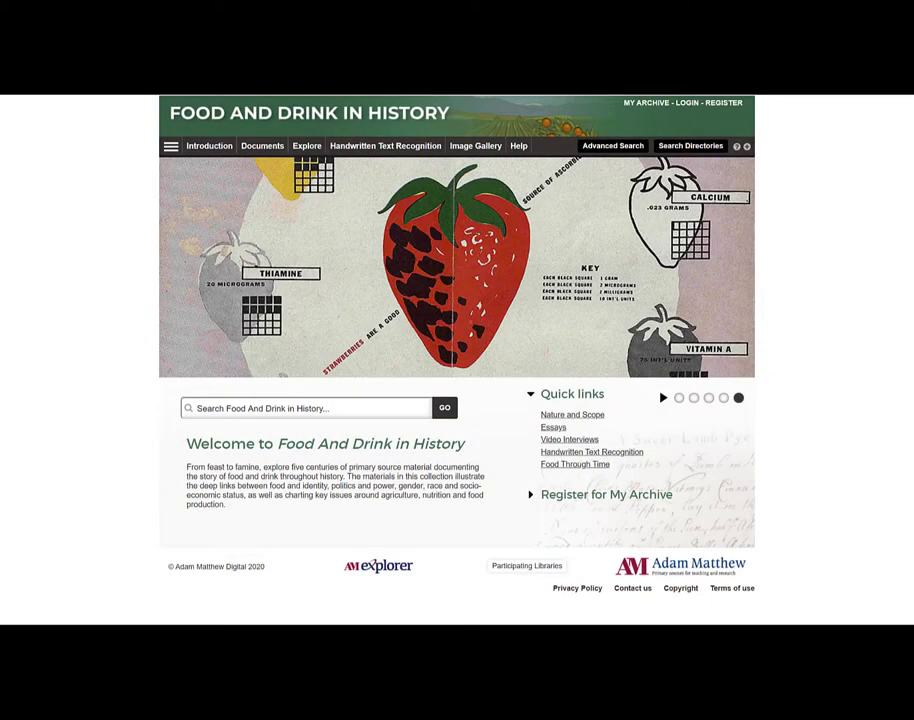
mouse_move(528, 288)
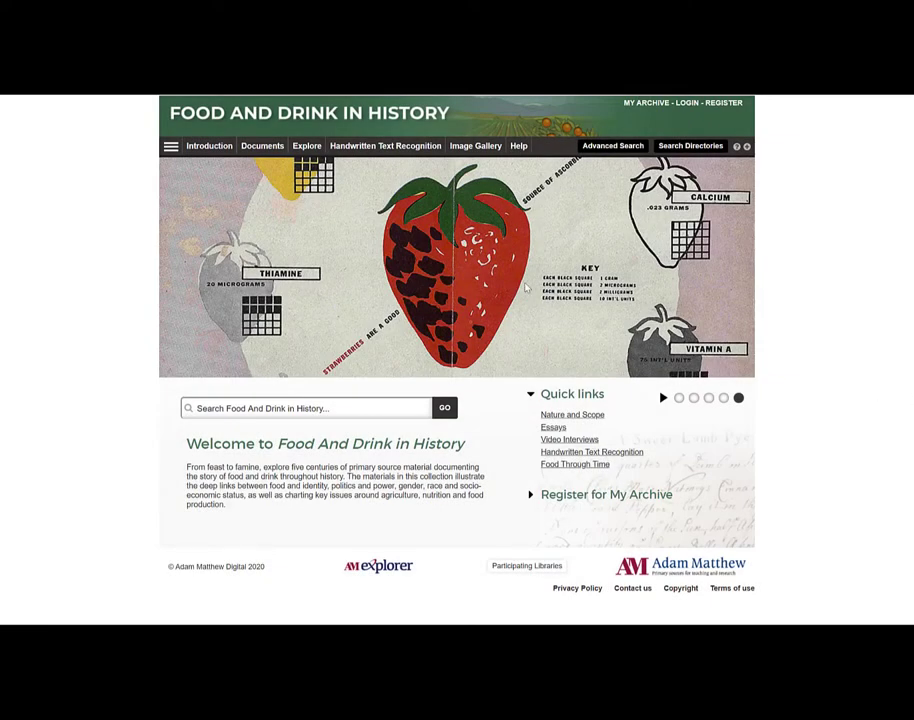
- Go to the Introduction's Nature and Scope page and read down through it
left_click(208, 144)
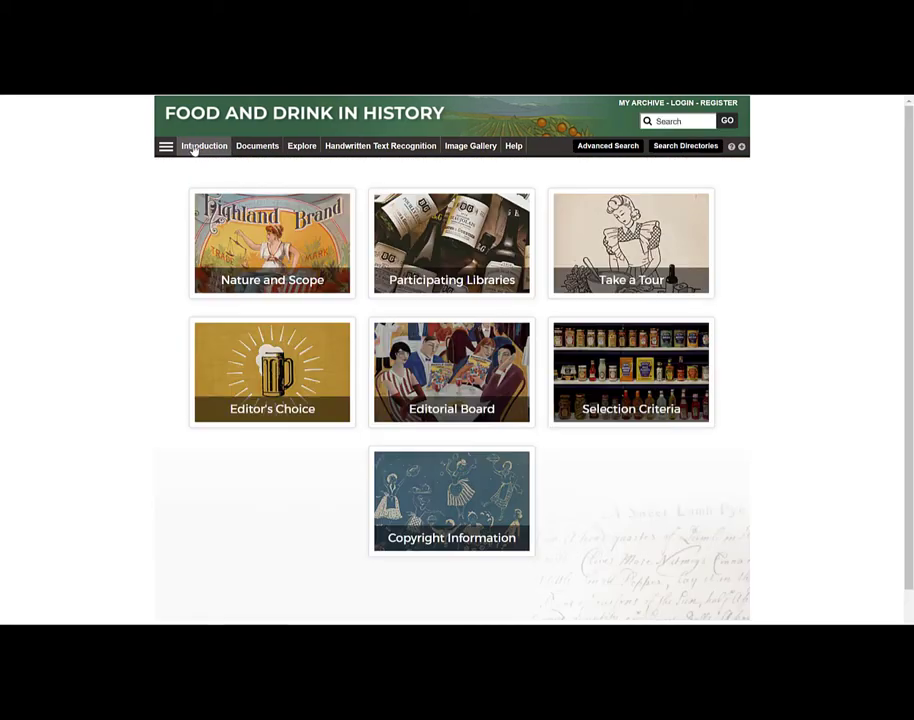
mouse_move(60, 226)
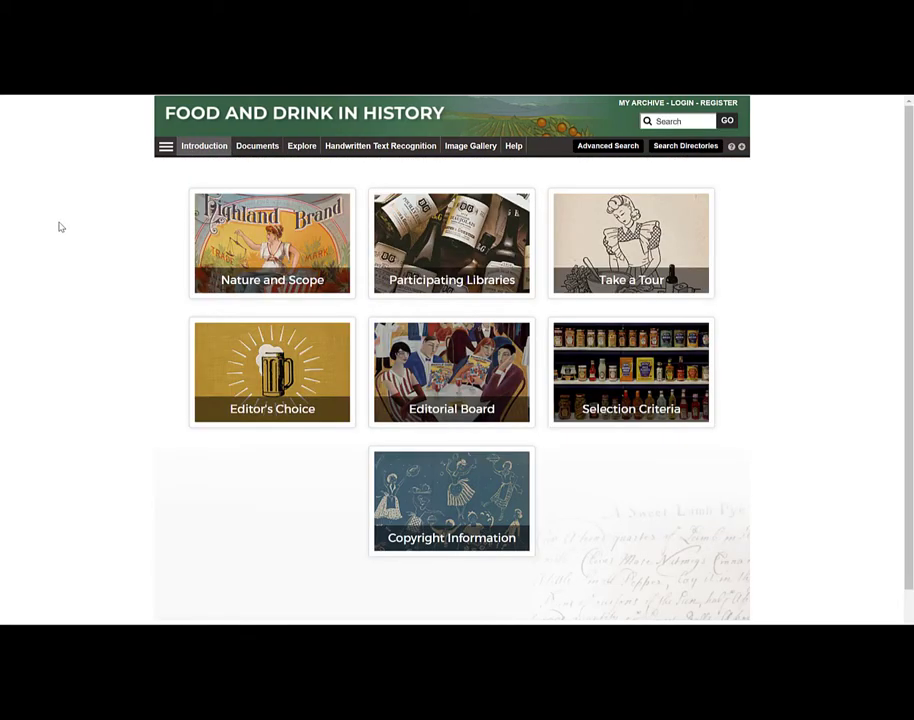
mouse_move(160, 248)
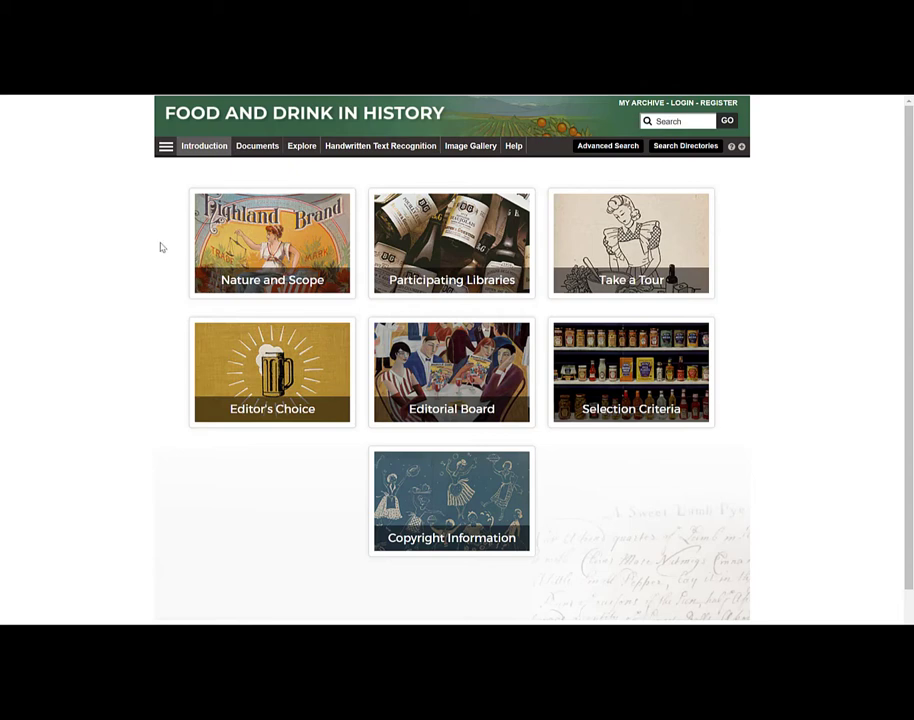
left_click(272, 244)
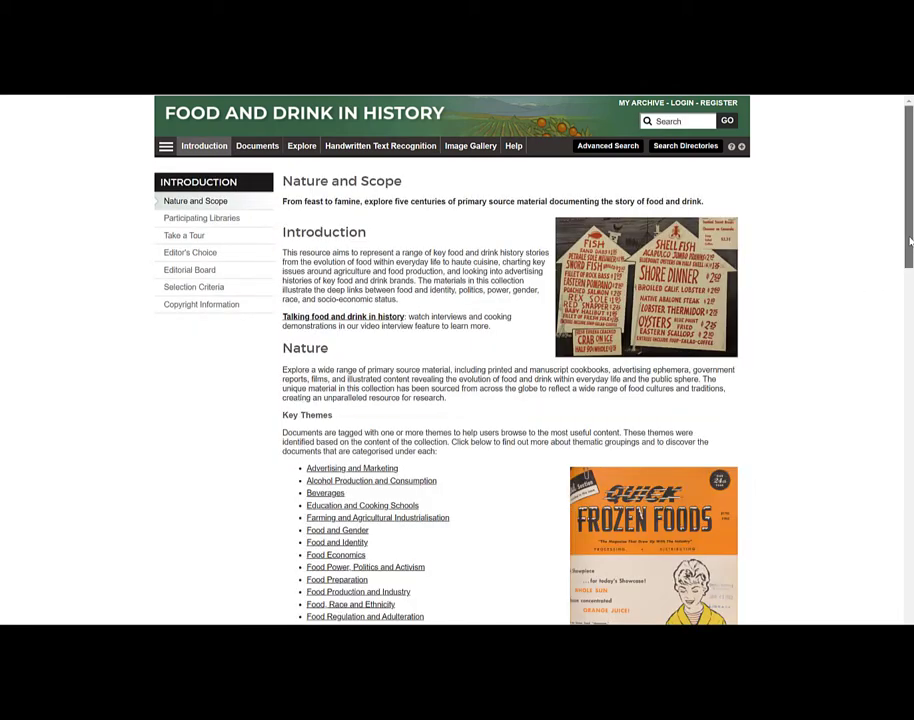
scroll("down", 3)
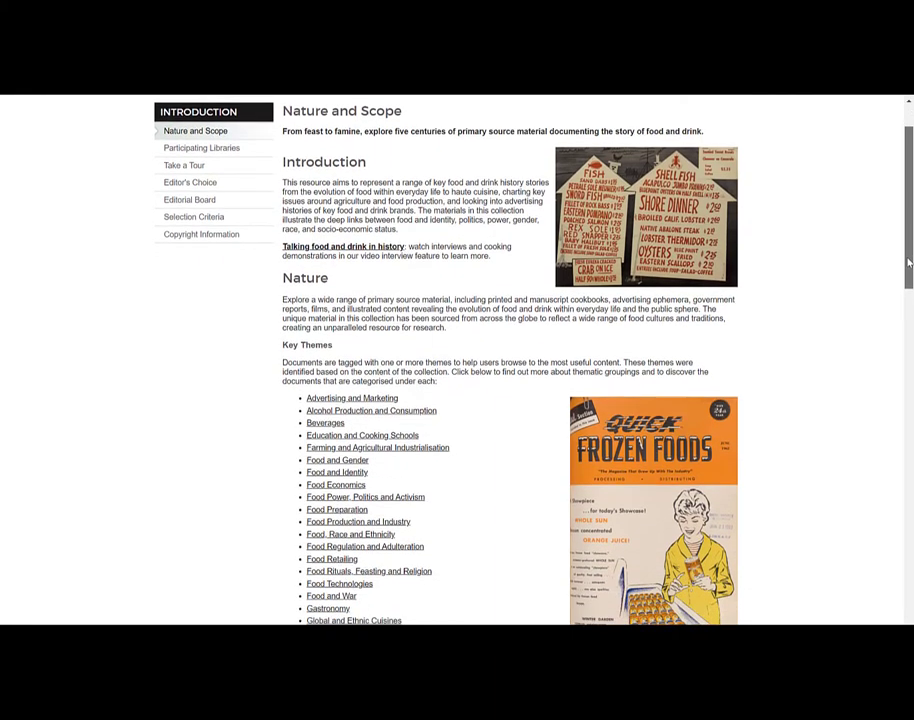
scroll("down", 3)
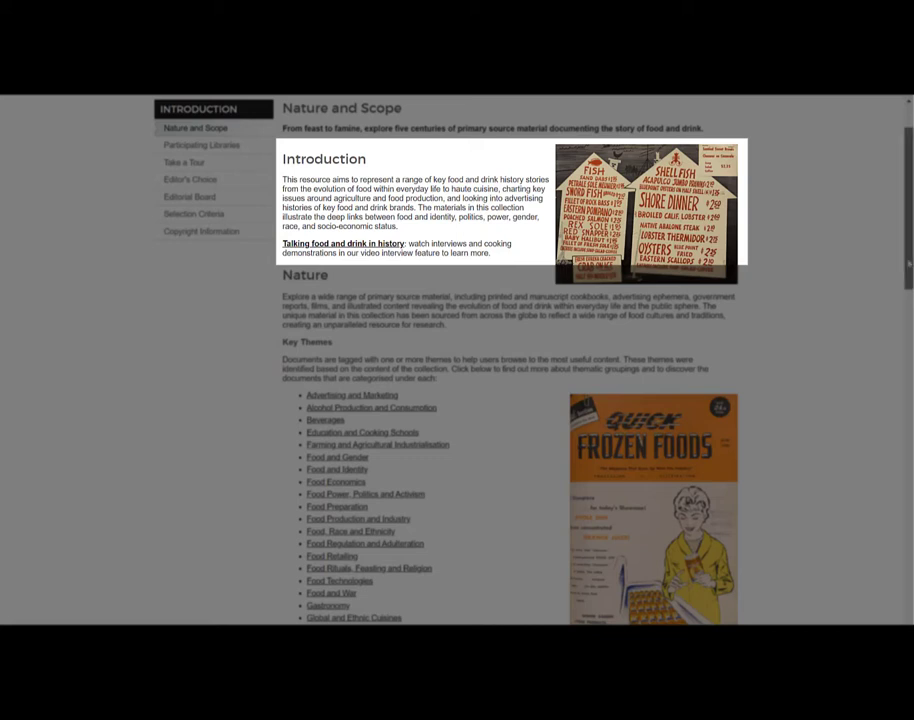
mouse_move(874, 370)
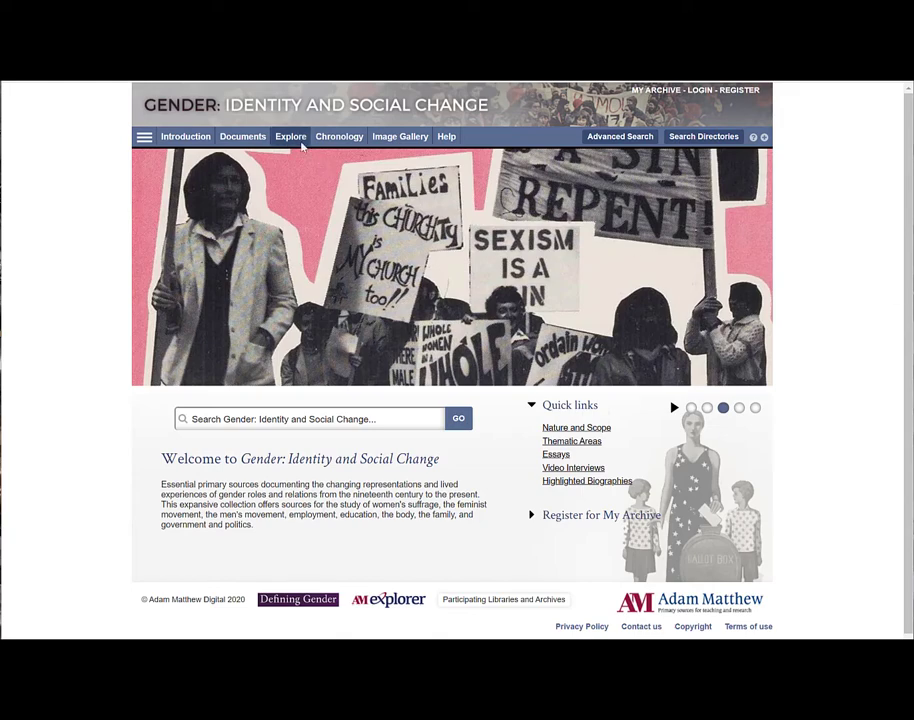
- Browse the collection's scholarly essays down to the Arthur Munby essay
left_click(290, 136)
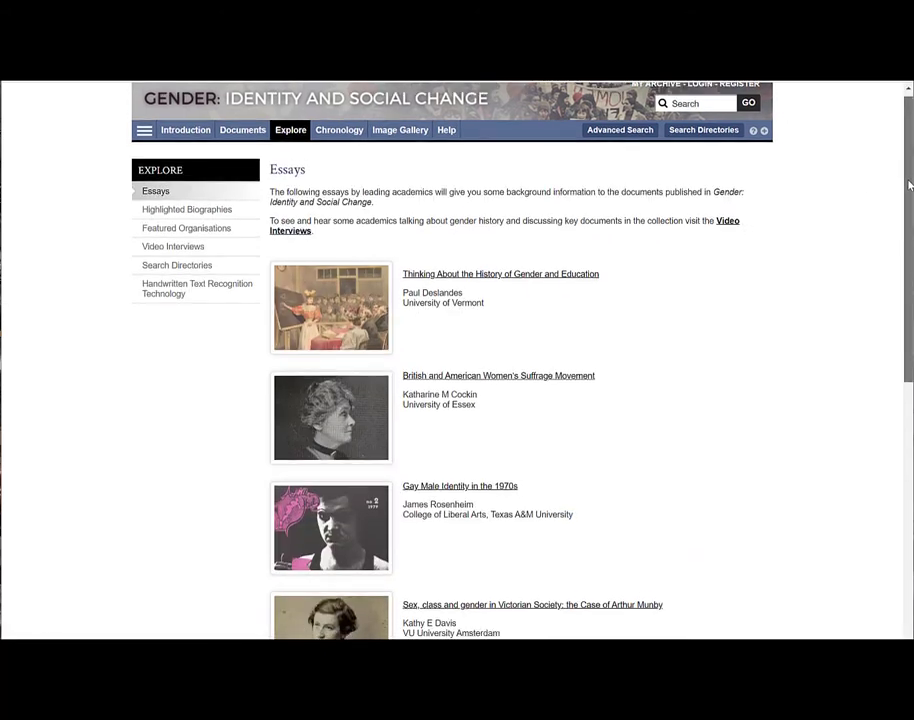
scroll("down", 3)
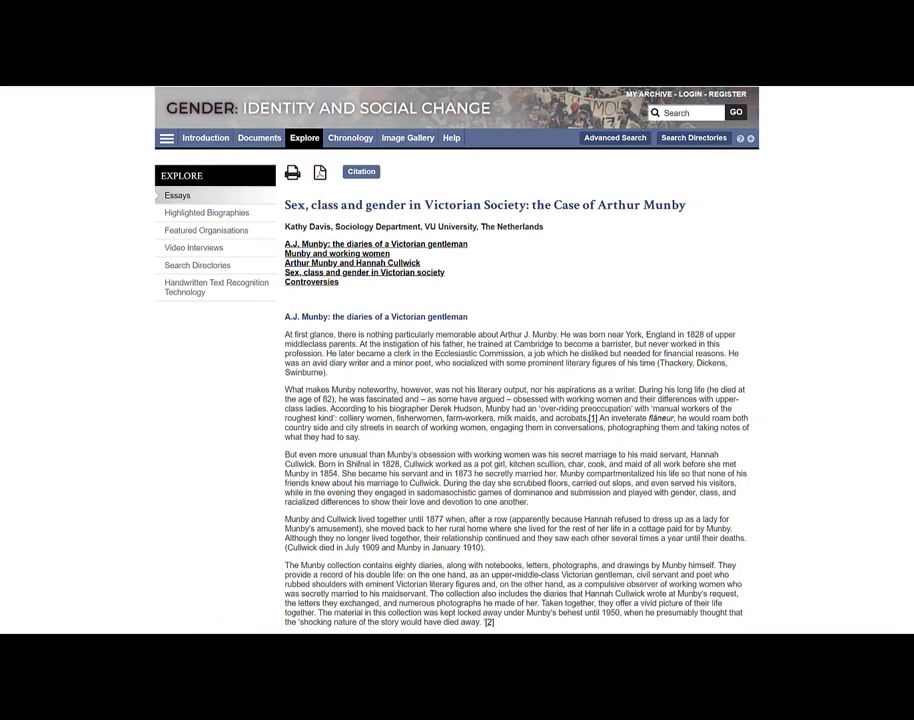
scroll("down", 3)
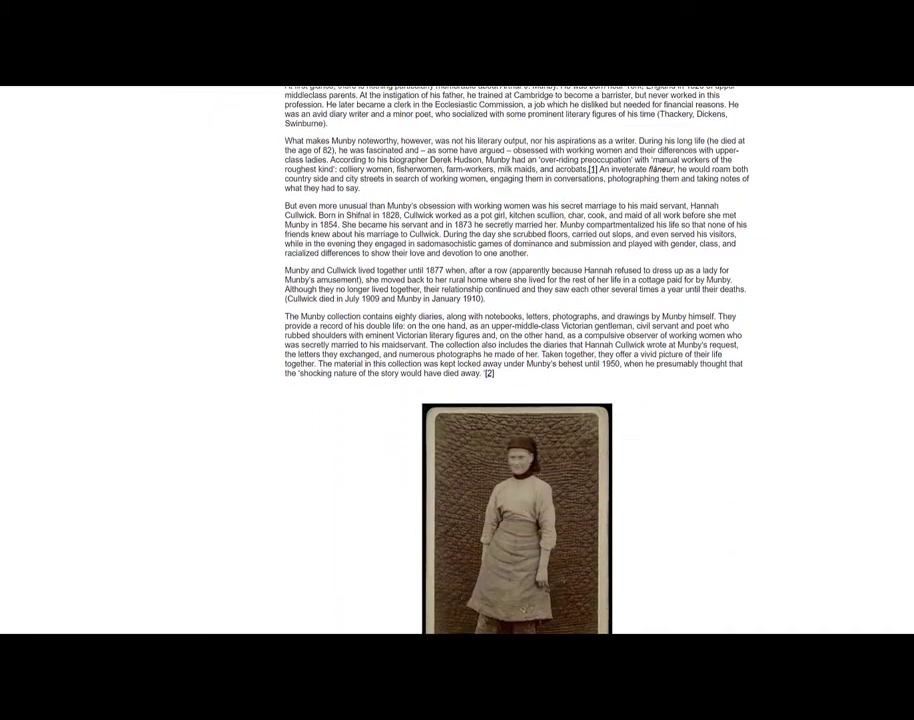
- Follow the Munby essay's photograph to its numbered document thumbnails
left_click(260, 164)
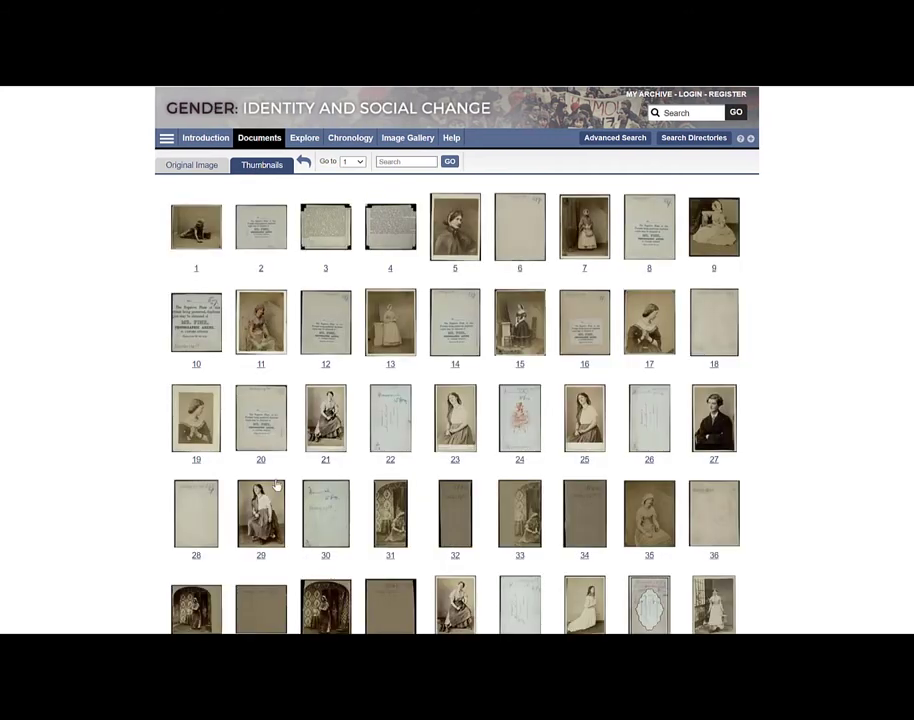
left_click(324, 604)
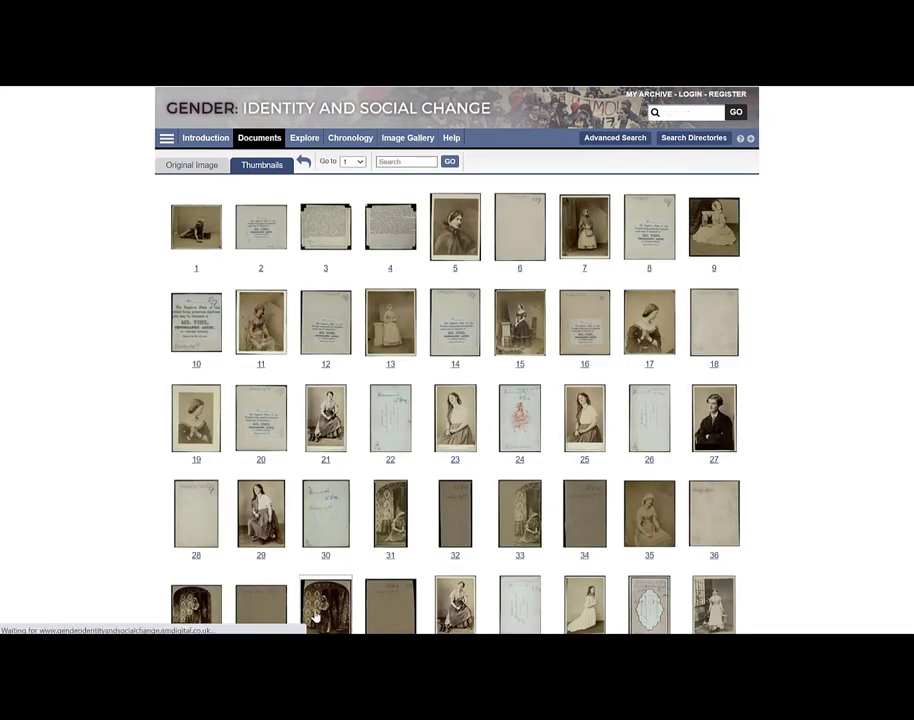
left_click(324, 602)
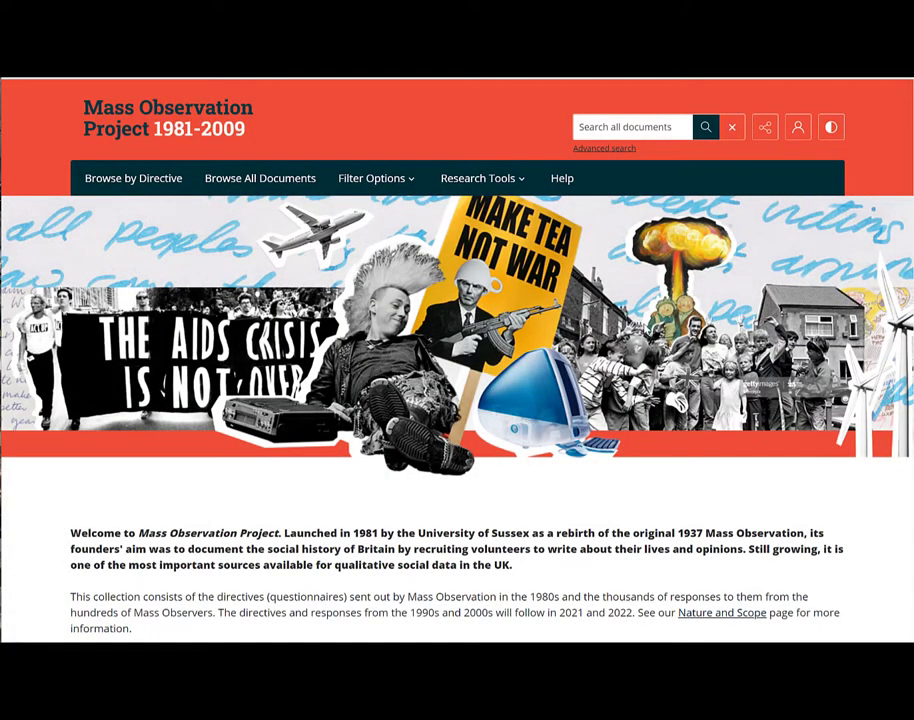
- Reach the AIDS-awareness campaign video essay via Research Tools > Essays and Videos
left_click(478, 178)
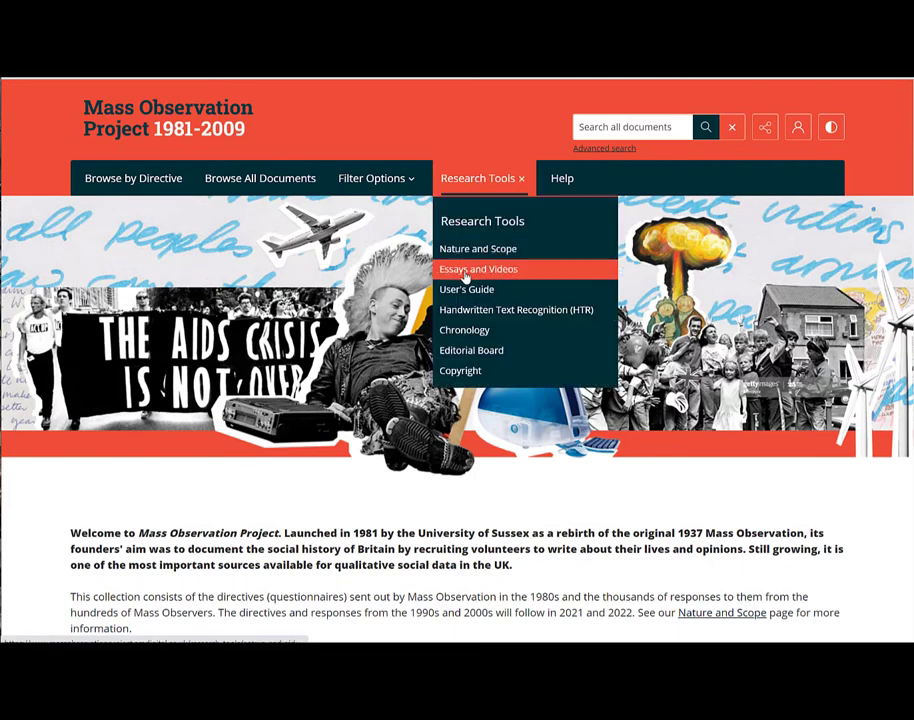
left_click(478, 268)
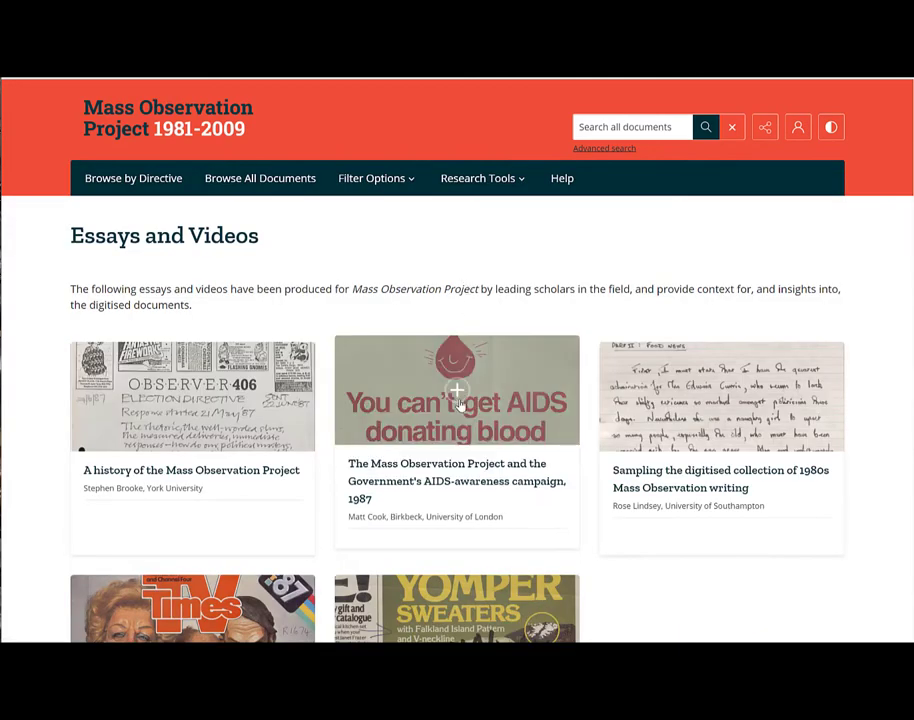
left_click(456, 390)
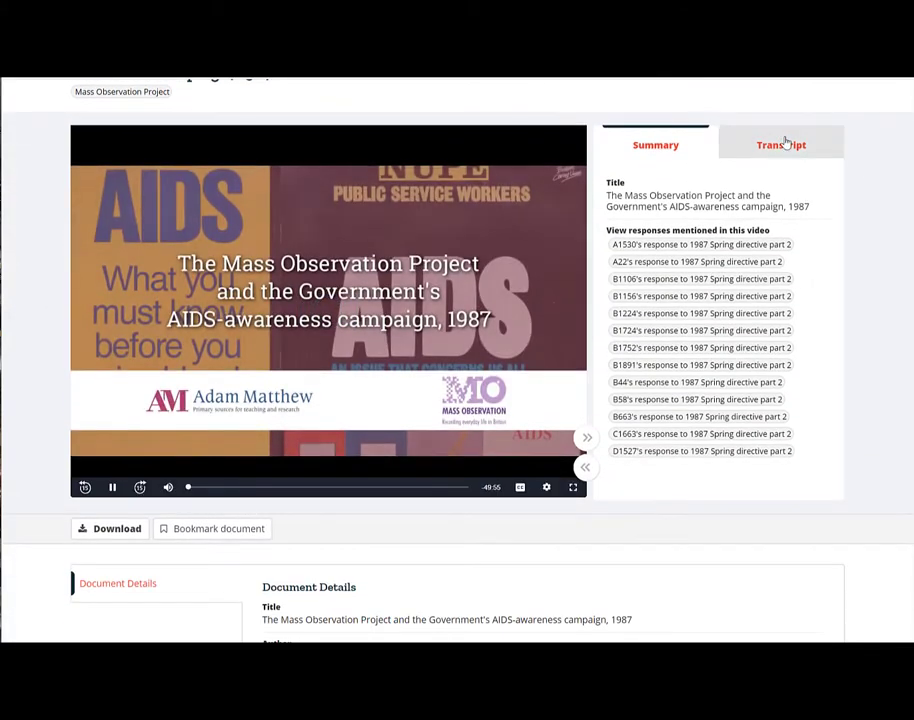
- Check the video's transcript and summary, then follow the 1987 Spring directive part 2 link
left_click(780, 144)
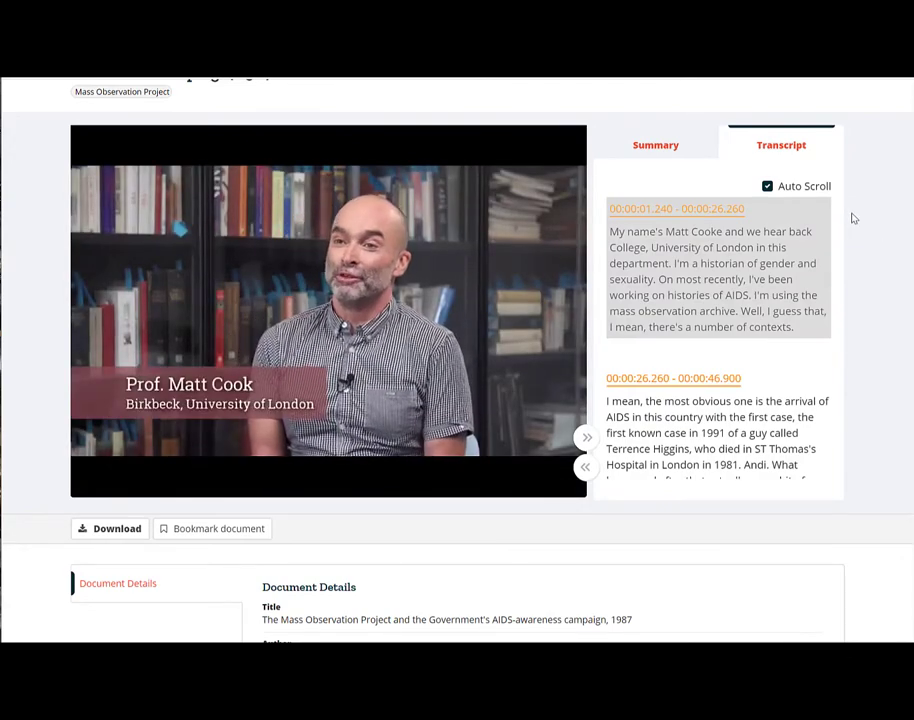
left_click(656, 144)
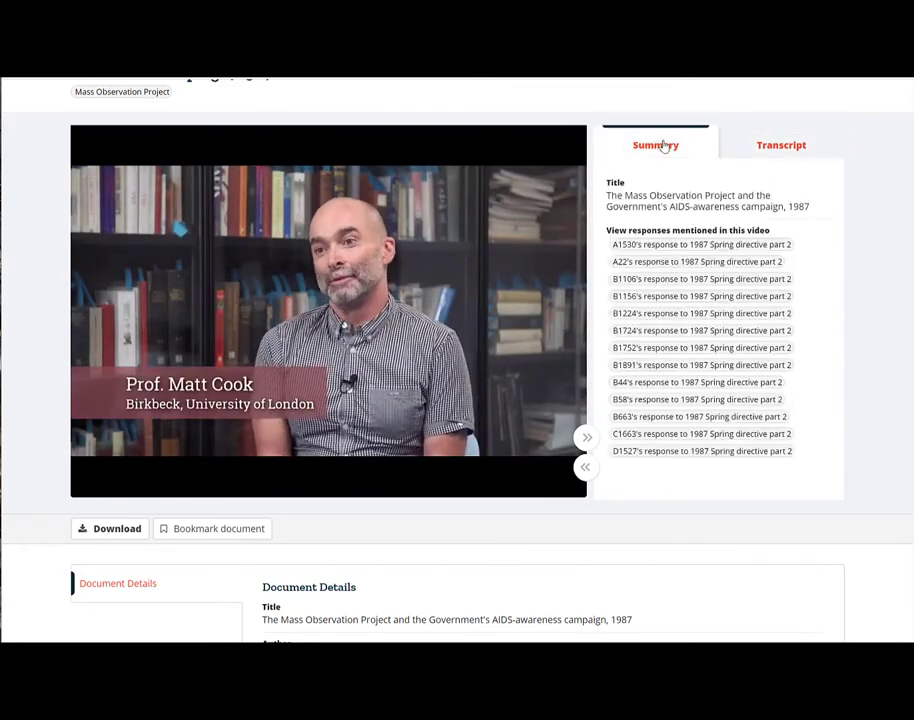
scroll("down", 3)
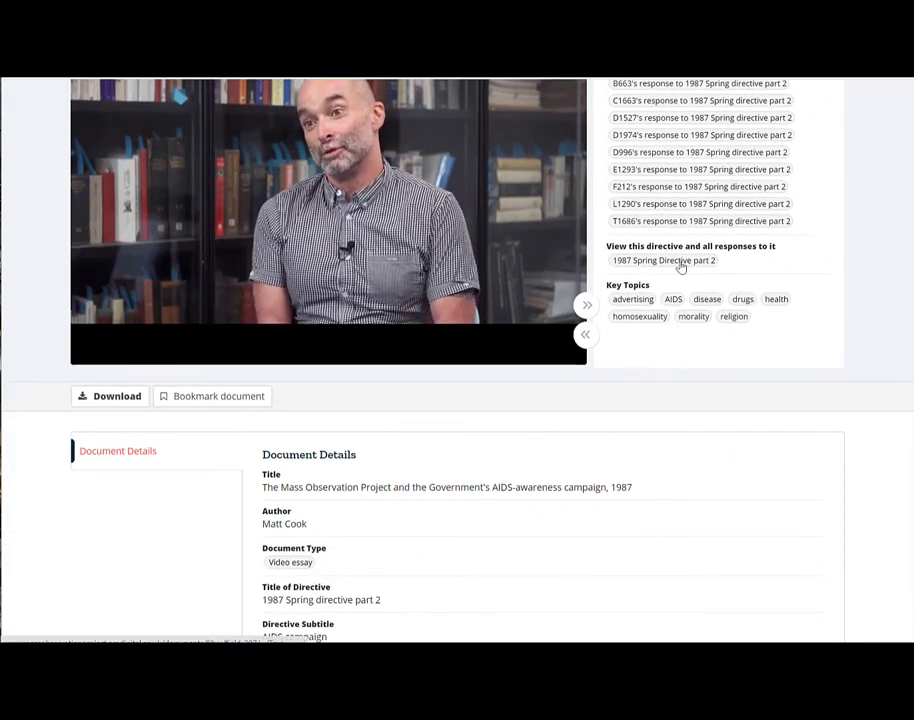
left_click(662, 260)
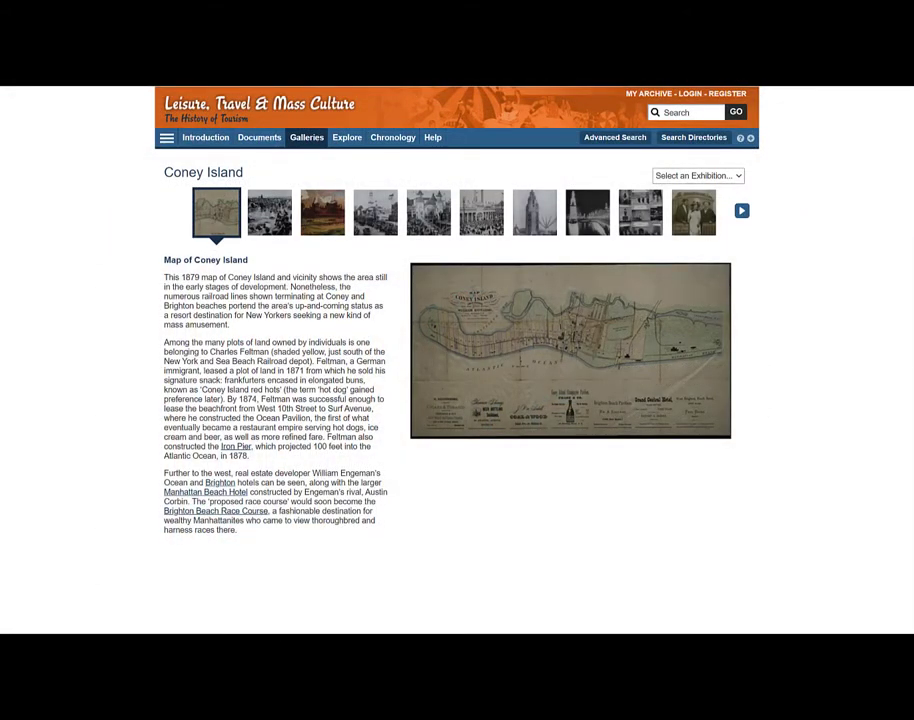
- View the Lagoon at Night, Luna Park item and its original scan from the Coney Island gallery
left_click(588, 212)
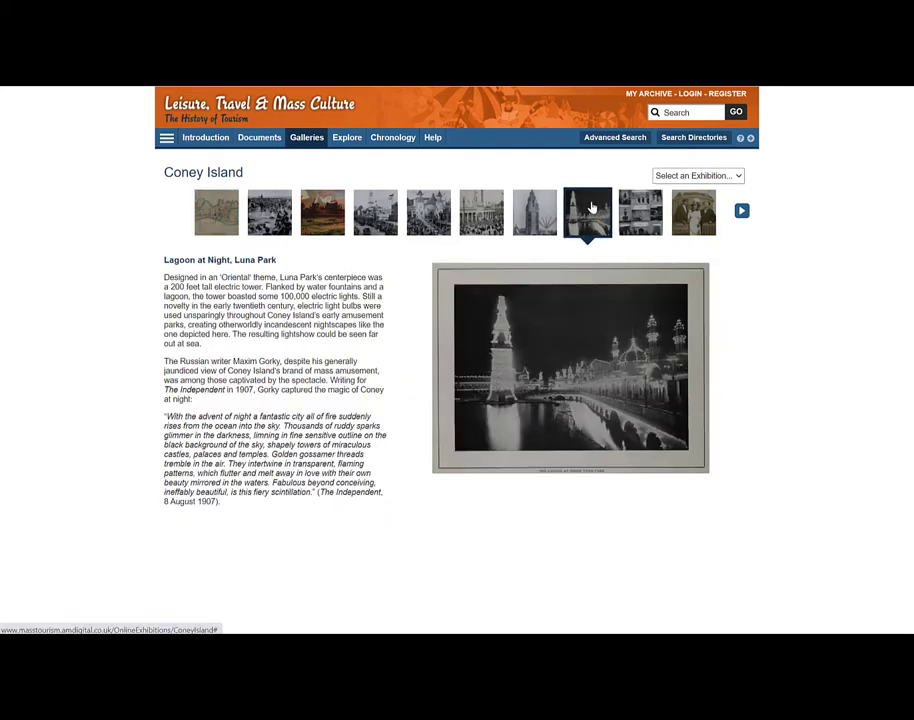
left_click(588, 212)
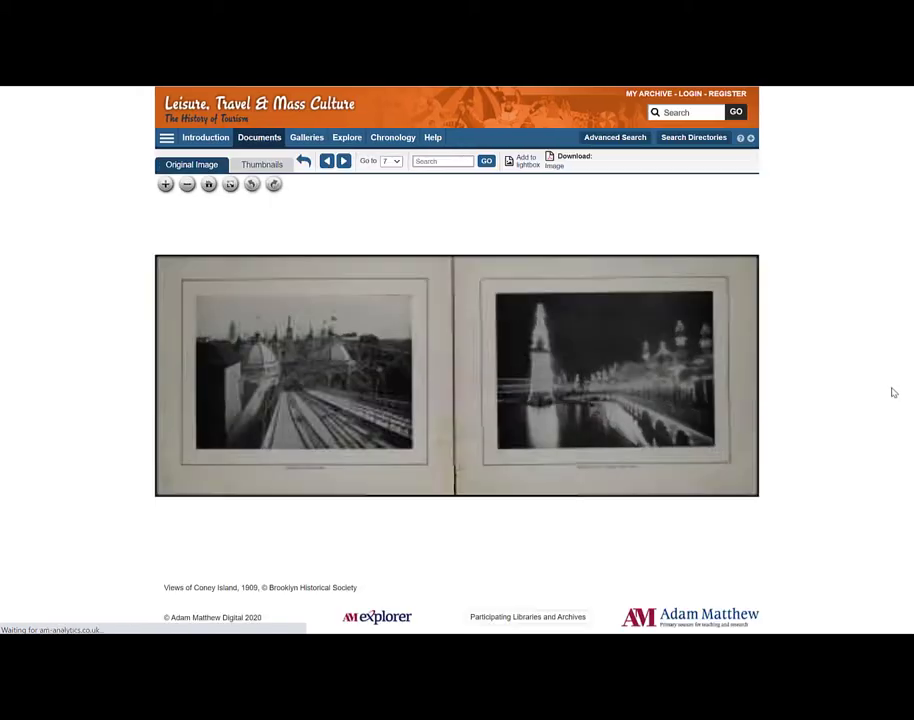
left_click(164, 184)
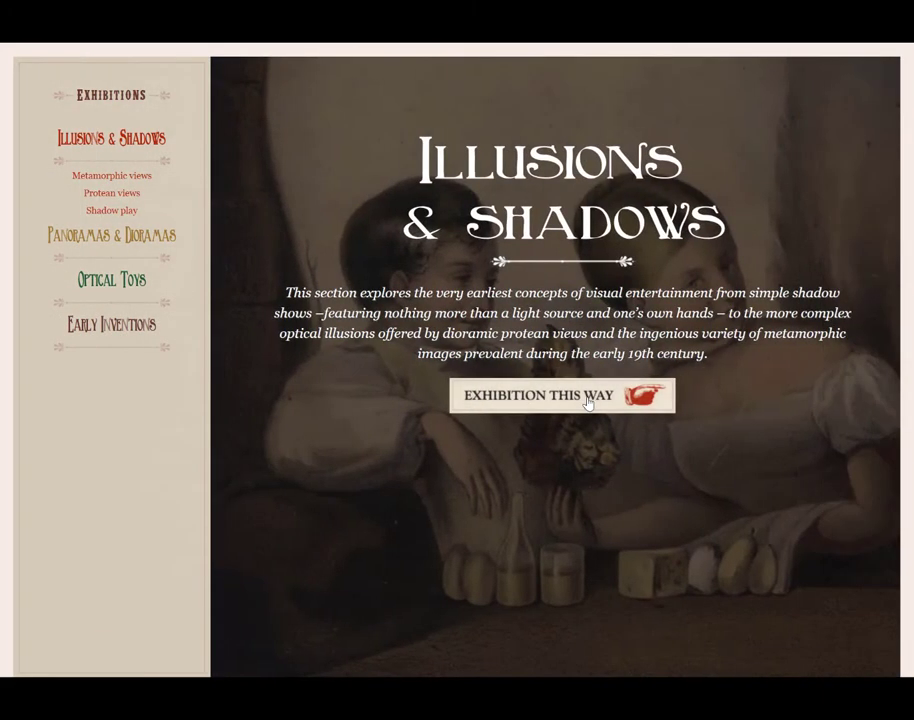
- Step through the Illusions & Shadows lightbox images to the St. Helena shade of Napoleon print
left_click(112, 176)
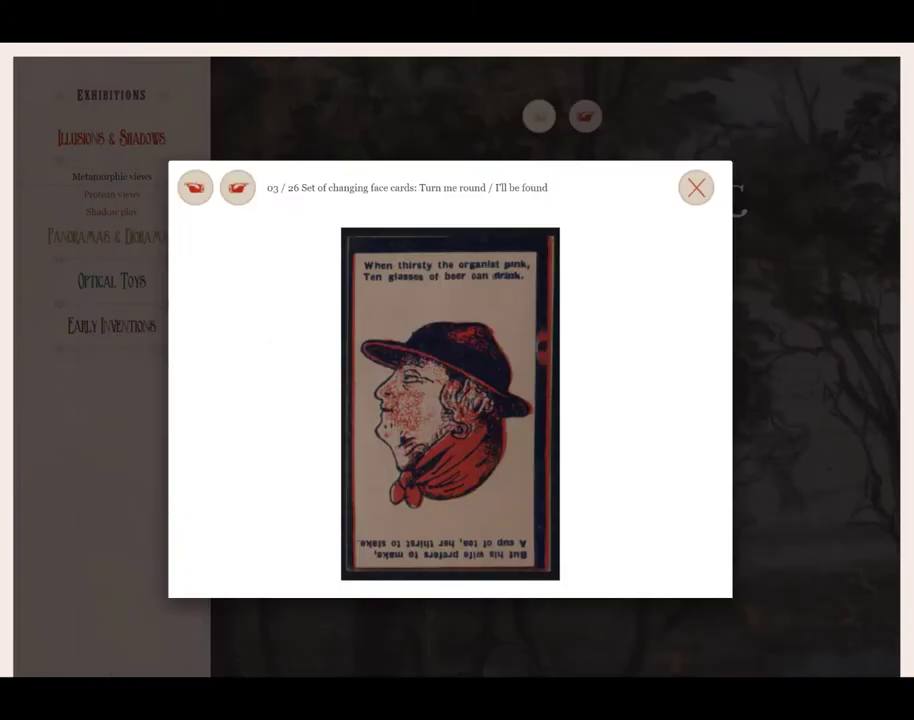
left_click(238, 188)
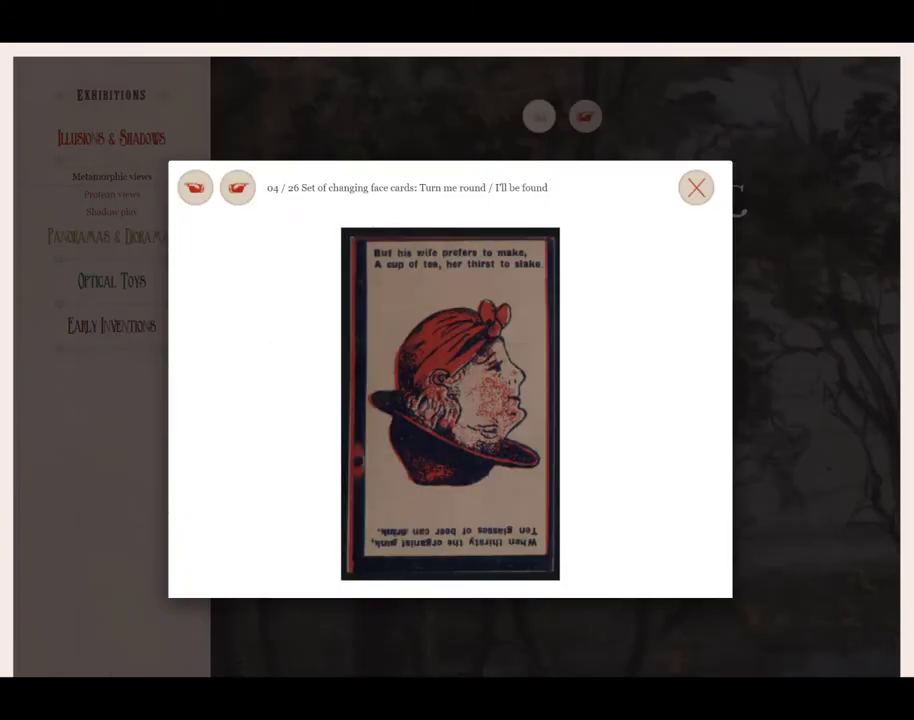
left_click(238, 188)
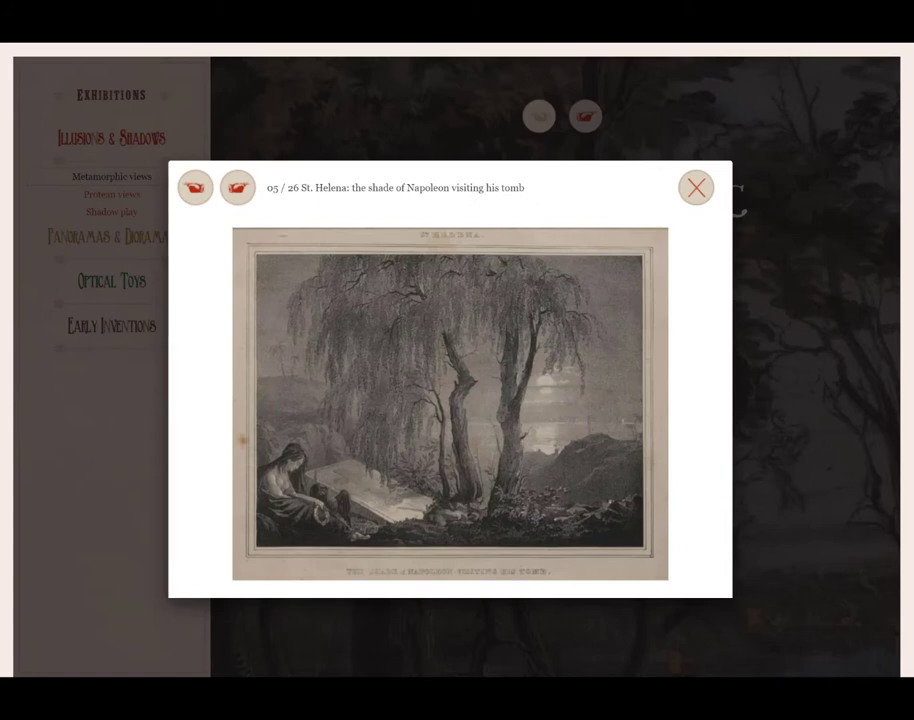
left_click(238, 188)
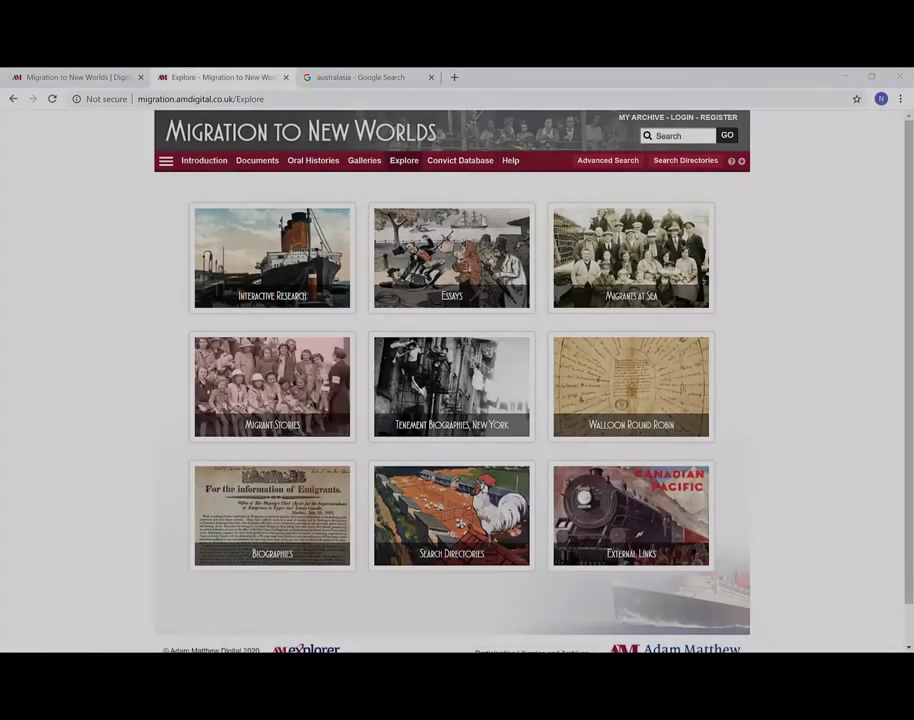
- Launch the Migration Map from Interactive Research and choose the United States as destination
left_click(272, 258)
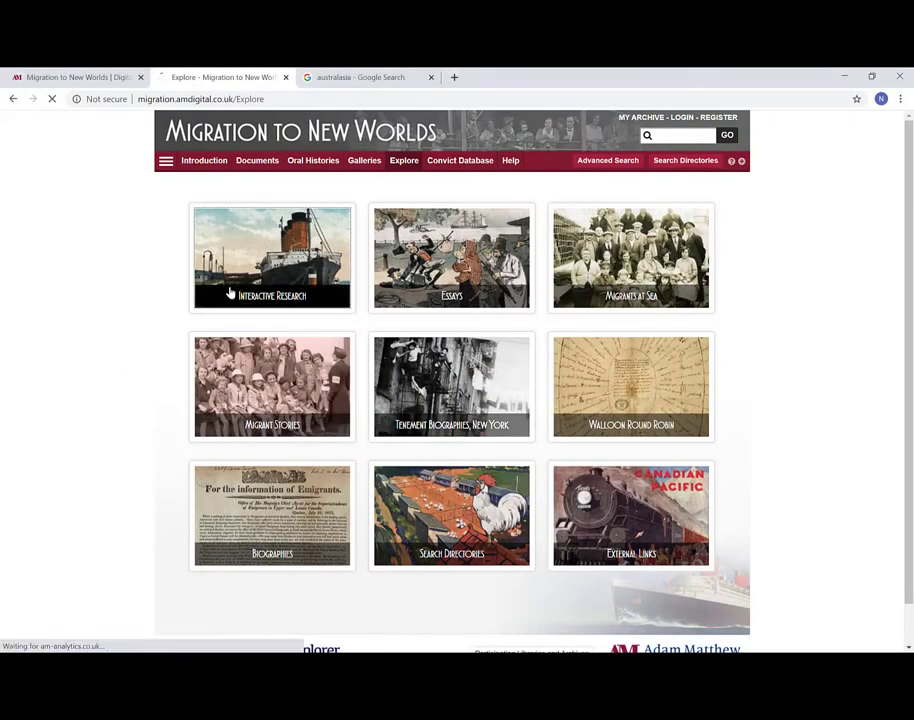
left_click(272, 258)
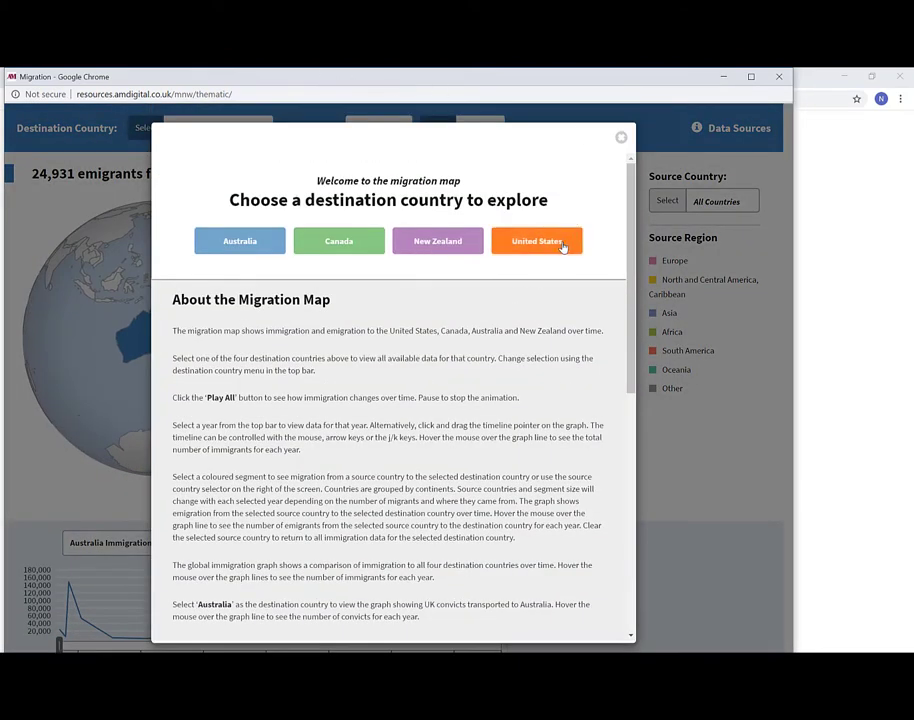
left_click(536, 240)
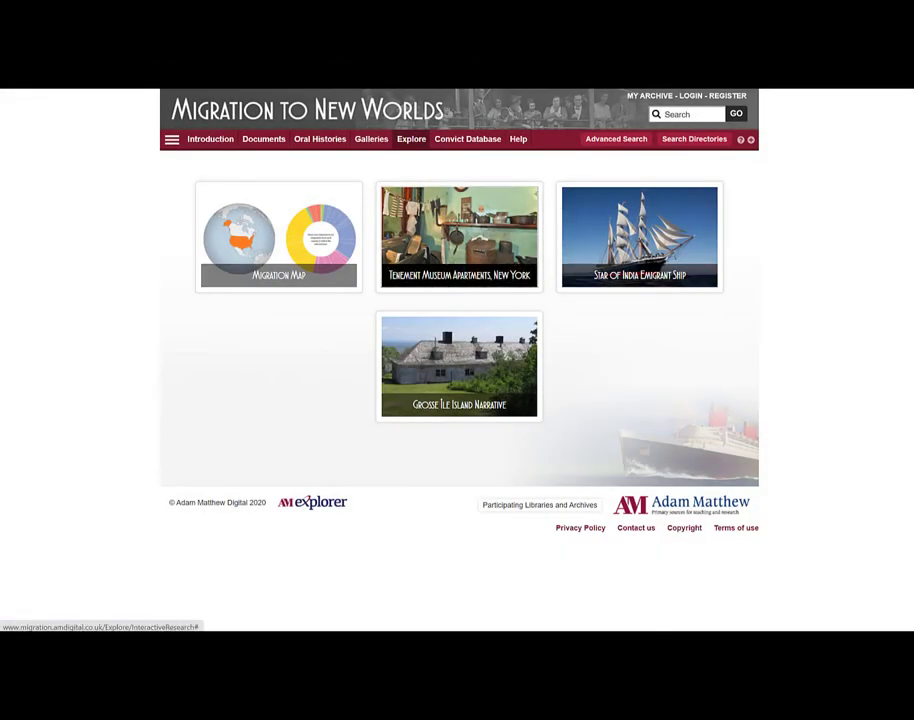
- Go to the Tenement Museum Apartments' Rogarshevsky Apartment floorplan
left_click(458, 236)
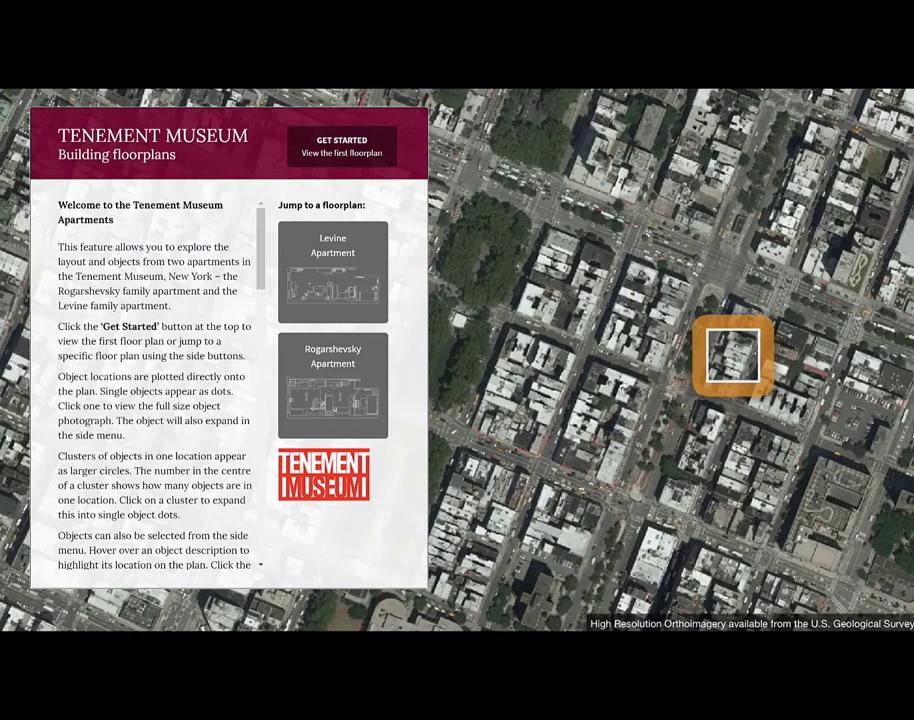
left_click(332, 386)
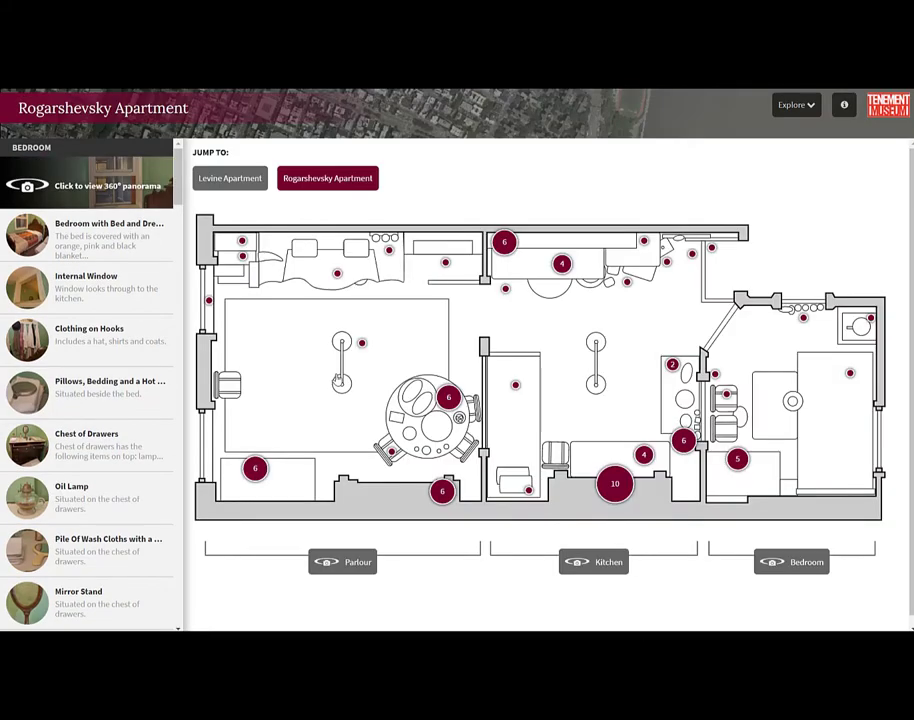
- Look around the parlour's 360° panorama, then close it back to the floorplan
left_click(344, 560)
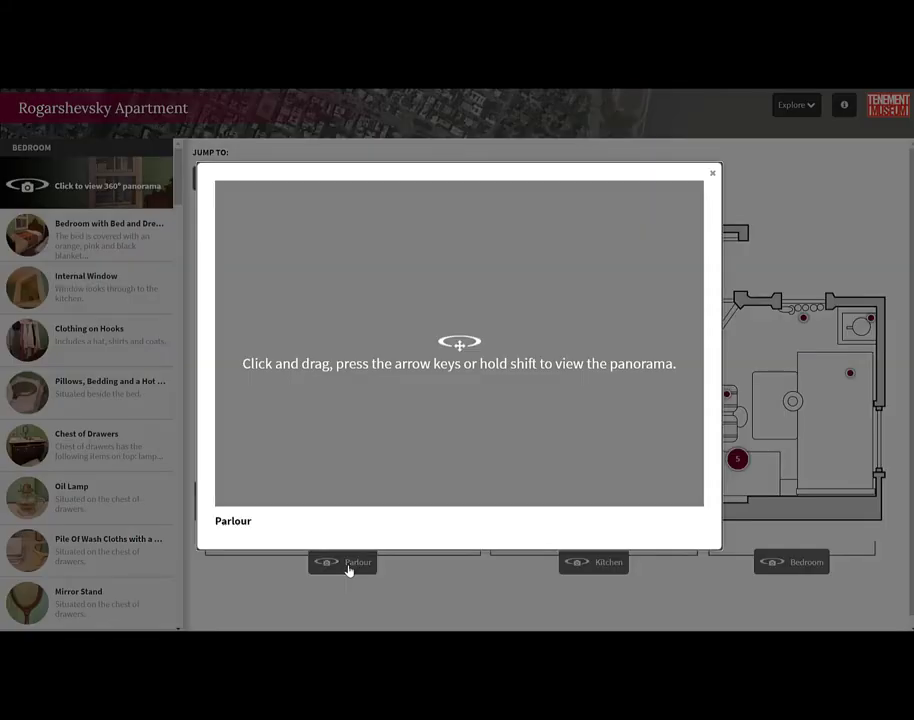
left_click(344, 560)
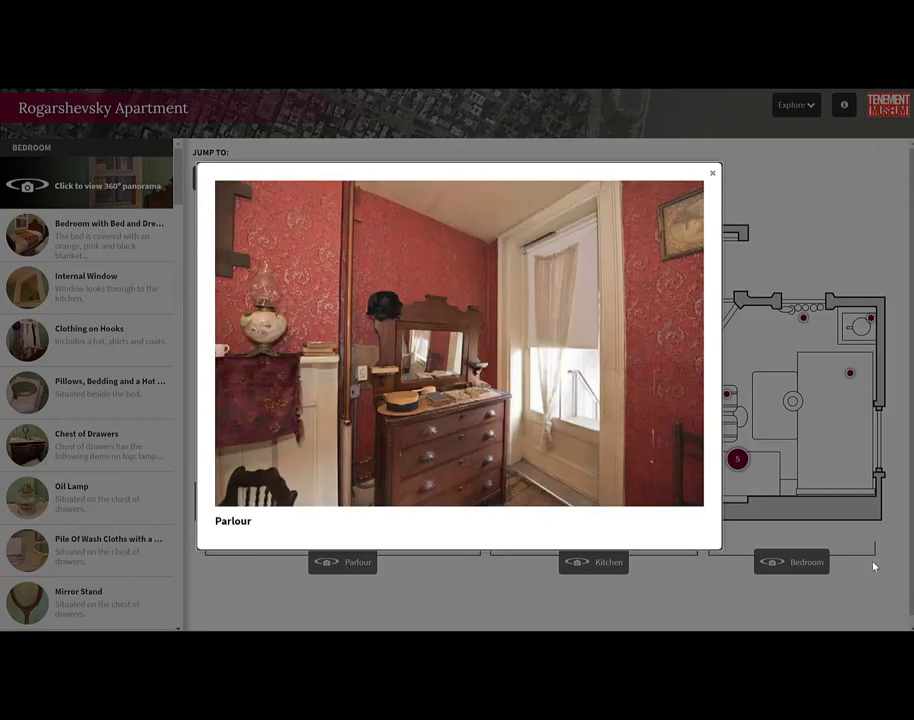
left_click(712, 172)
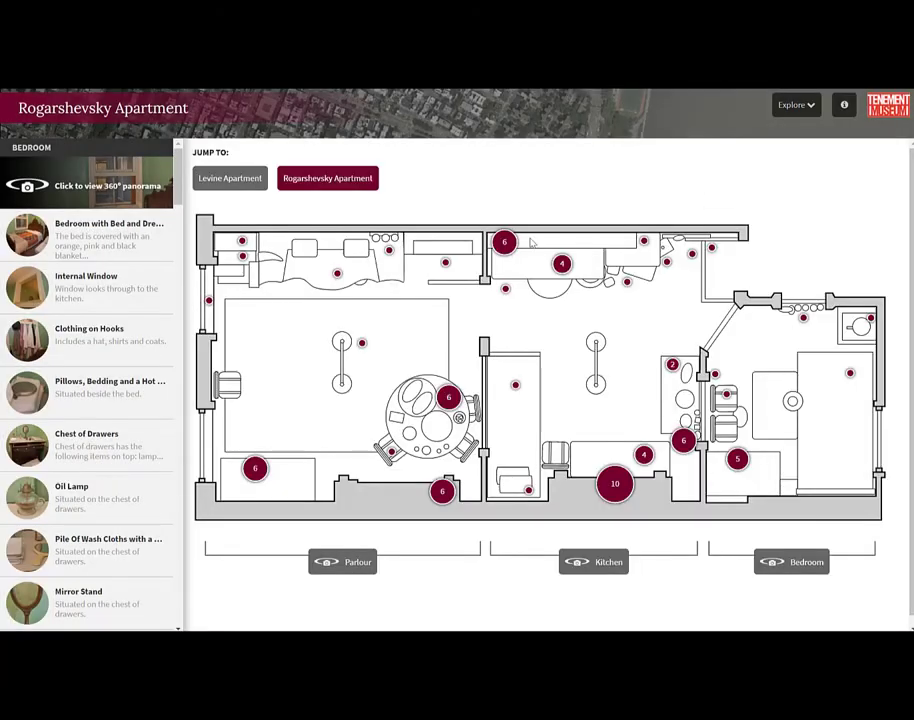
scroll("down", 3)
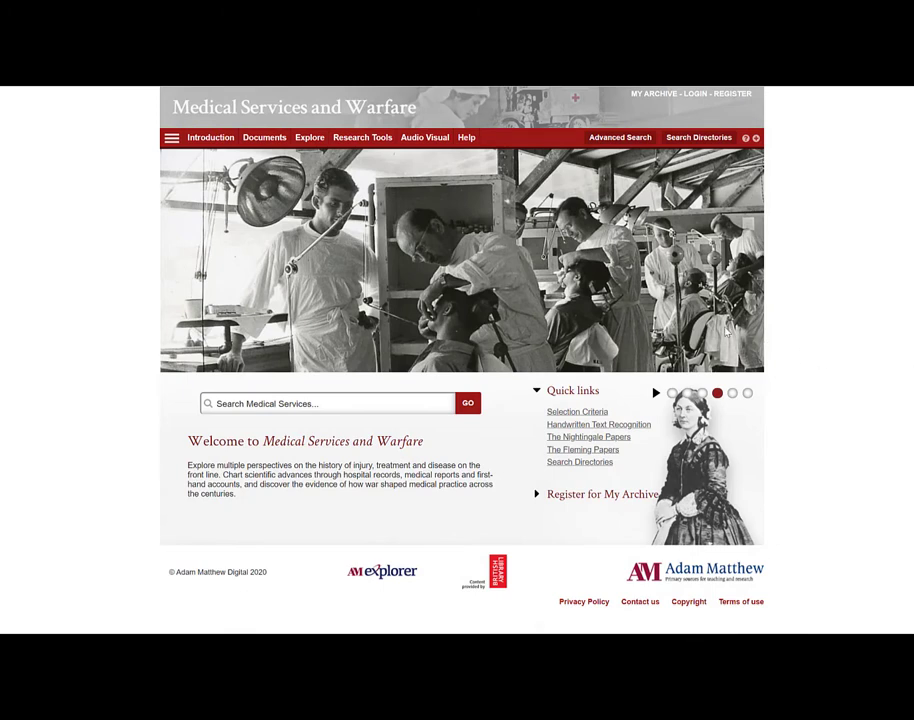
- Review the Research Tools list and read down the wartime gunshot-wound profiles feature
left_click(356, 136)
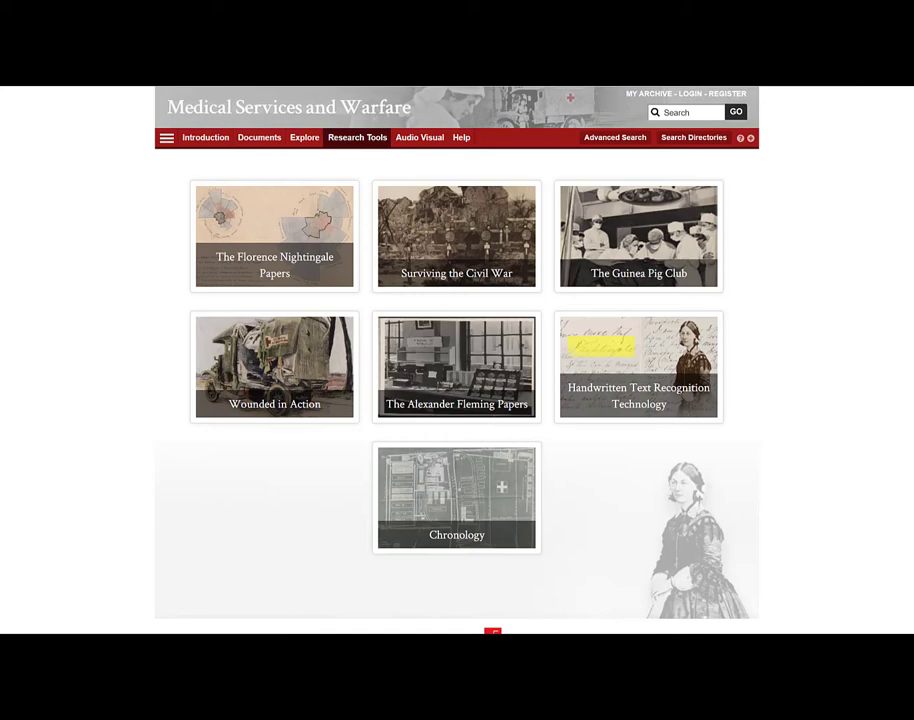
mouse_move(308, 352)
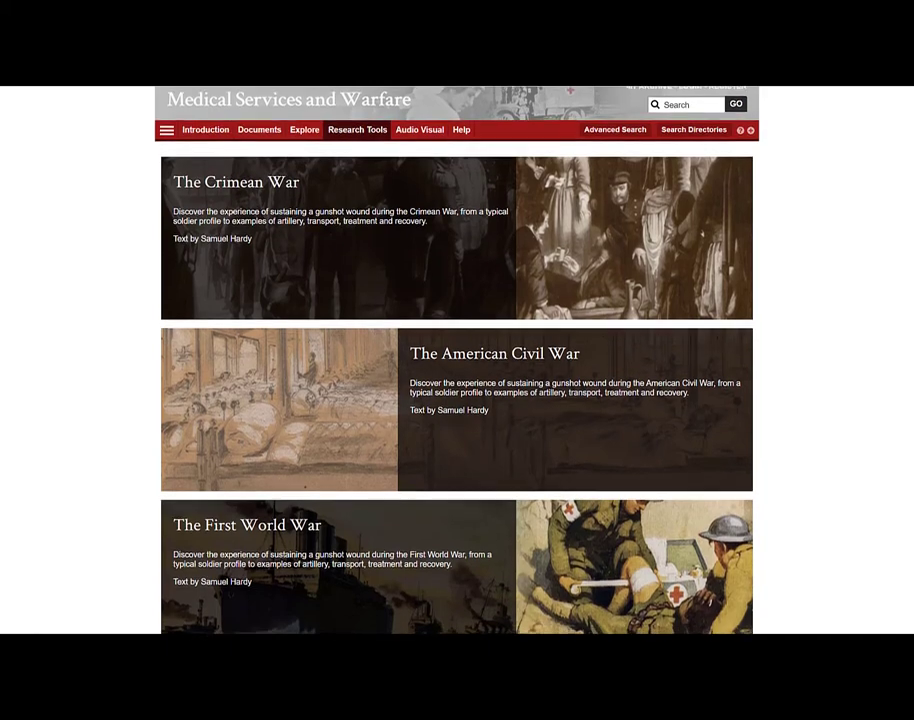
scroll("down", 3)
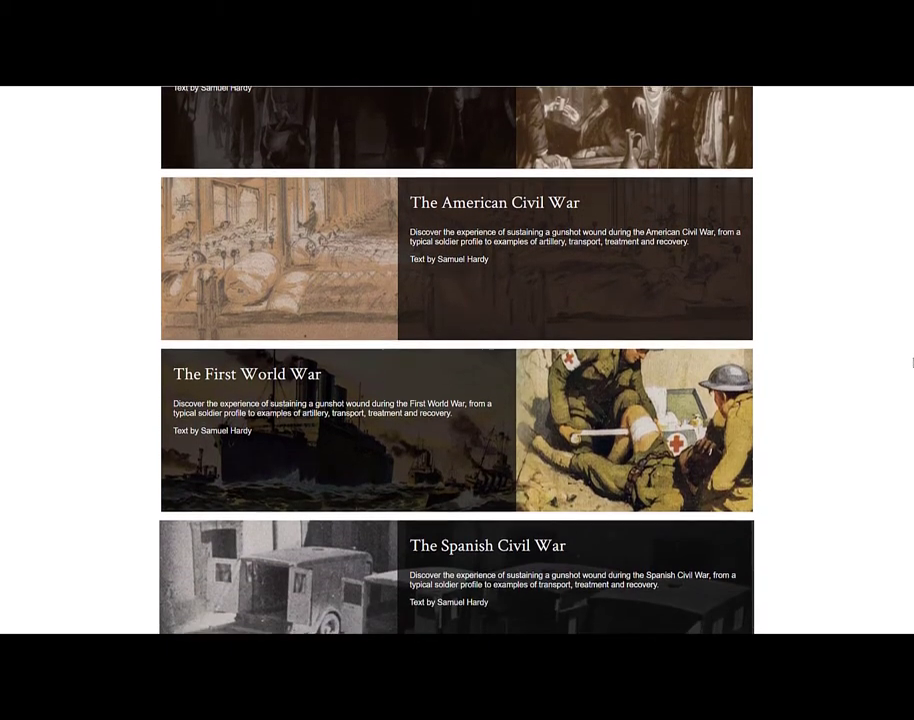
scroll("down", 3)
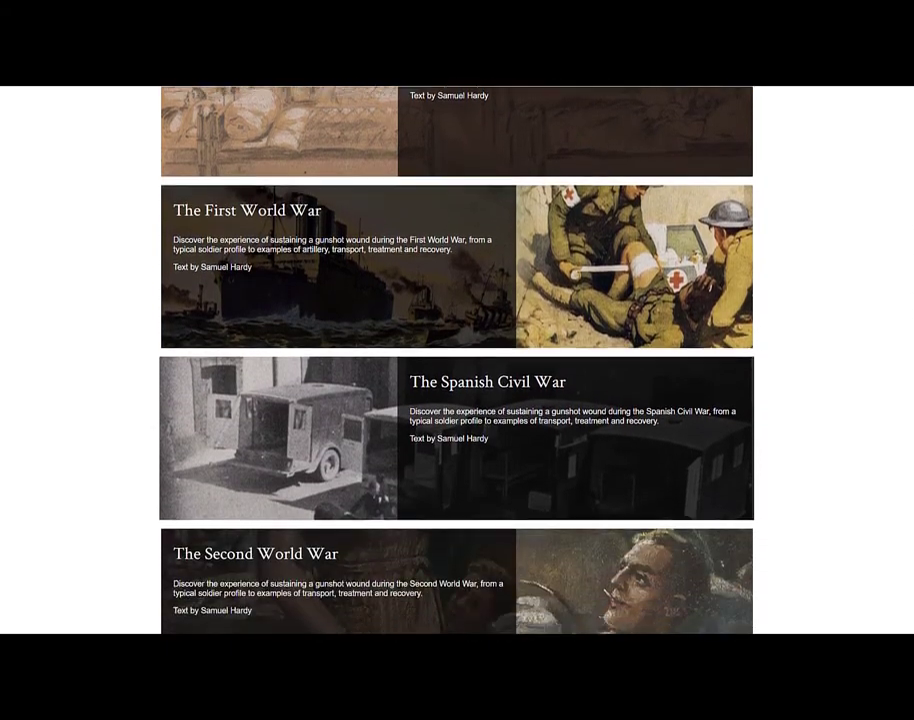
scroll("down", 3)
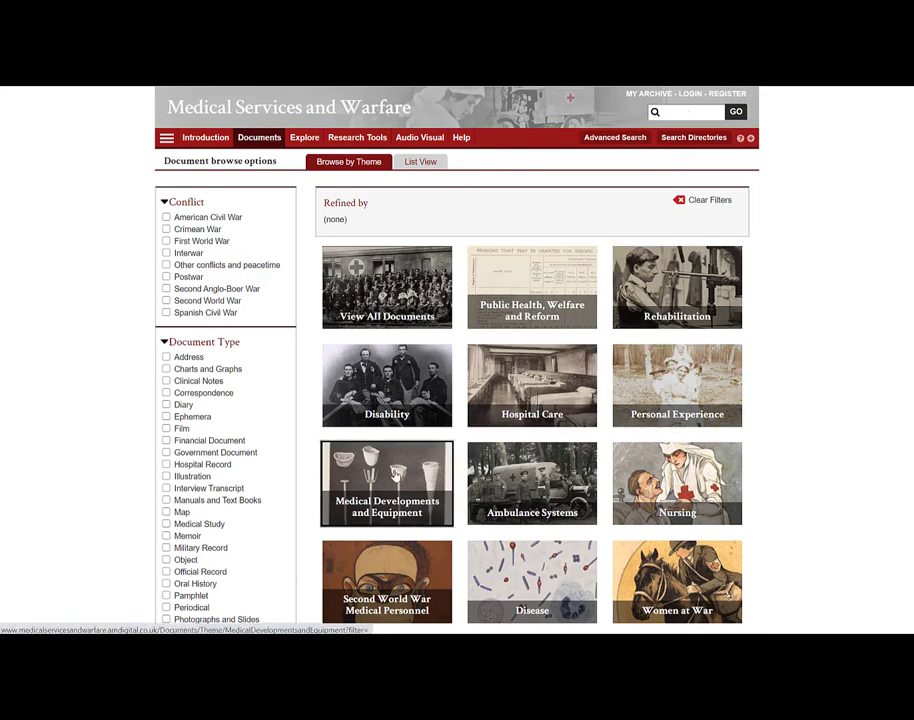
- Browse the Medical Developments and Equipment theme's results list
left_click(386, 484)
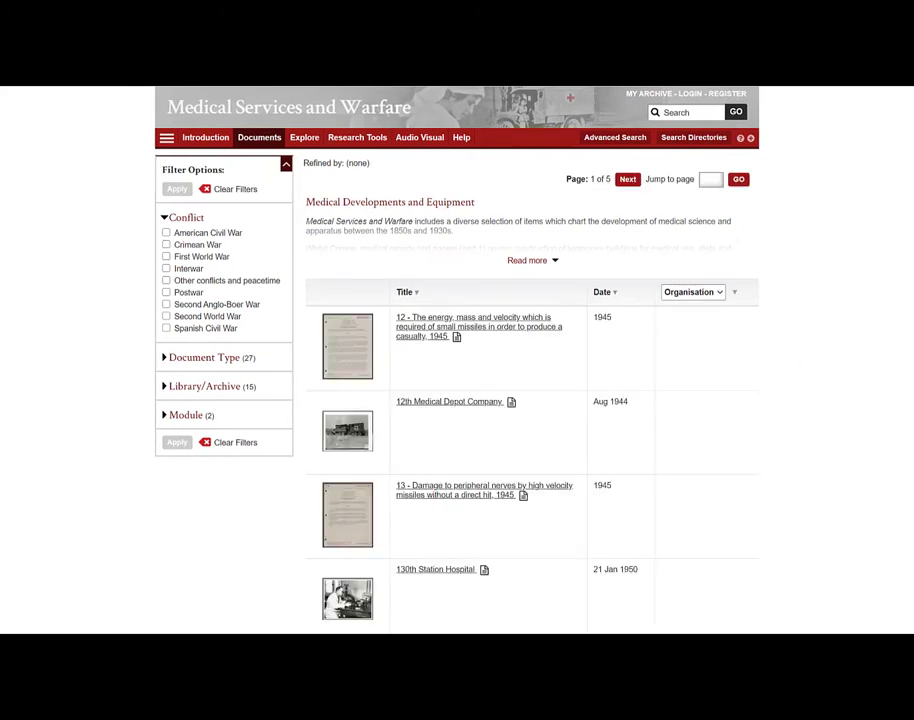
scroll("down", 3)
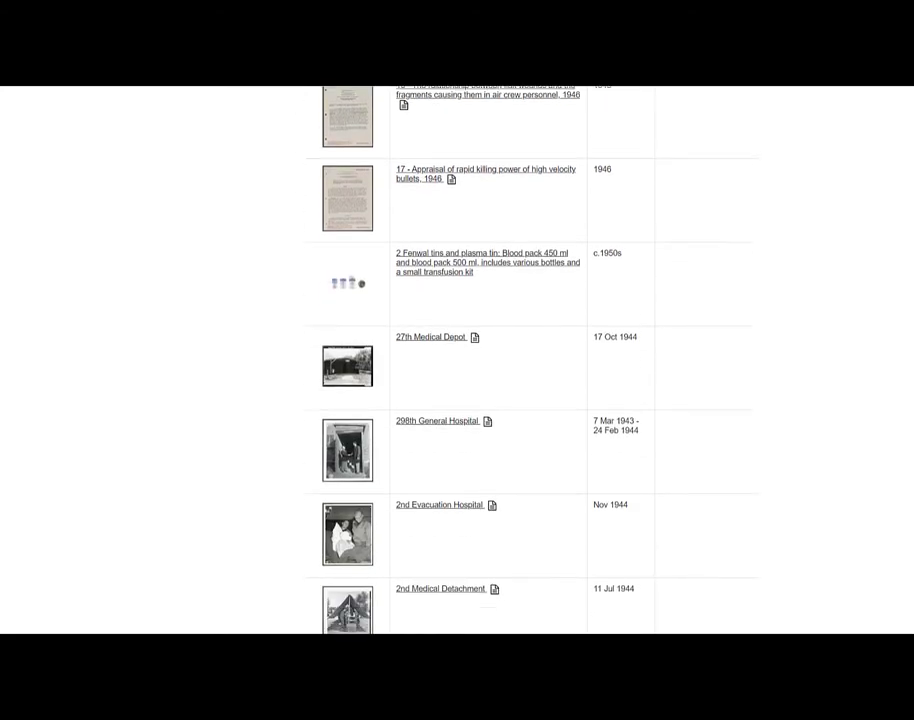
scroll("down", 3)
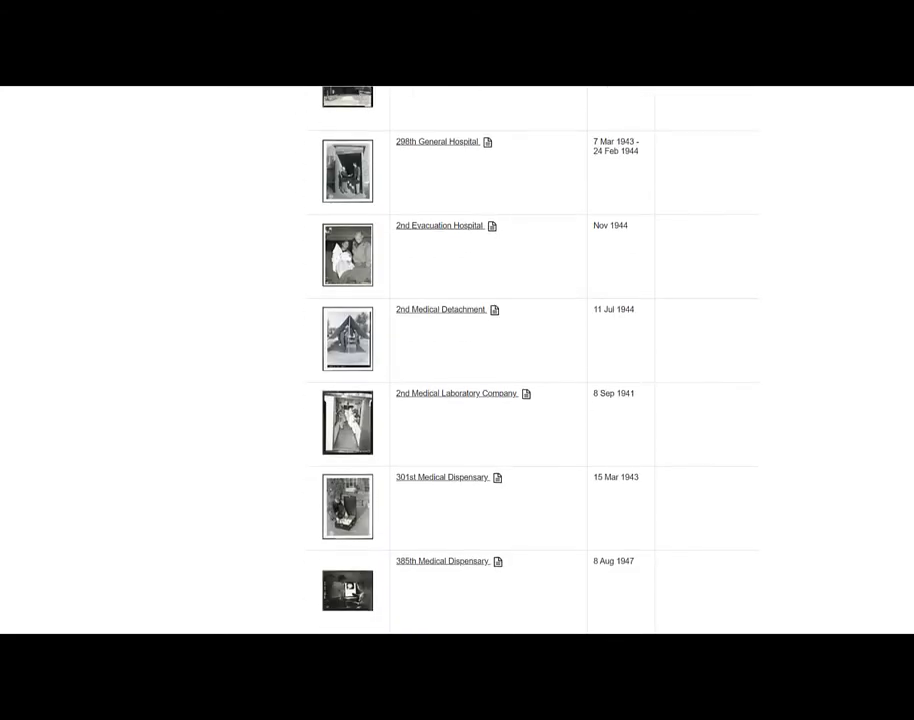
scroll("down", 3)
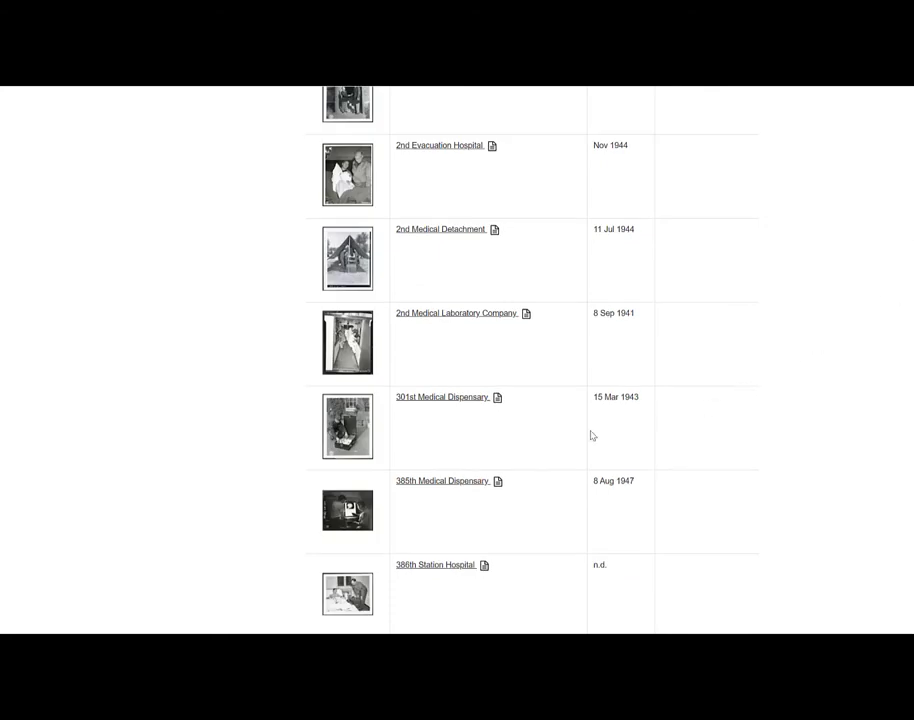
- Bring up the 385th Medical Dispensary photograph record
left_click(444, 480)
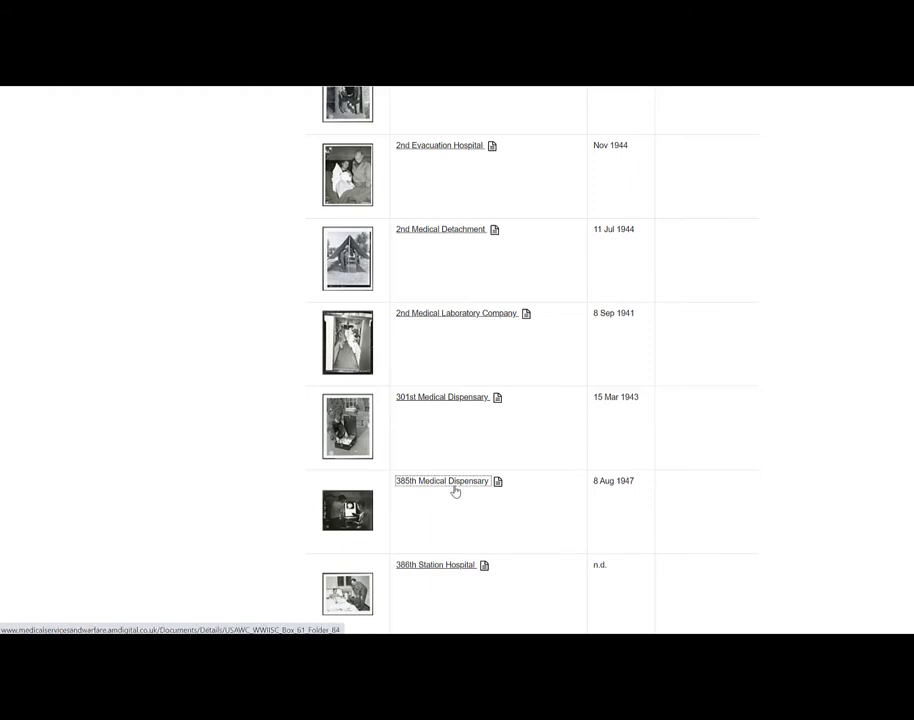
left_click(442, 480)
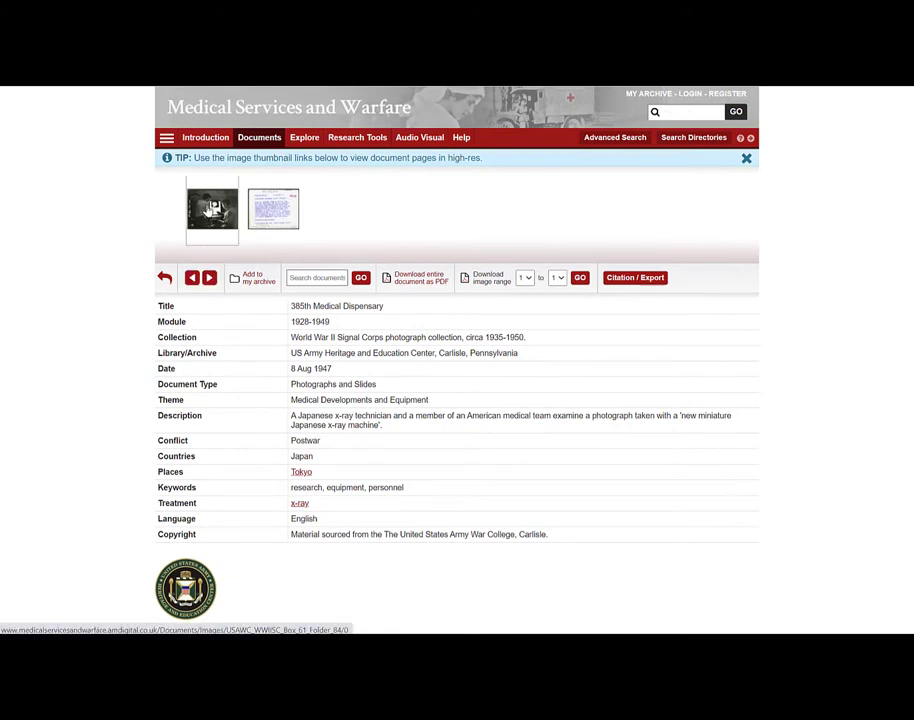
- In the Alexander Fleming Papers browser, switch to Search Specific Date and slide to a single year
left_click(212, 208)
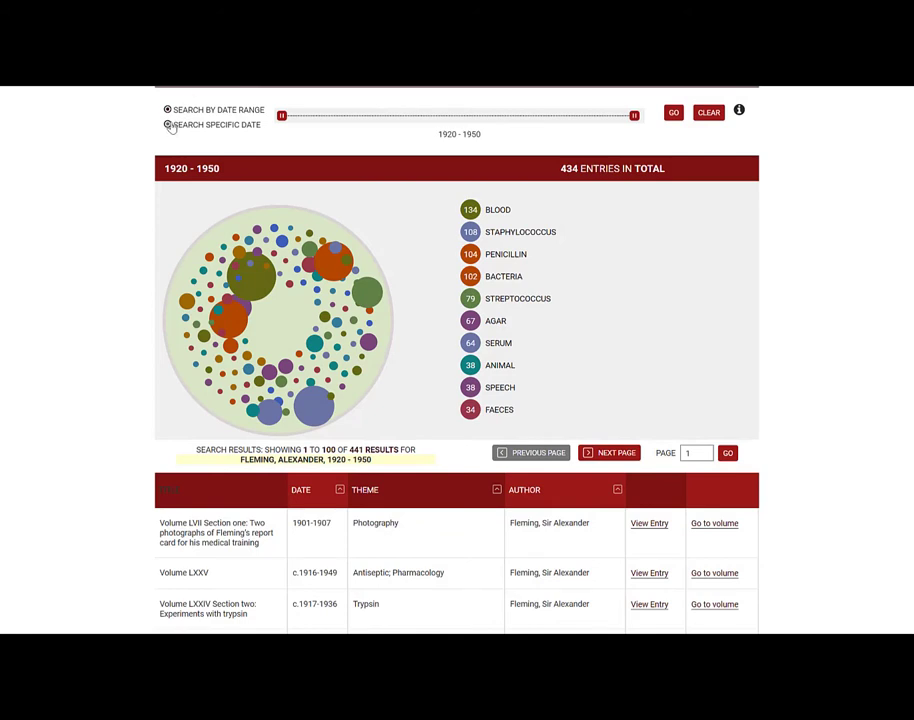
left_click(168, 124)
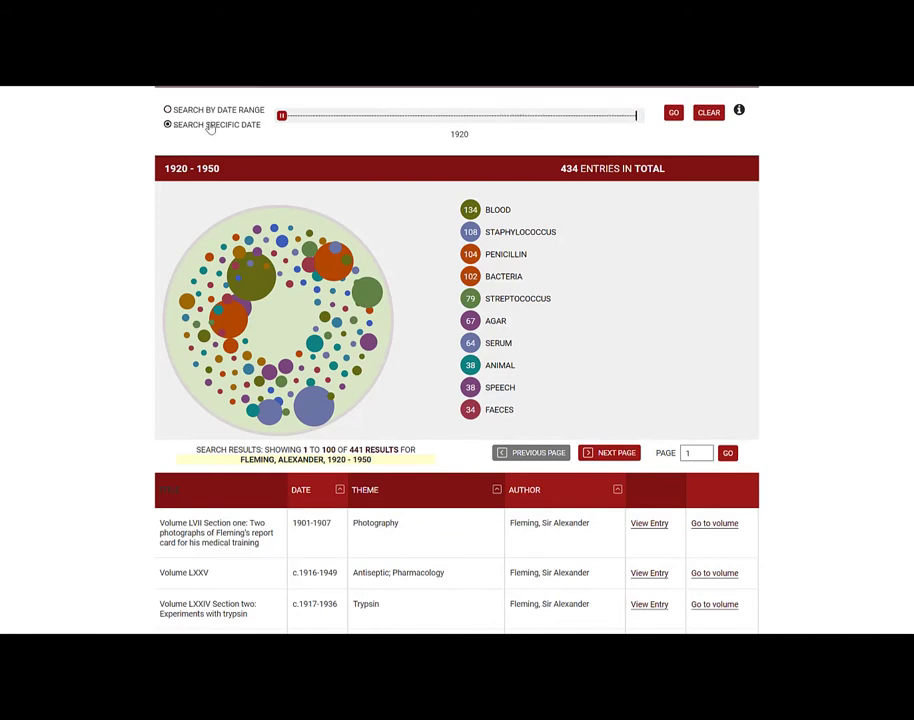
left_click_drag(284, 114, 304, 114)
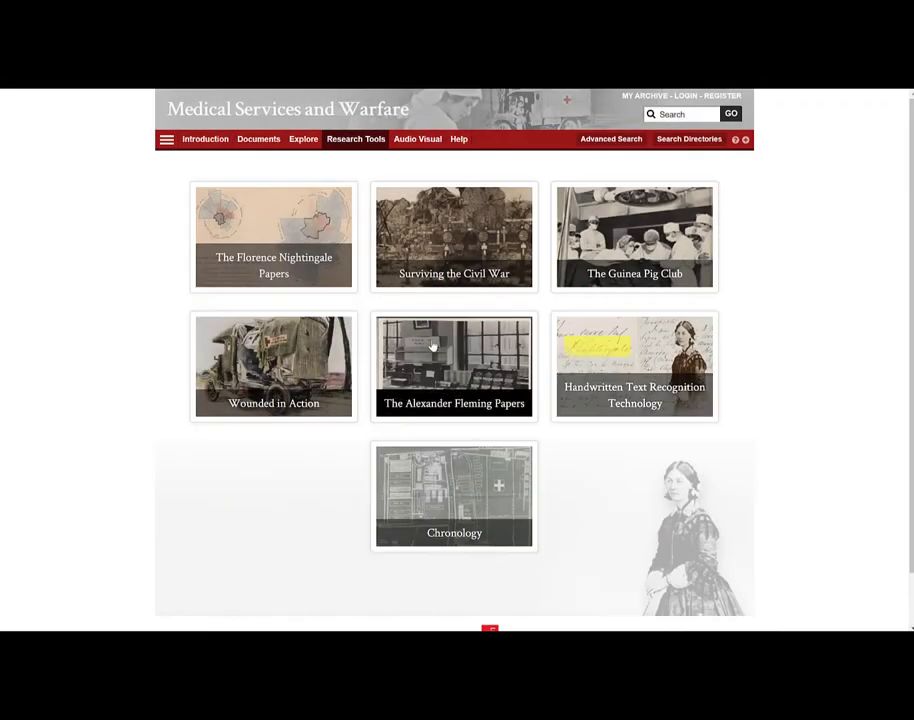
- Enter the Florence Nightingale Papers browsing tool and scroll to its coxcomb chart
left_click(272, 236)
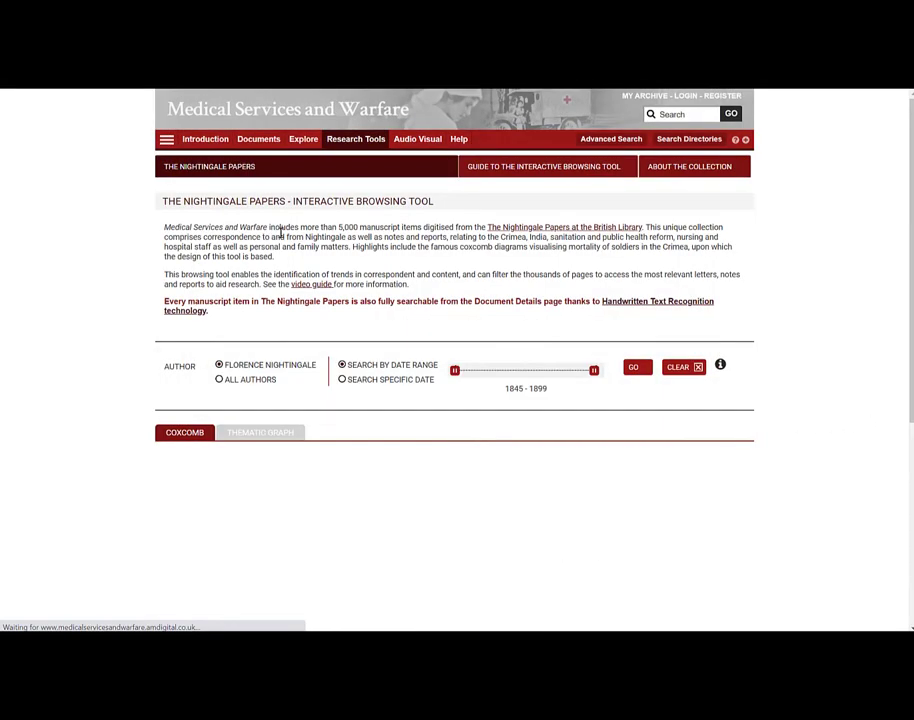
left_click(184, 432)
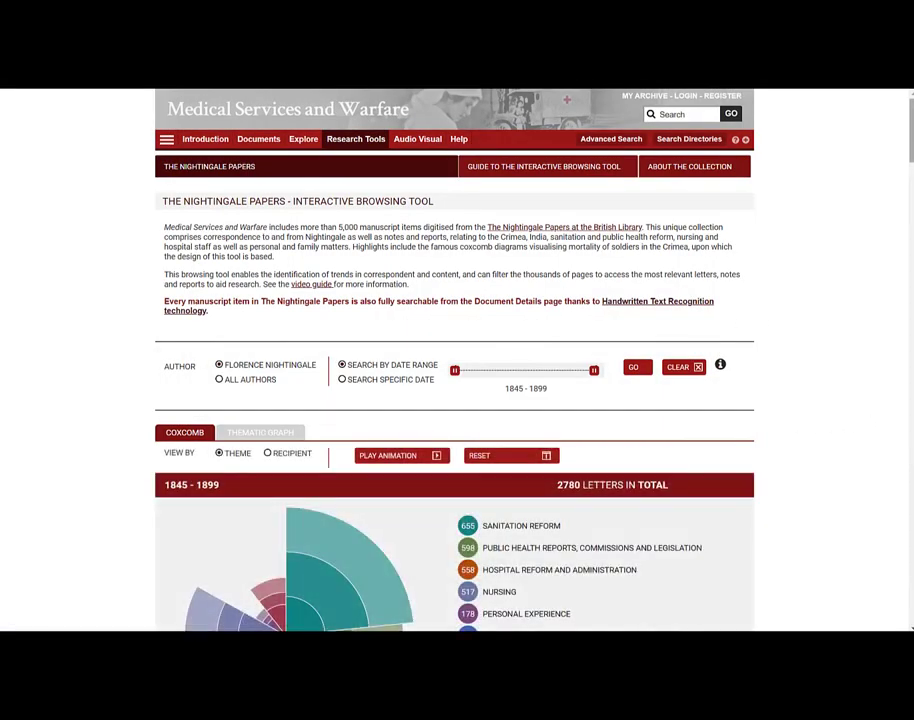
scroll("down", 3)
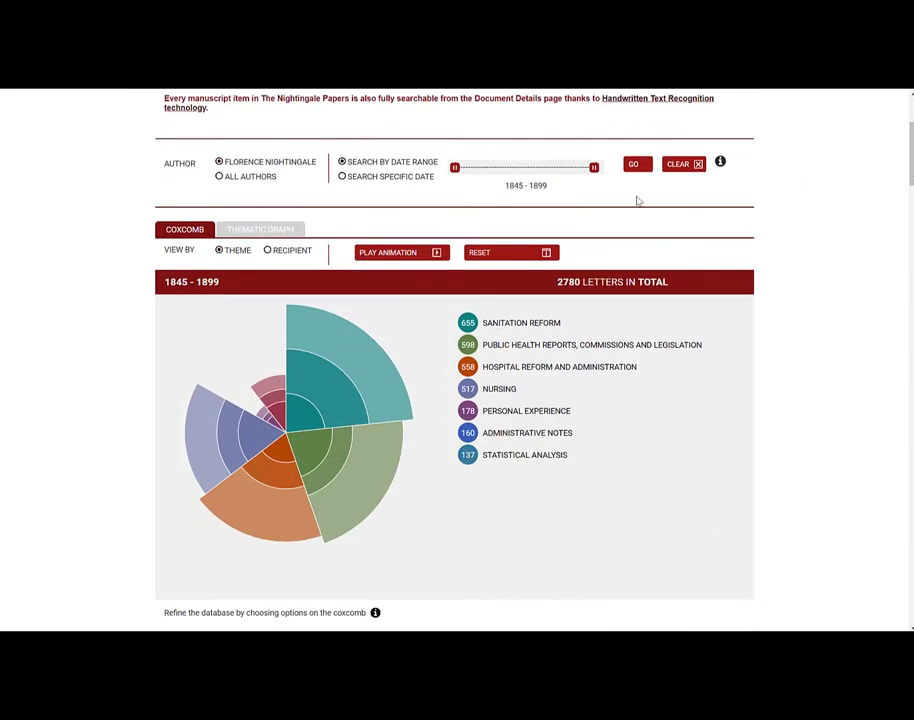
- Filter the chart to the single year 1869 and list that year's letters
left_click(342, 176)
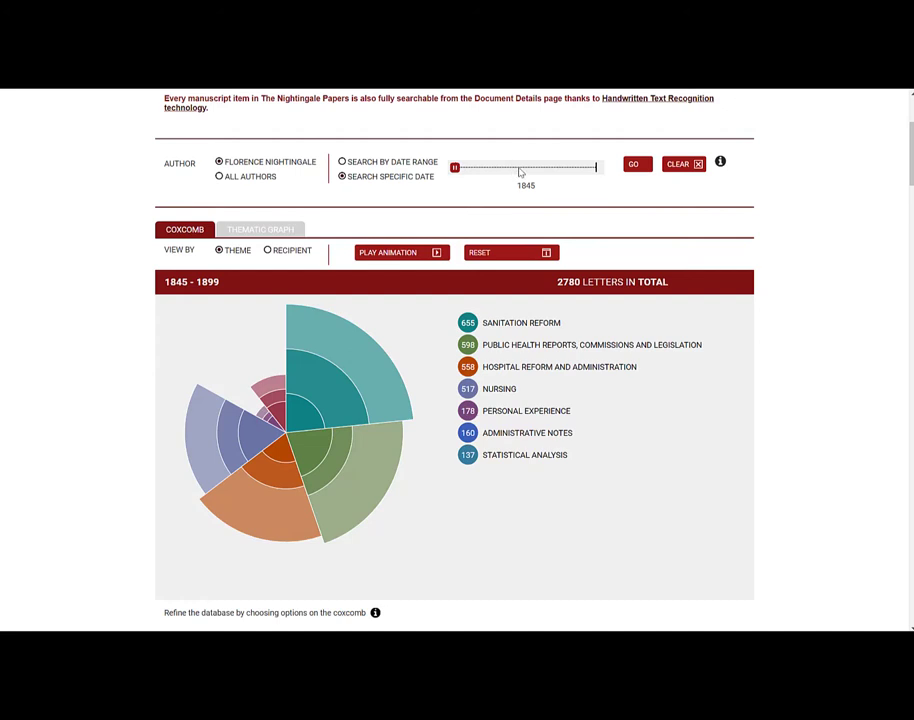
left_click_drag(454, 168, 516, 168)
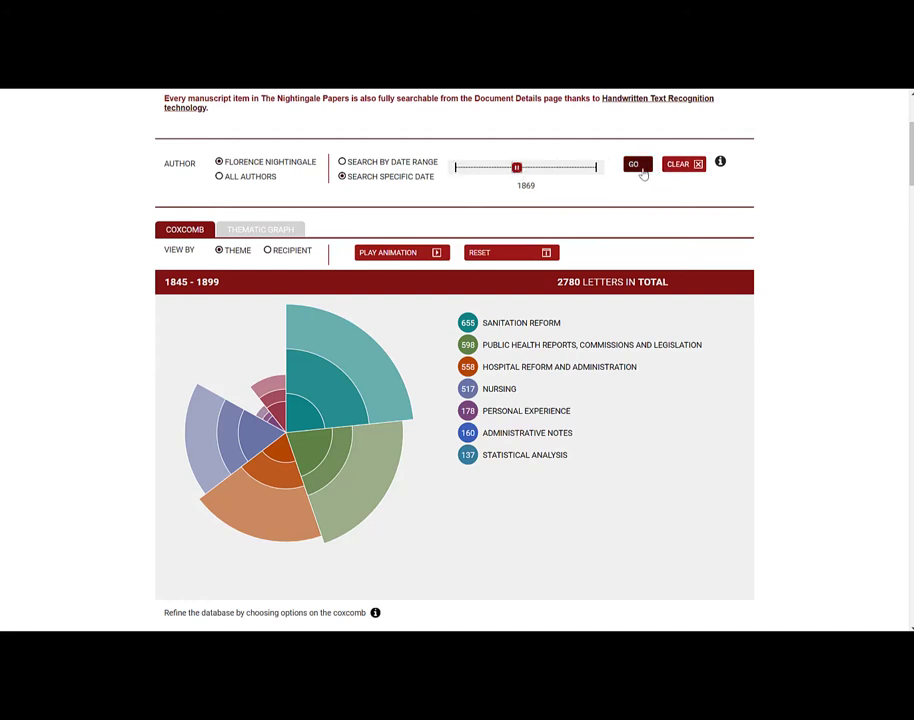
left_click(634, 164)
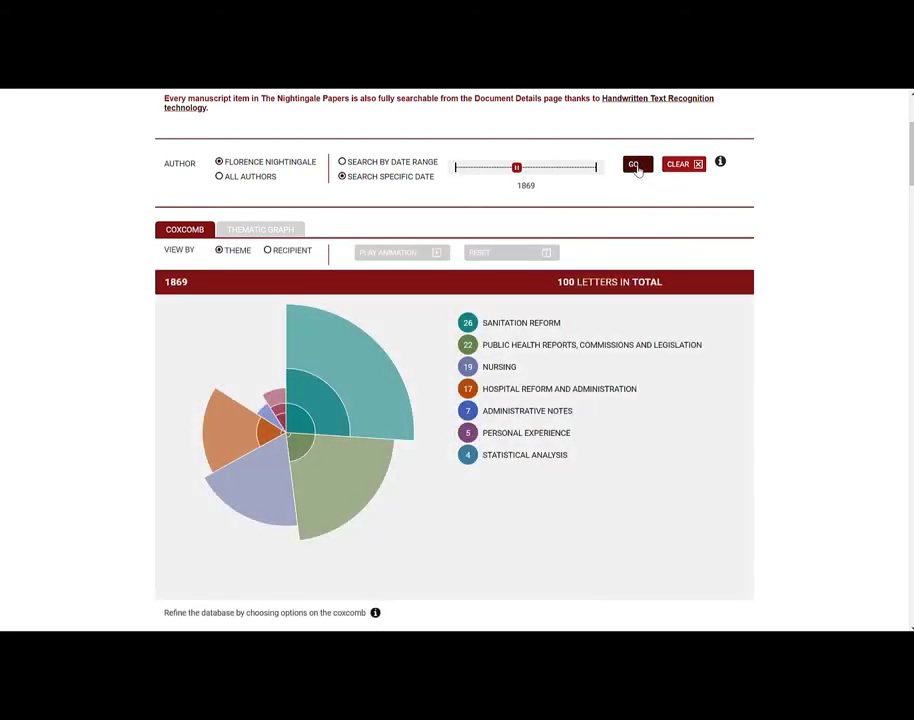
left_click(634, 164)
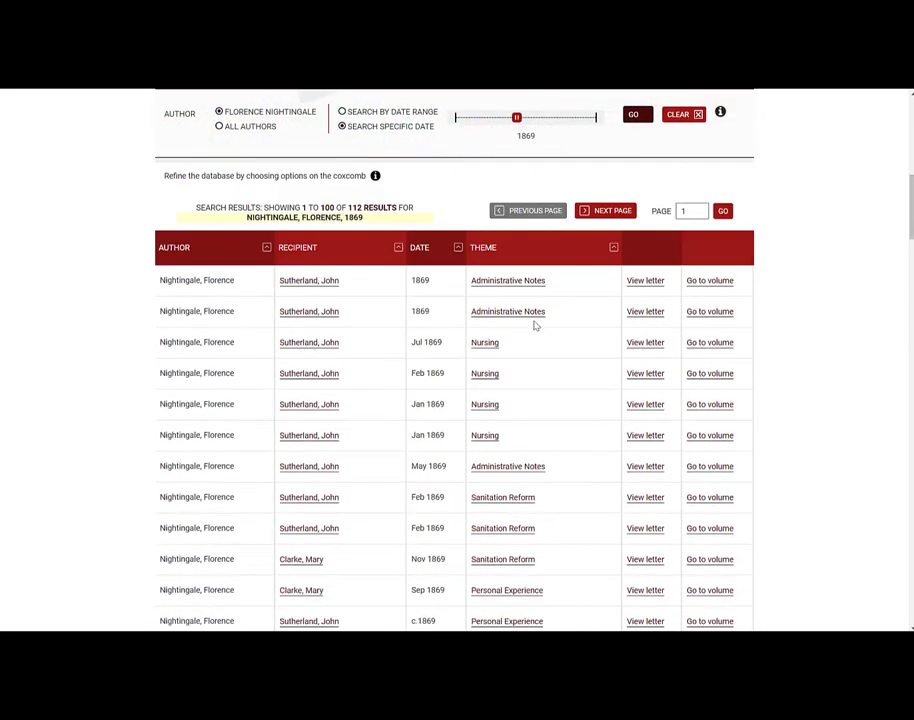
mouse_move(644, 342)
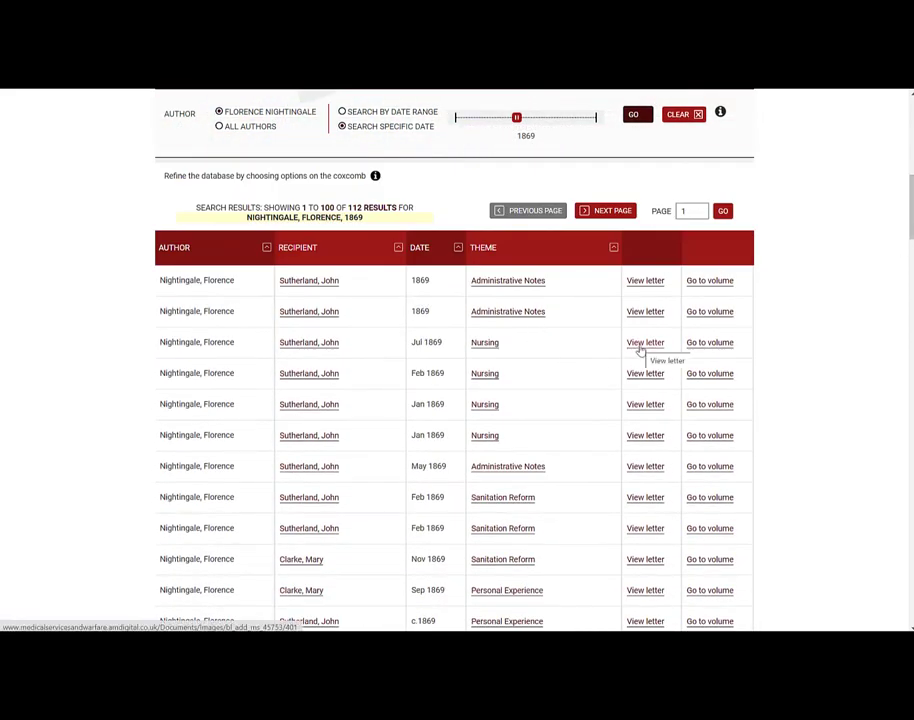
- View the July 1869 nursing letter record, then return to the full 1845–1899 coxcomb browser
left_click(644, 342)
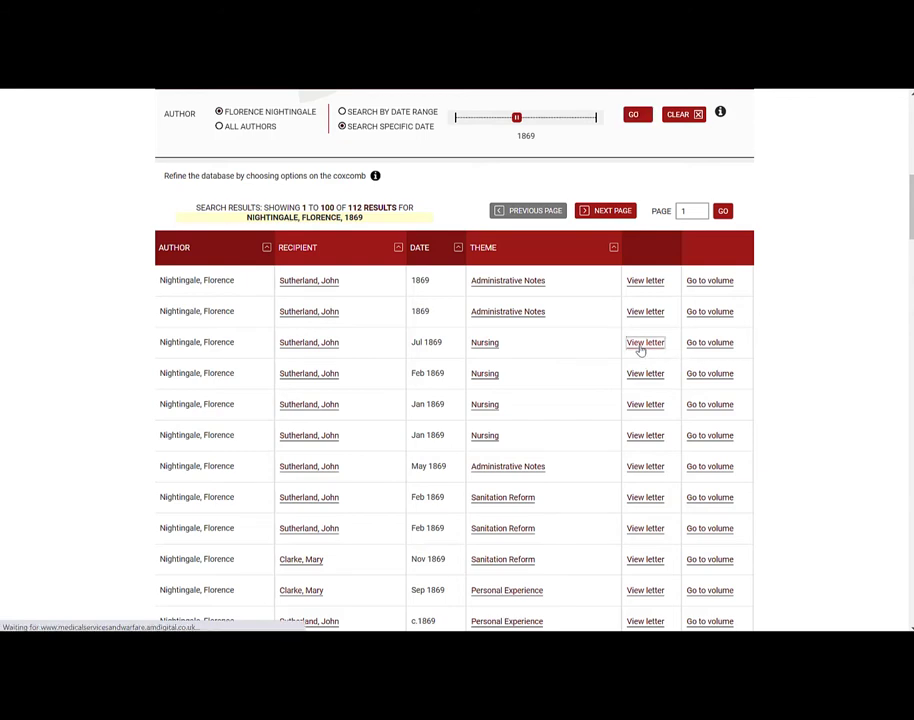
left_click(644, 342)
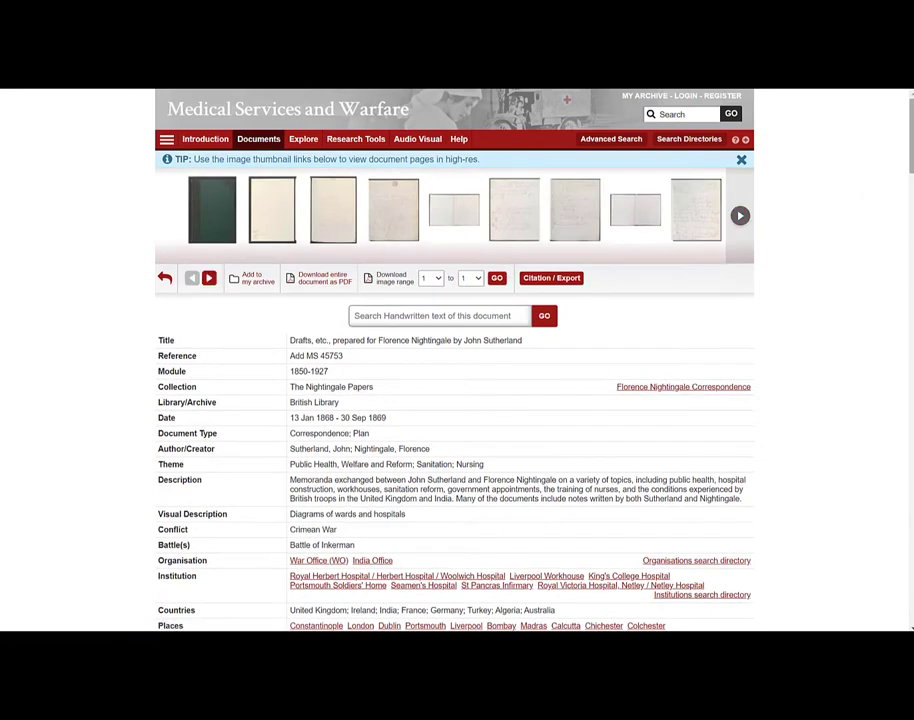
scroll("down", 3)
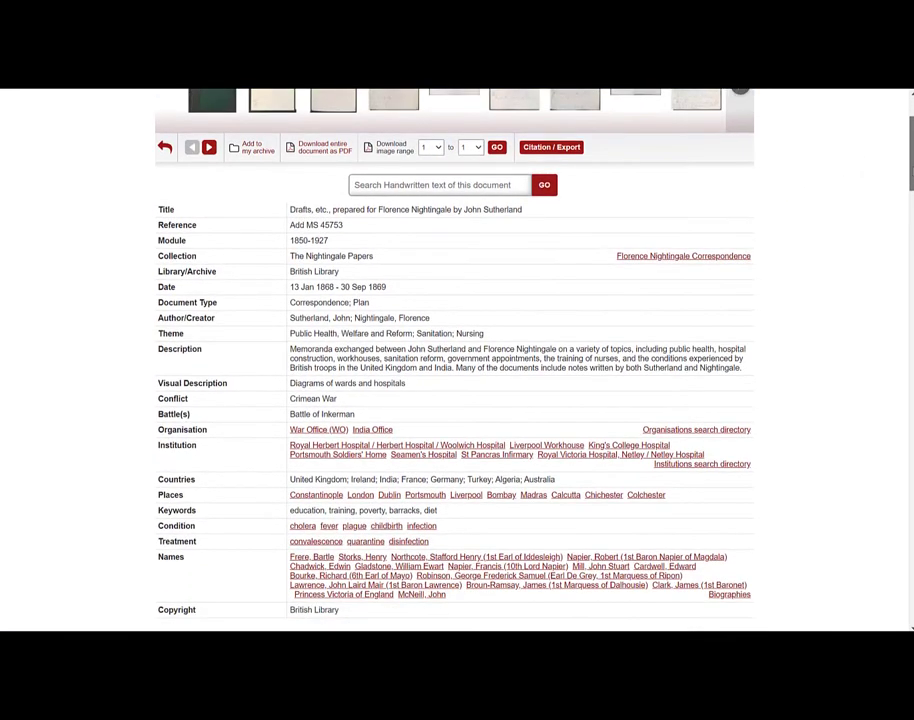
scroll("down", 3)
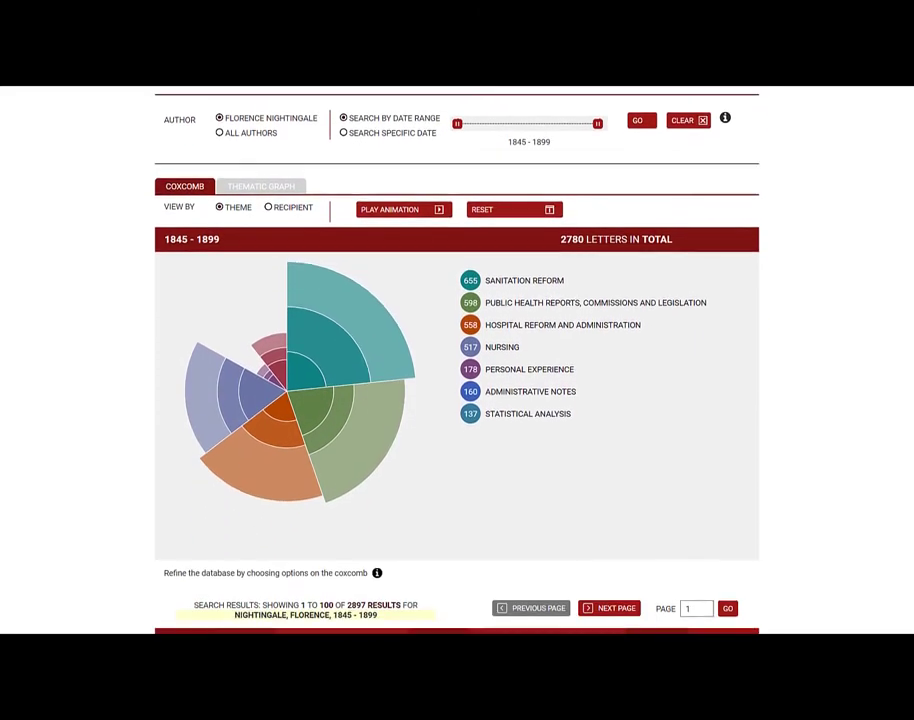
- Go to the volume holding the Nov 1845 notes from the results table and read its details
scroll("down", 3)
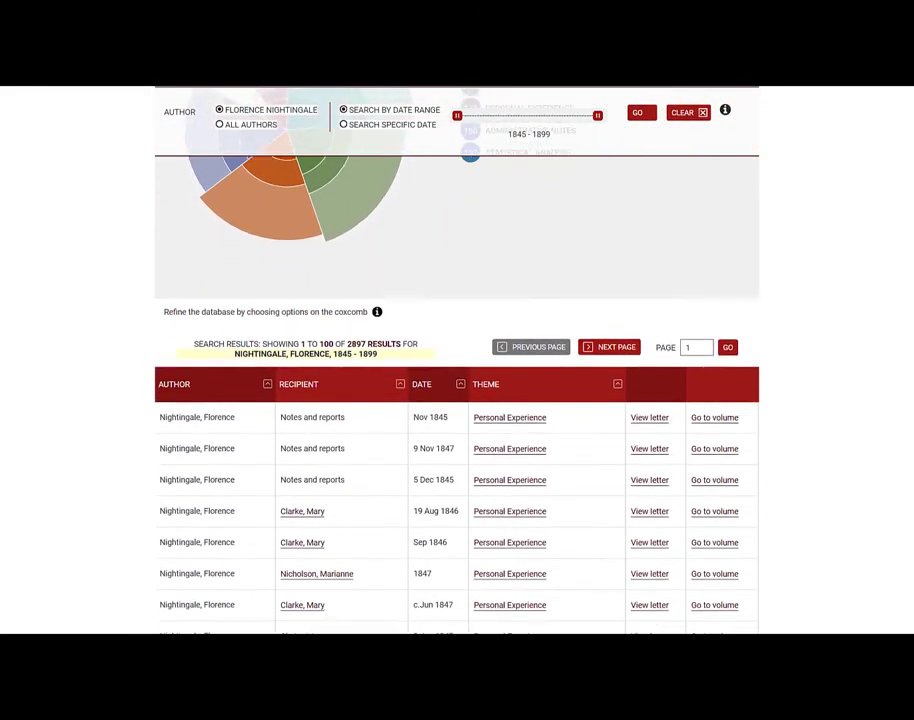
scroll("down", 3)
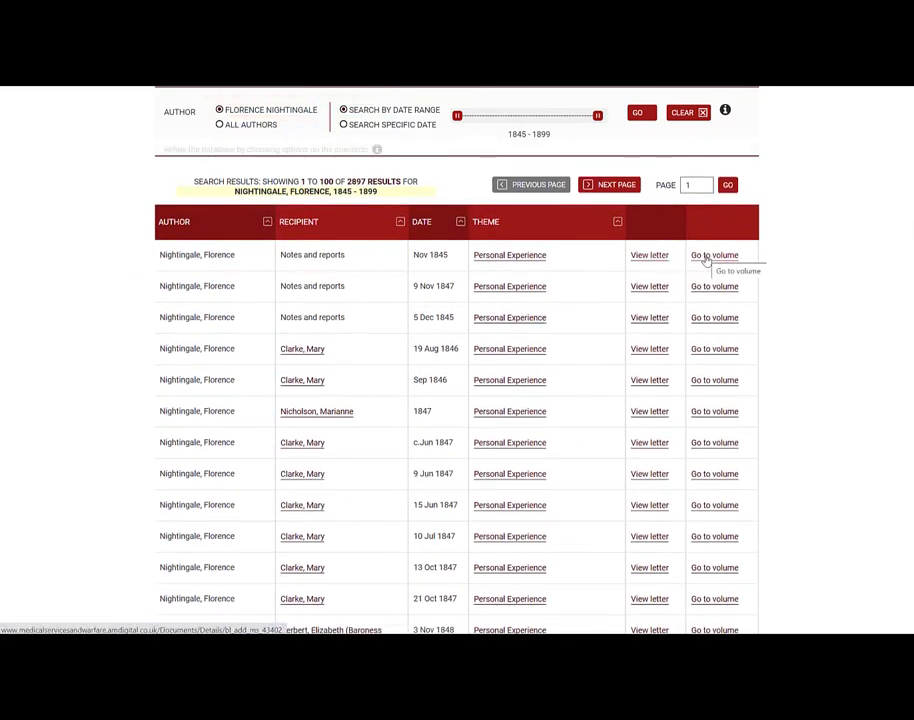
left_click(714, 256)
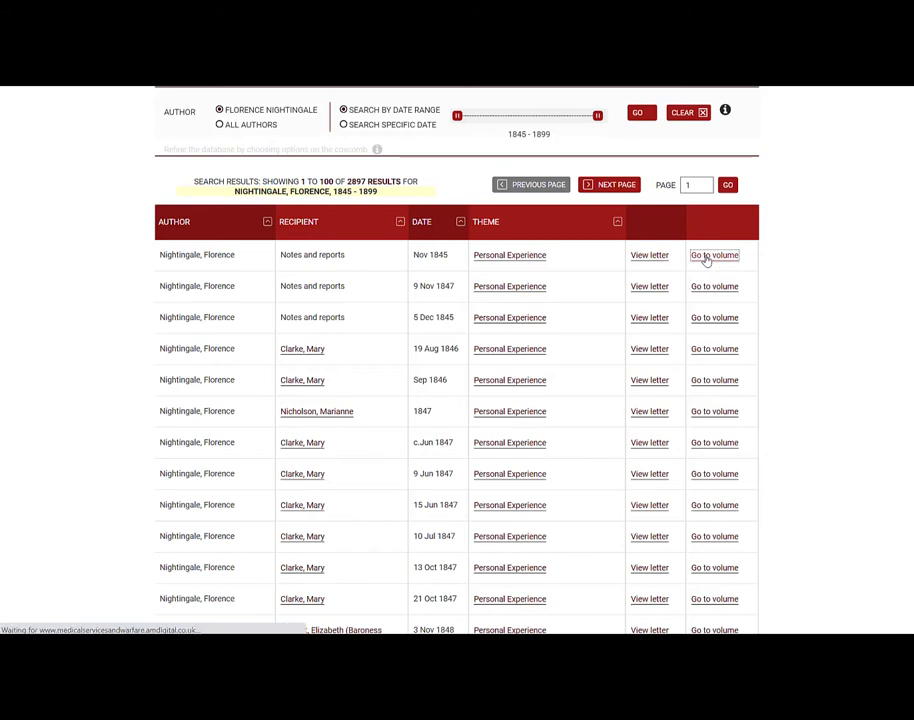
left_click(714, 256)
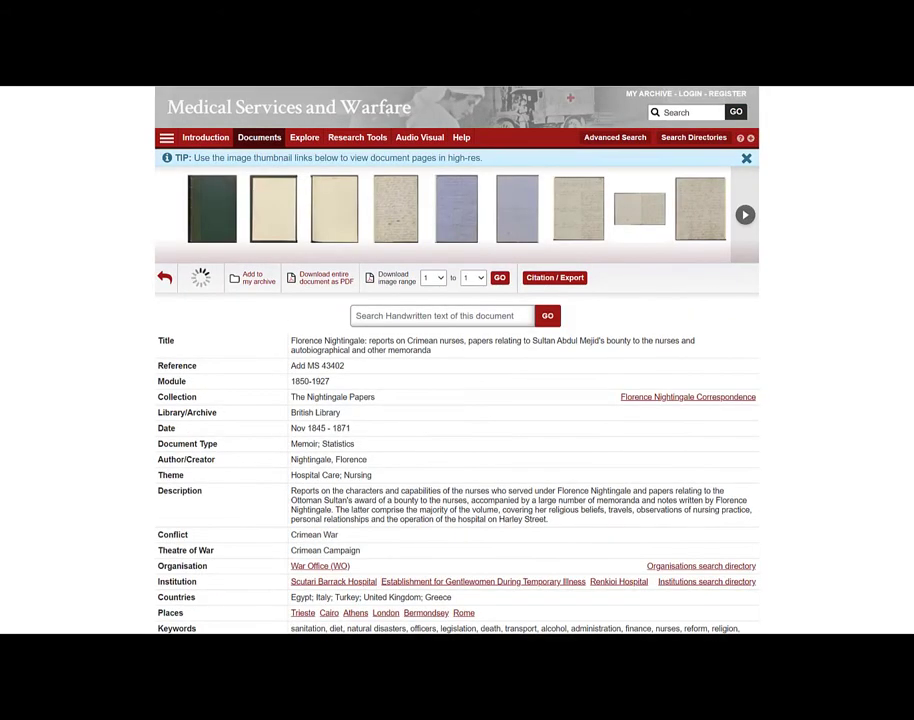
scroll("down", 3)
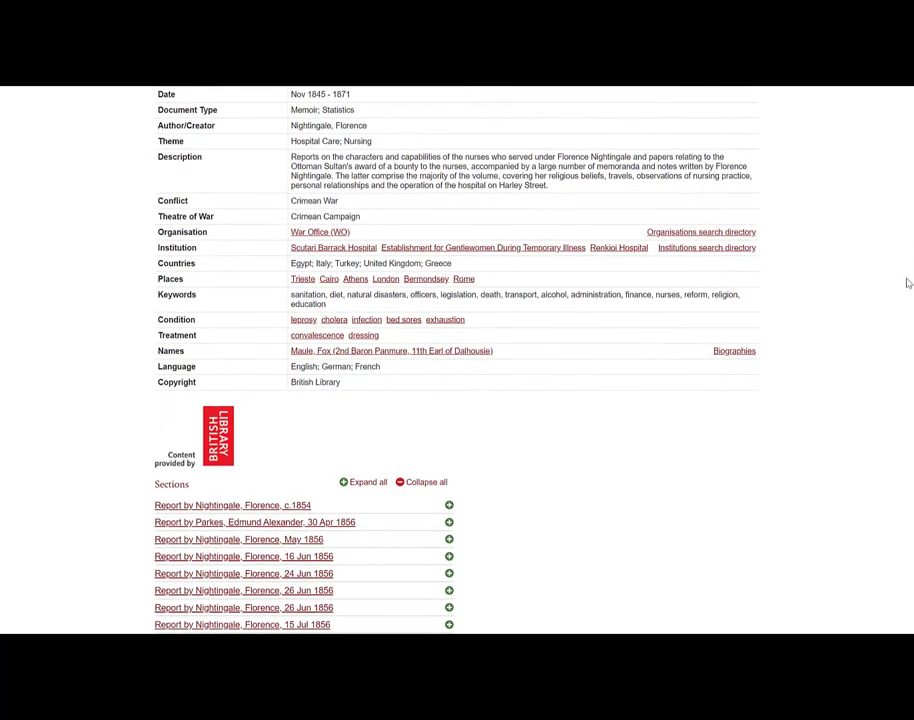
scroll("down", 3)
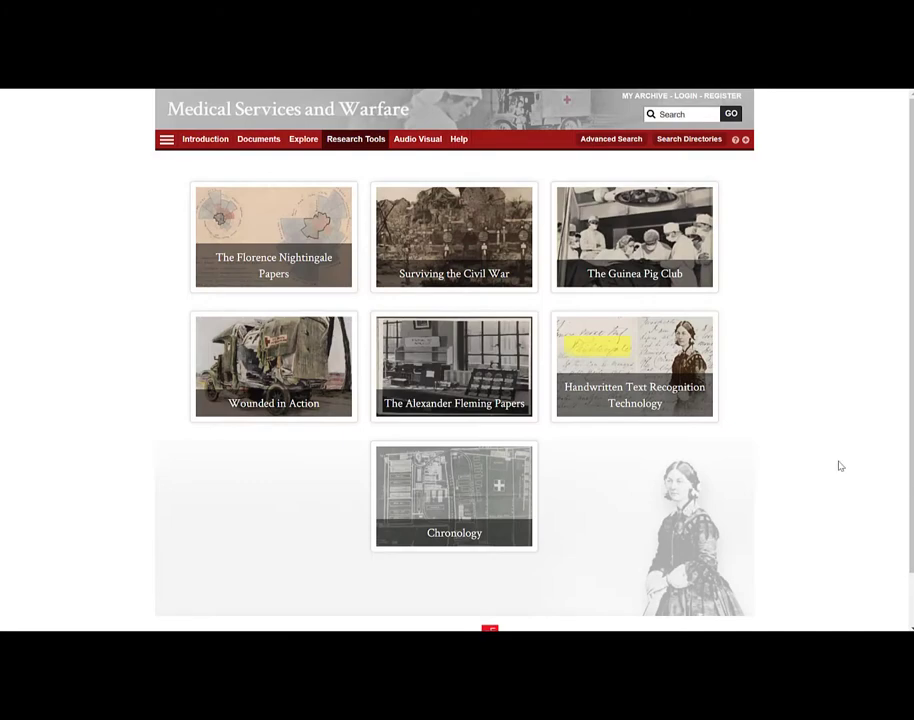
- Enter the Alexander Fleming Papers tool and scroll through its 1920–1950 volume list
left_click(454, 366)
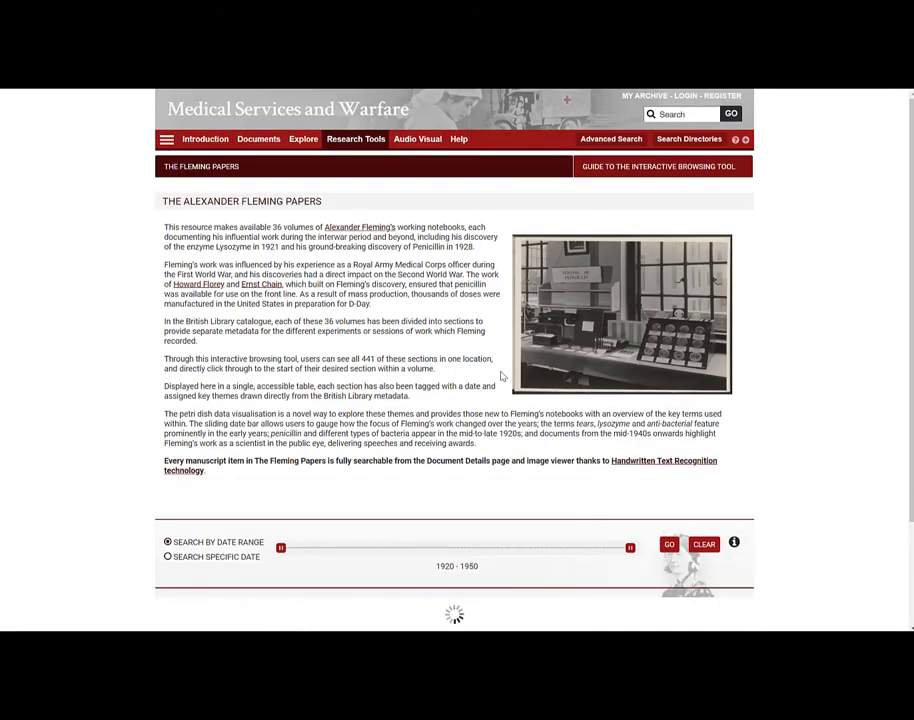
scroll("down", 3)
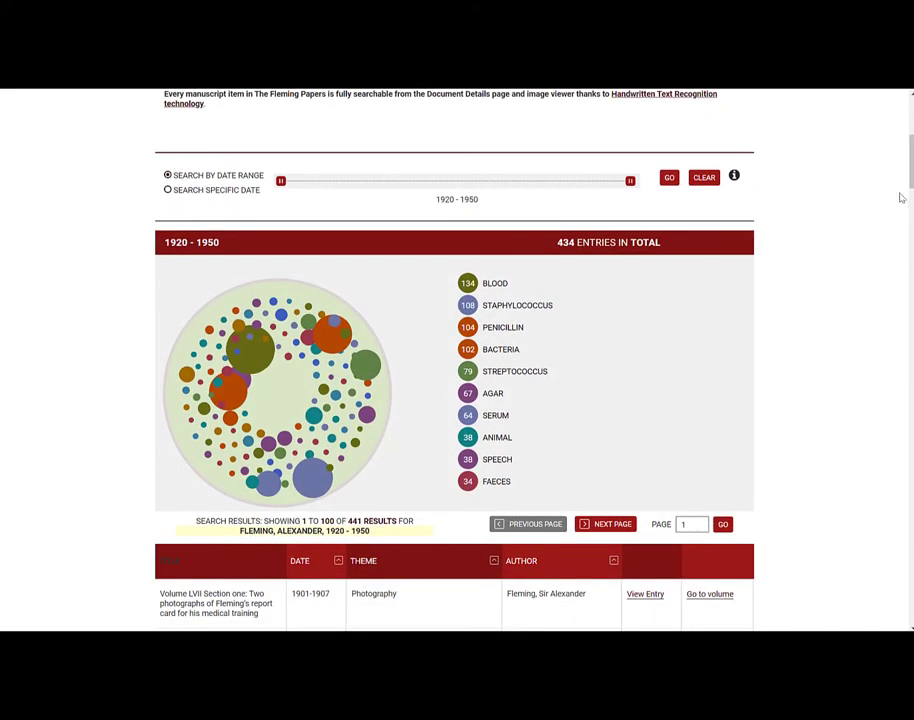
scroll("down", 3)
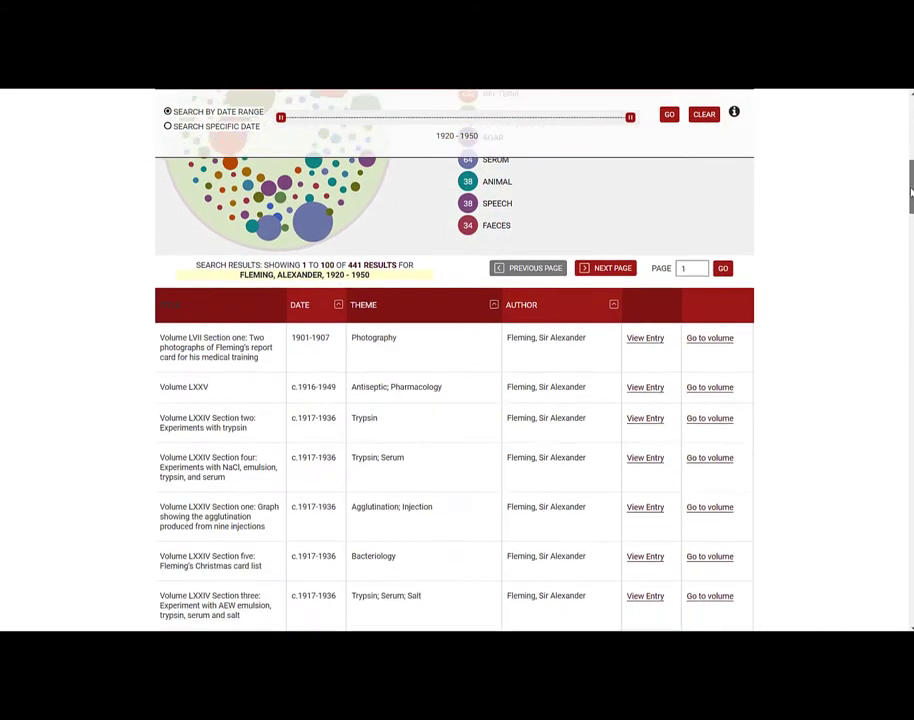
scroll("down", 3)
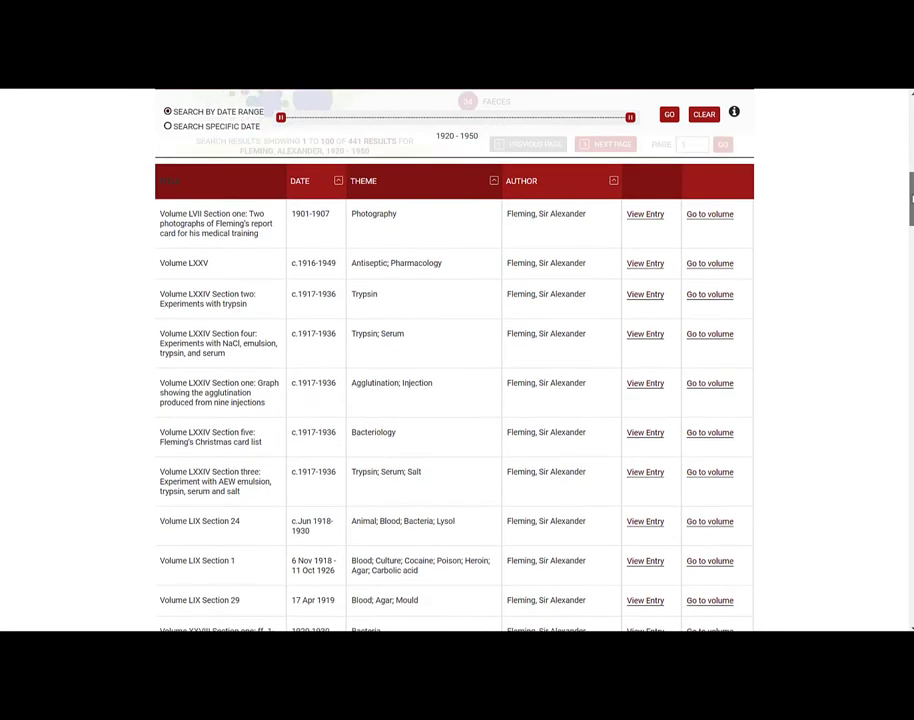
scroll("down", 3)
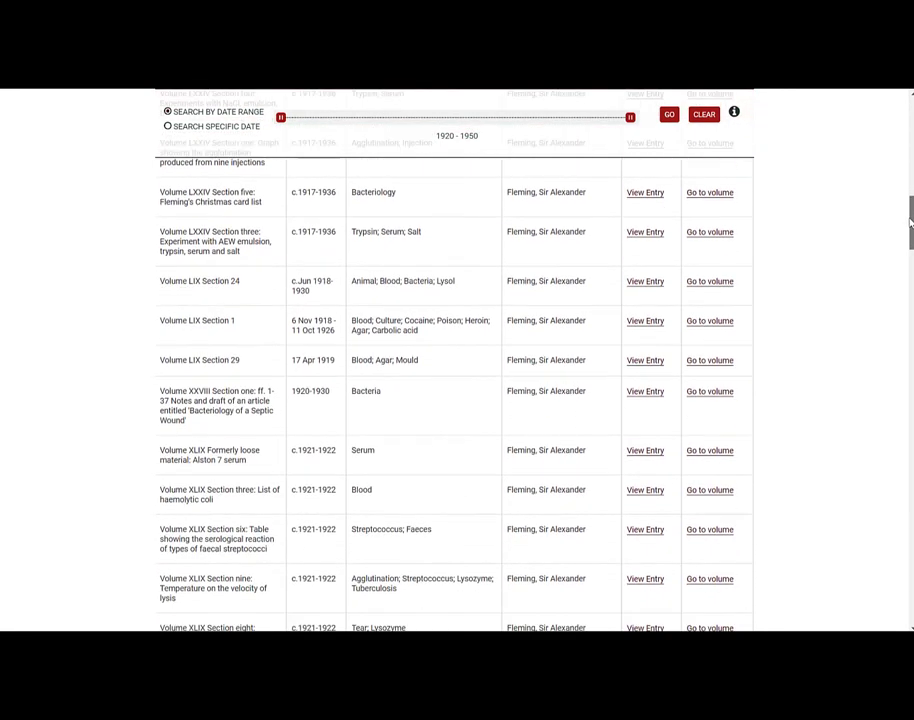
scroll("down", 3)
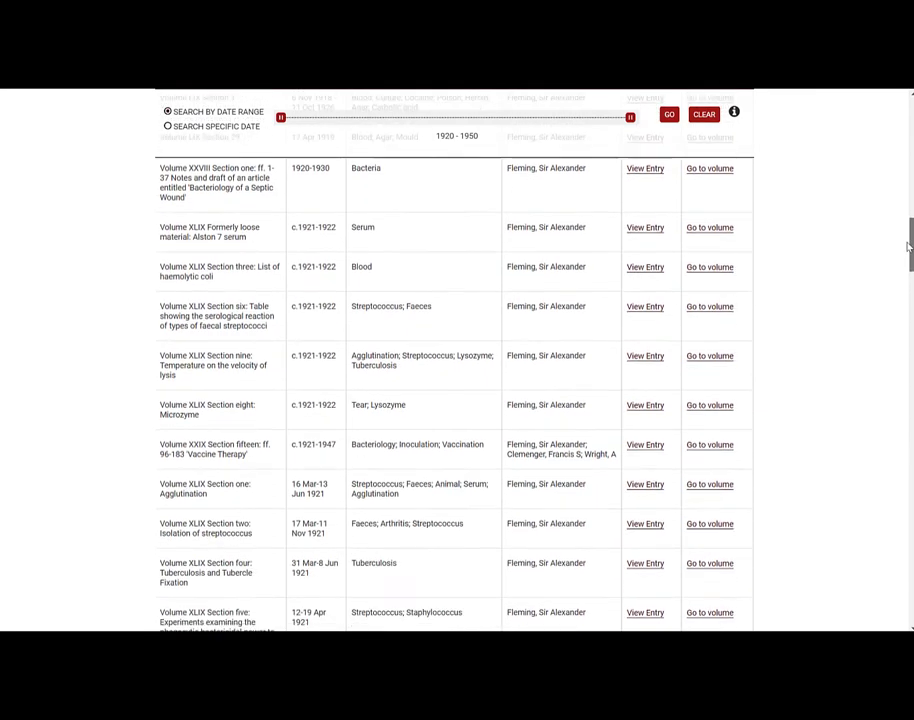
scroll("down", 3)
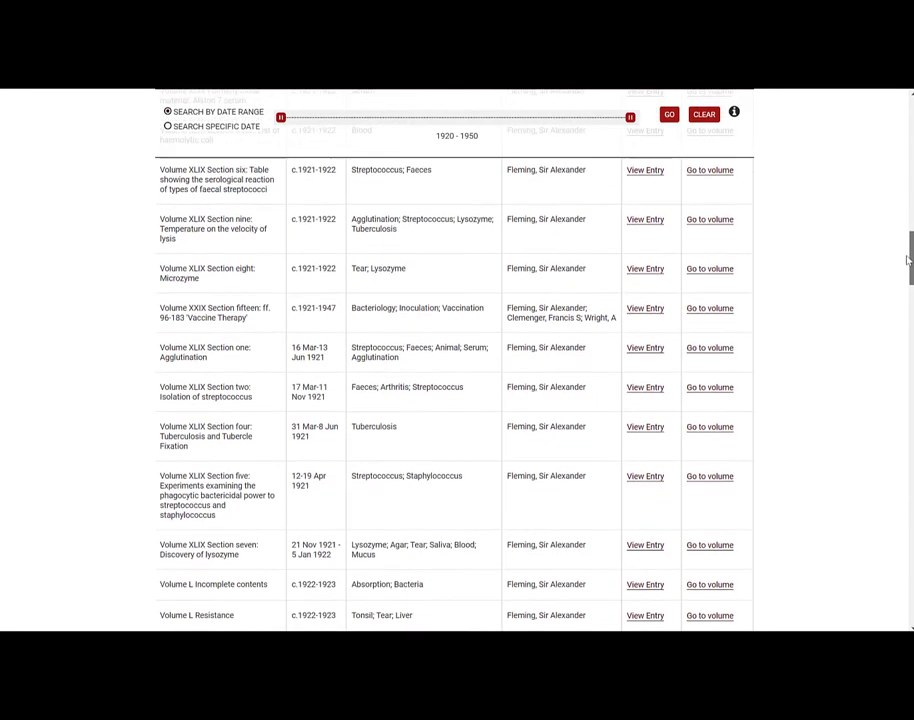
scroll("down", 3)
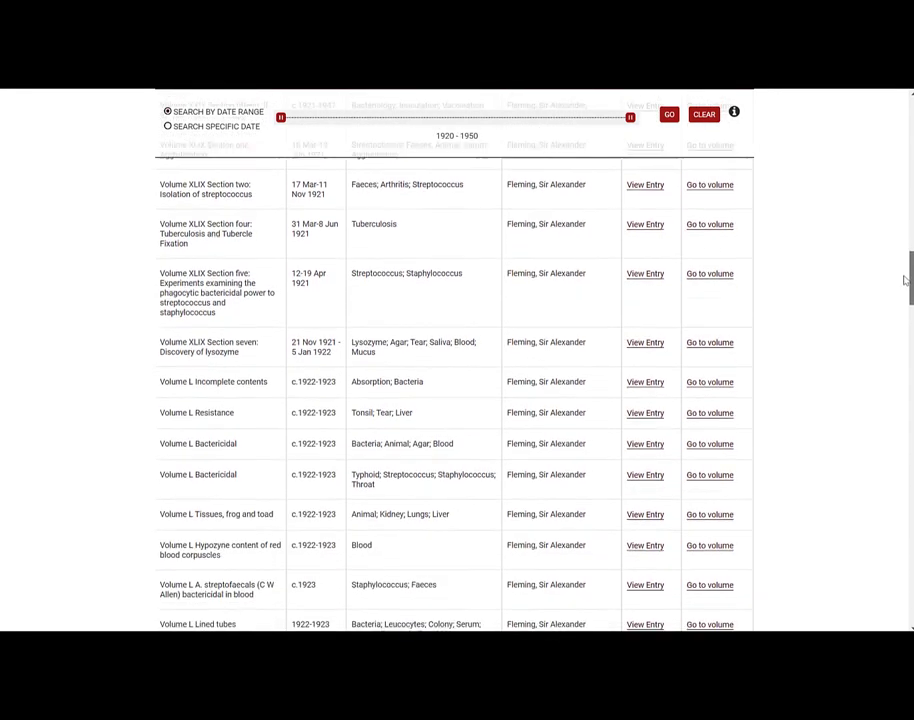
scroll("down", 3)
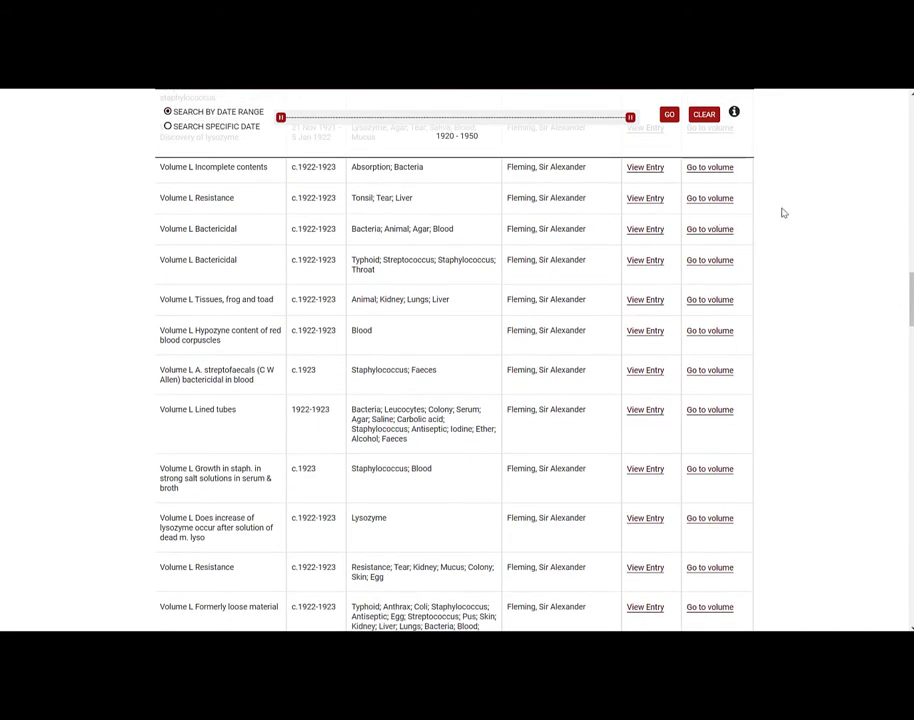
mouse_move(600, 364)
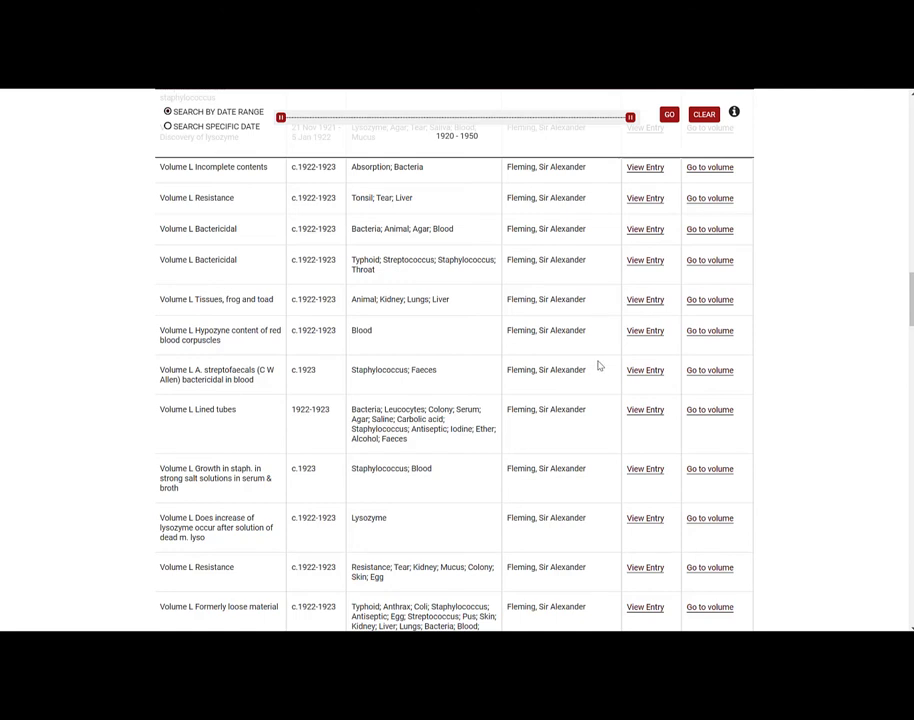
mouse_move(644, 198)
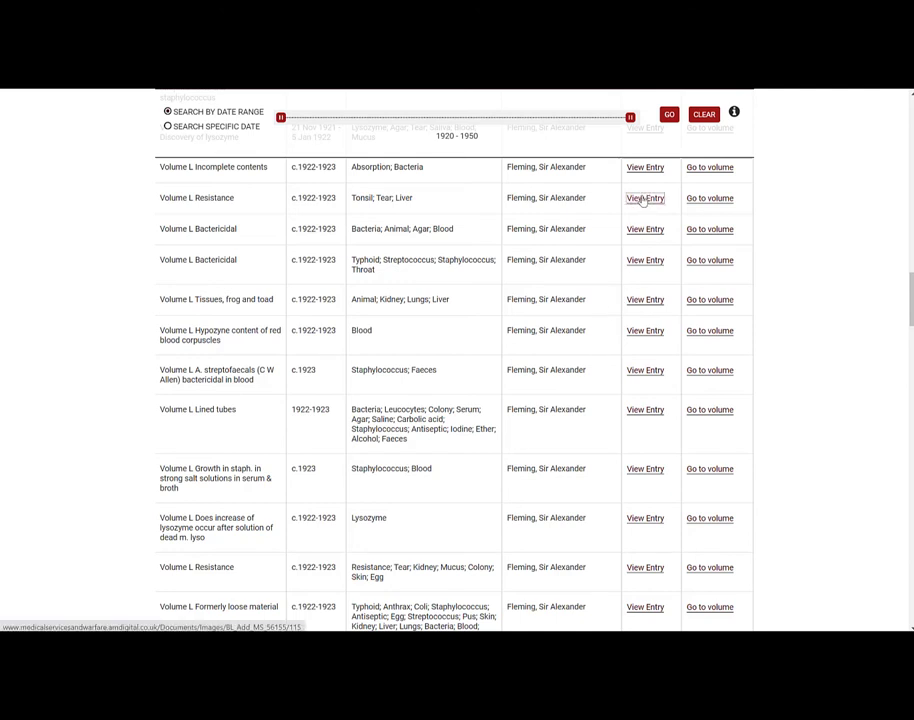
- View handwritten pages of Fleming's 1922–1923 Volume L Resistance notebook, then go back to the browser
left_click(644, 198)
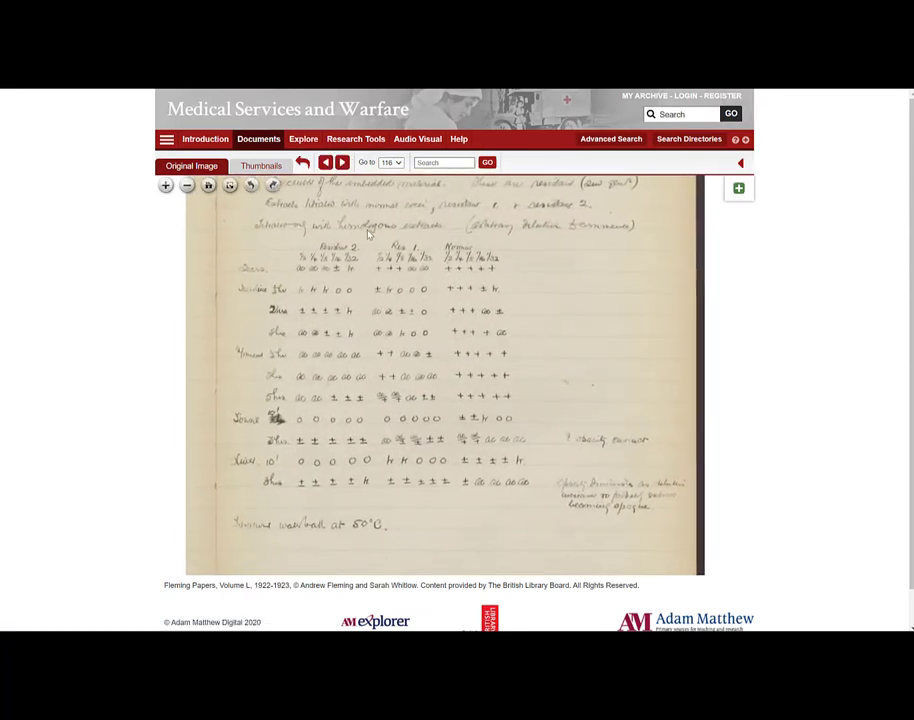
scroll("up", 3)
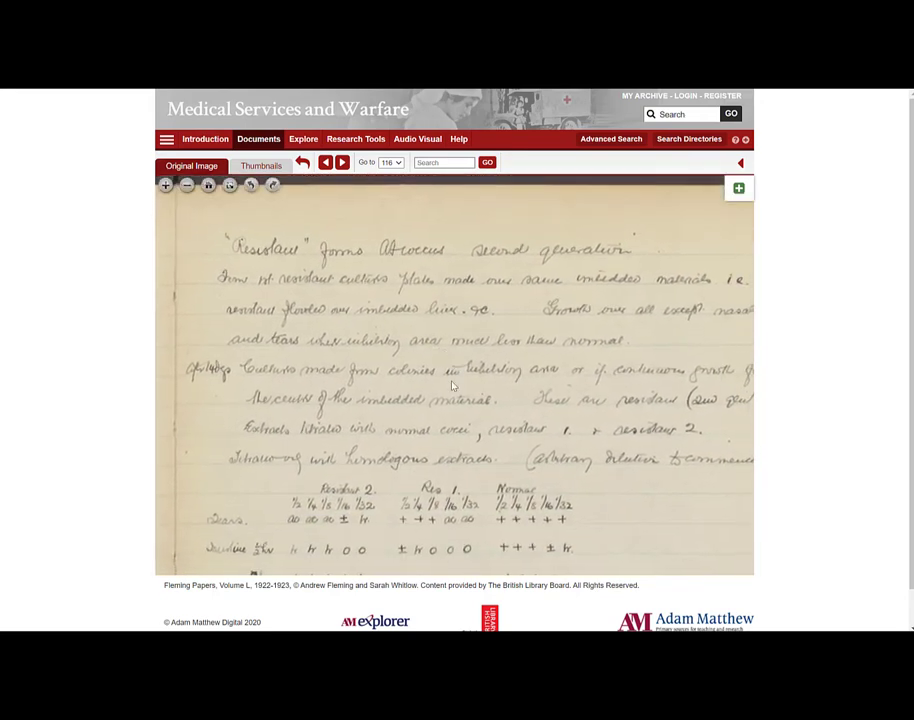
scroll("down", 3)
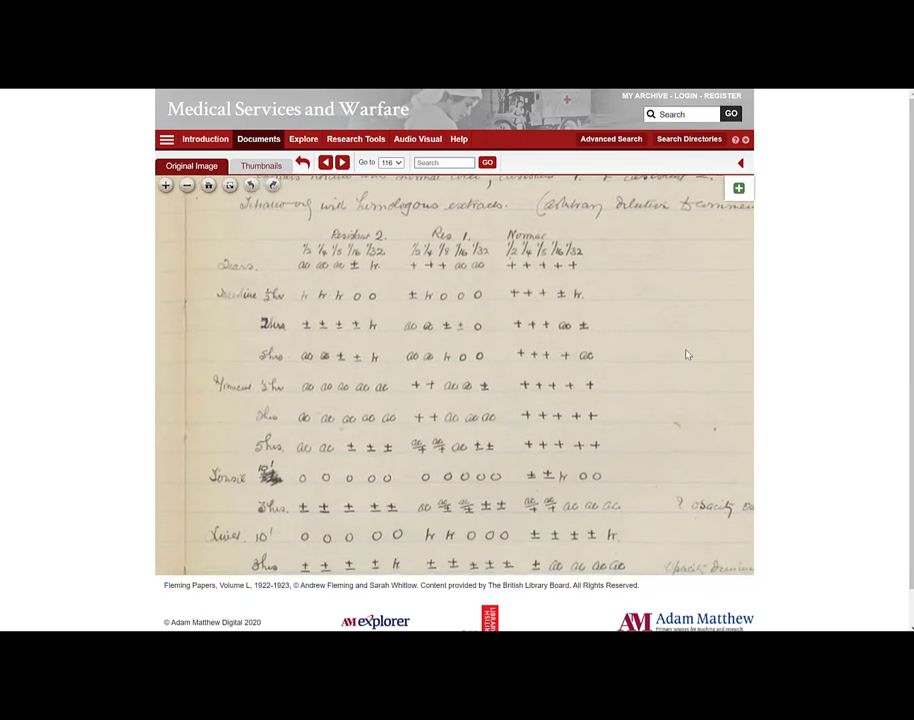
left_click(260, 164)
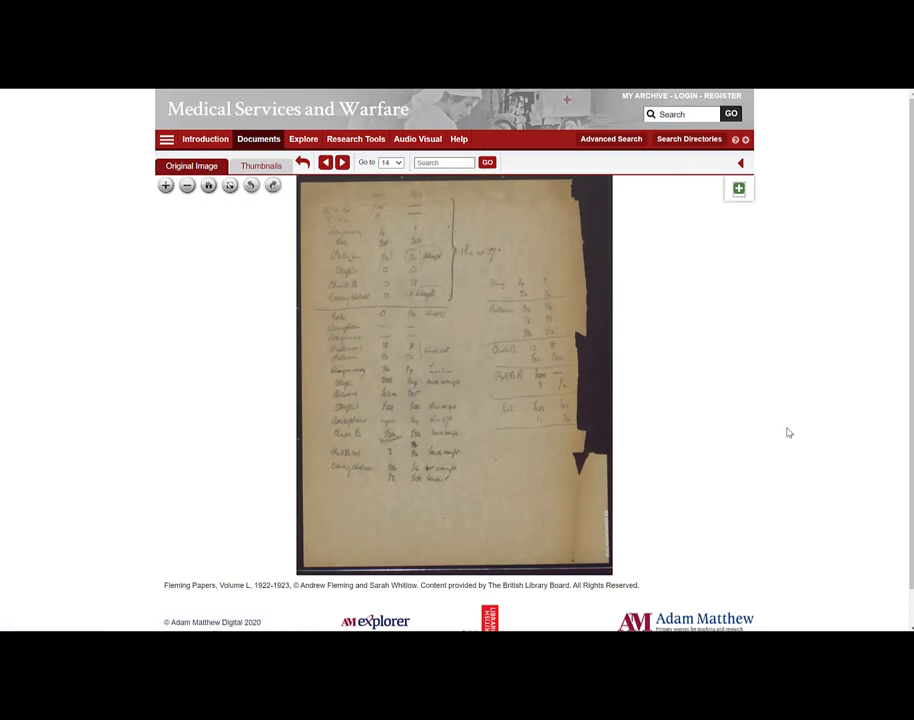
left_click(164, 186)
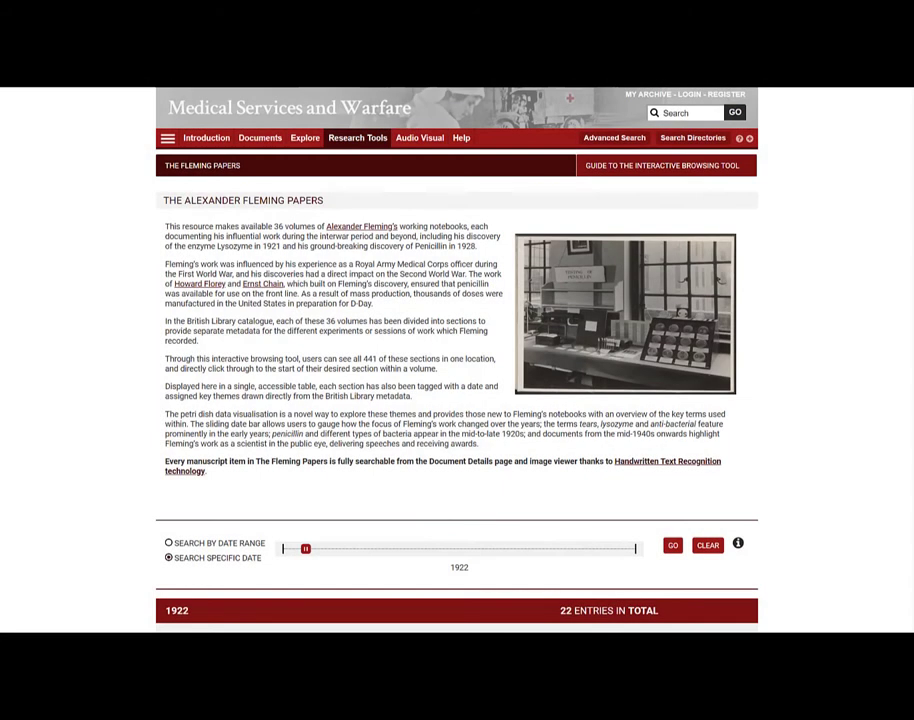
- Run the Fleming Papers search for the chosen single year
scroll("down", 3)
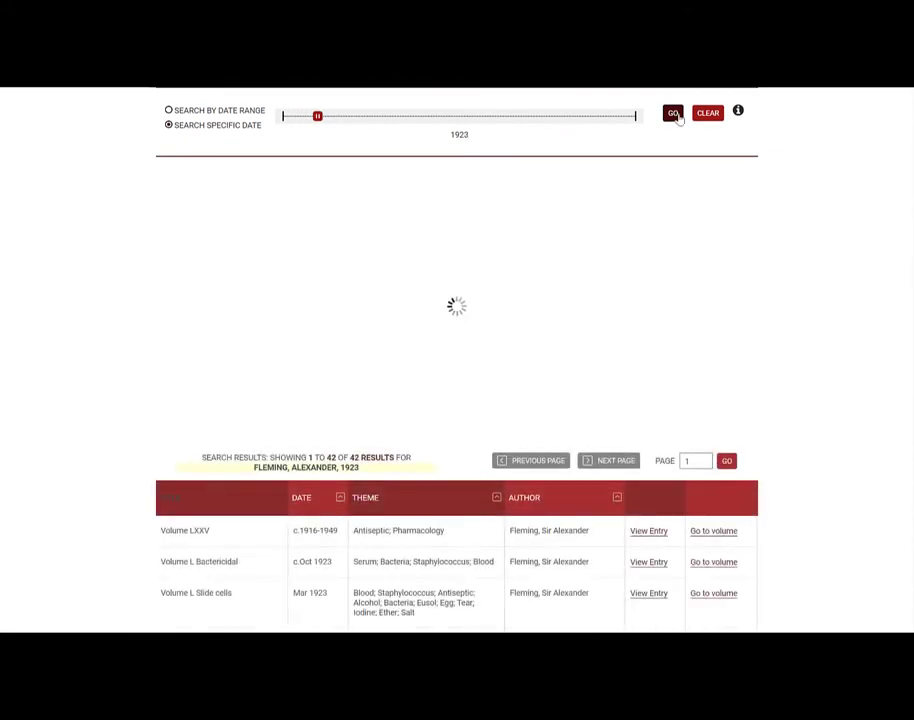
left_click(672, 112)
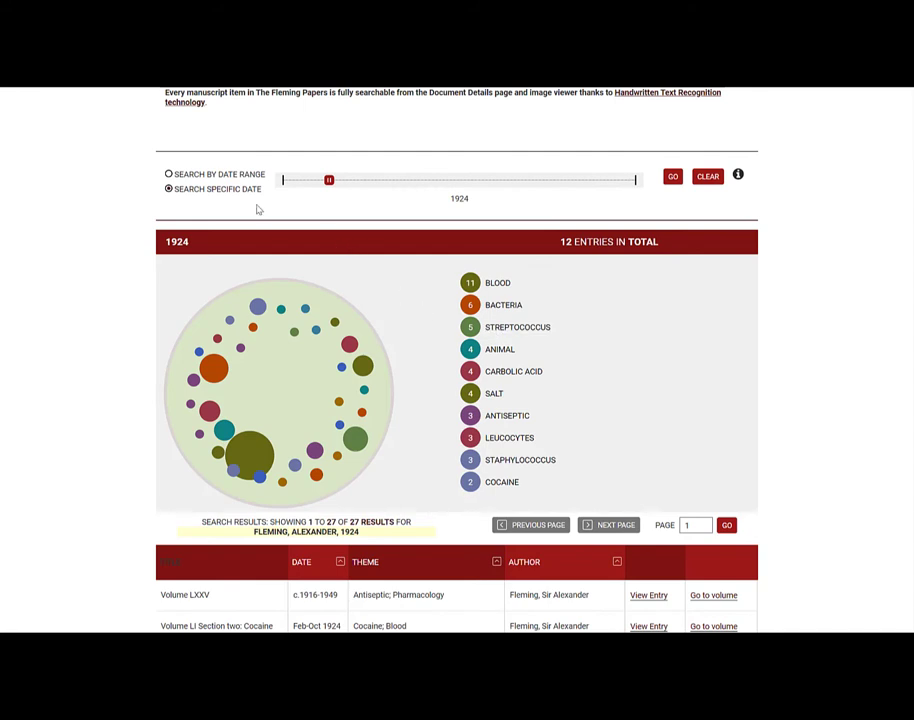
mouse_move(120, 254)
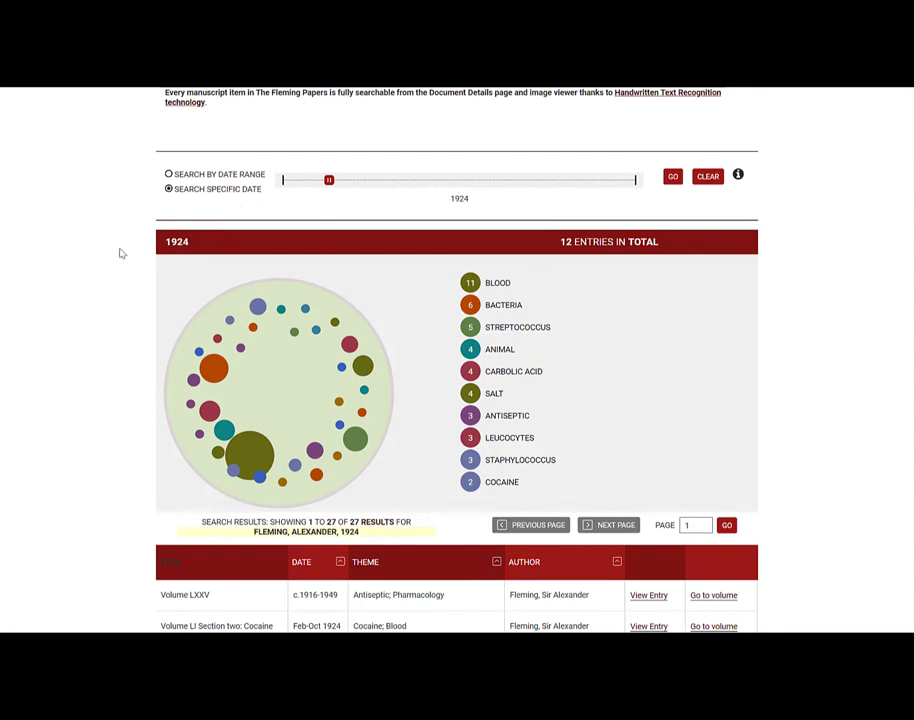
mouse_move(306, 268)
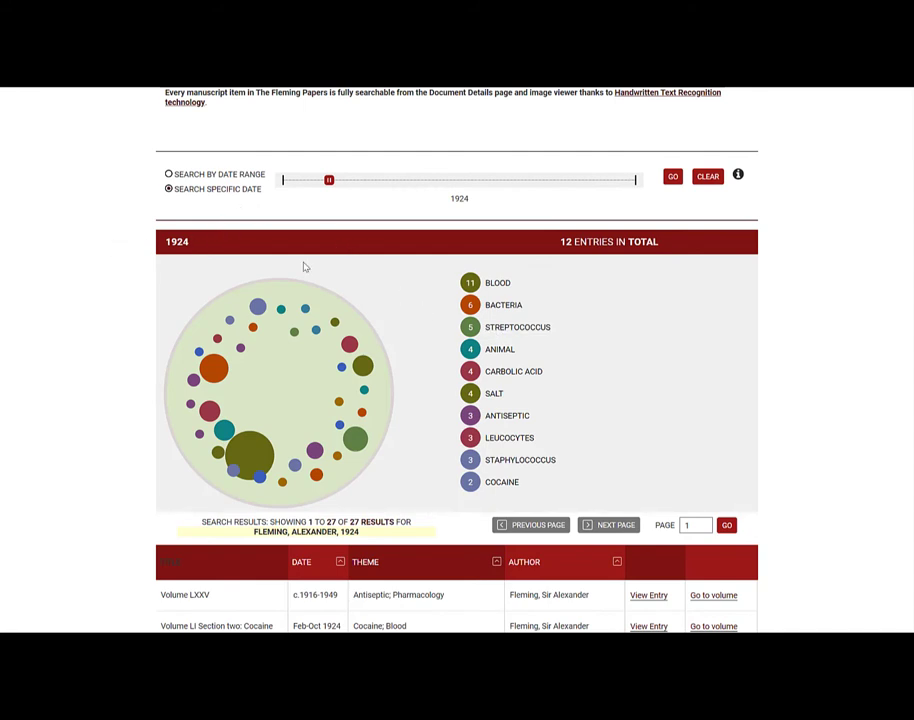
mouse_move(258, 310)
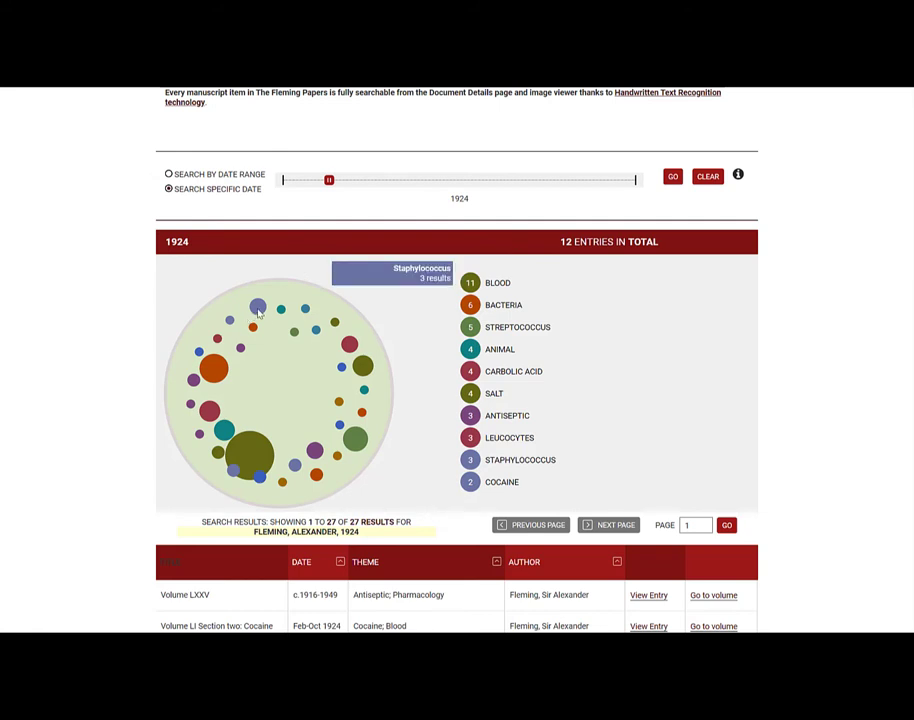
mouse_move(304, 364)
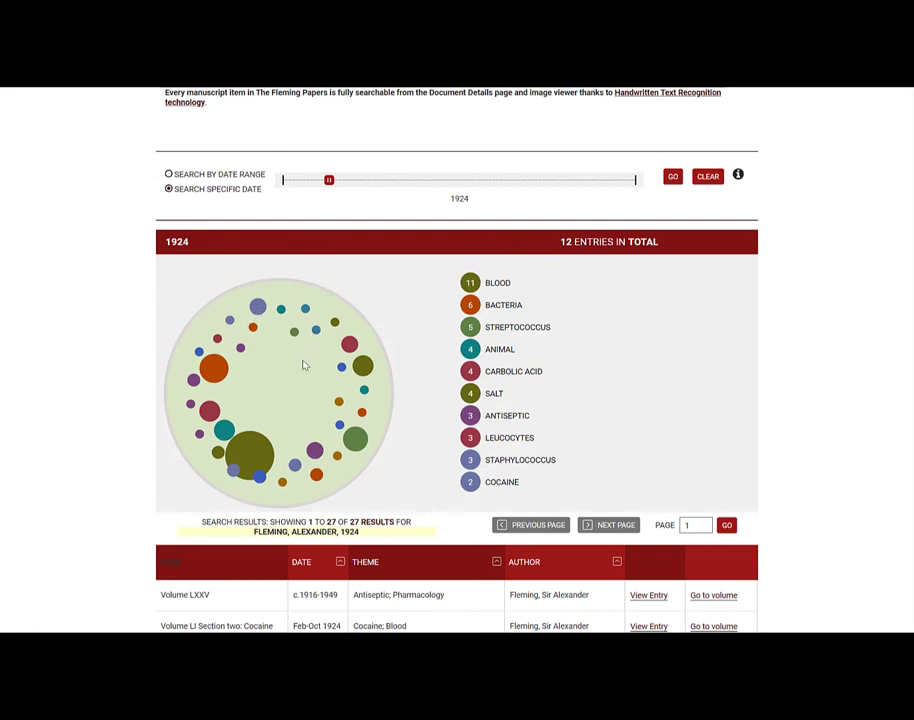
mouse_move(248, 452)
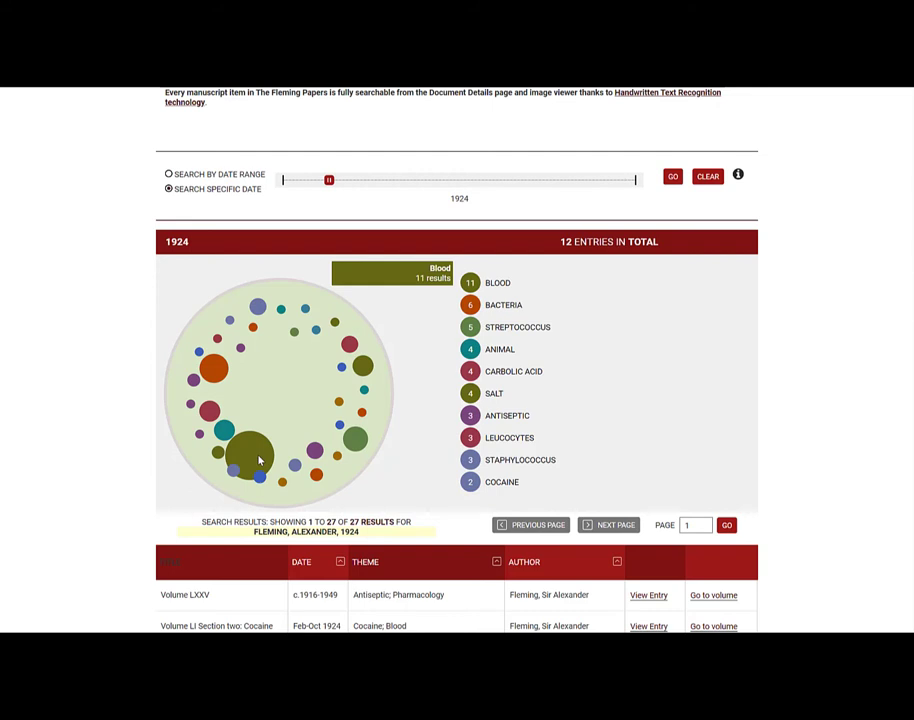
mouse_move(316, 452)
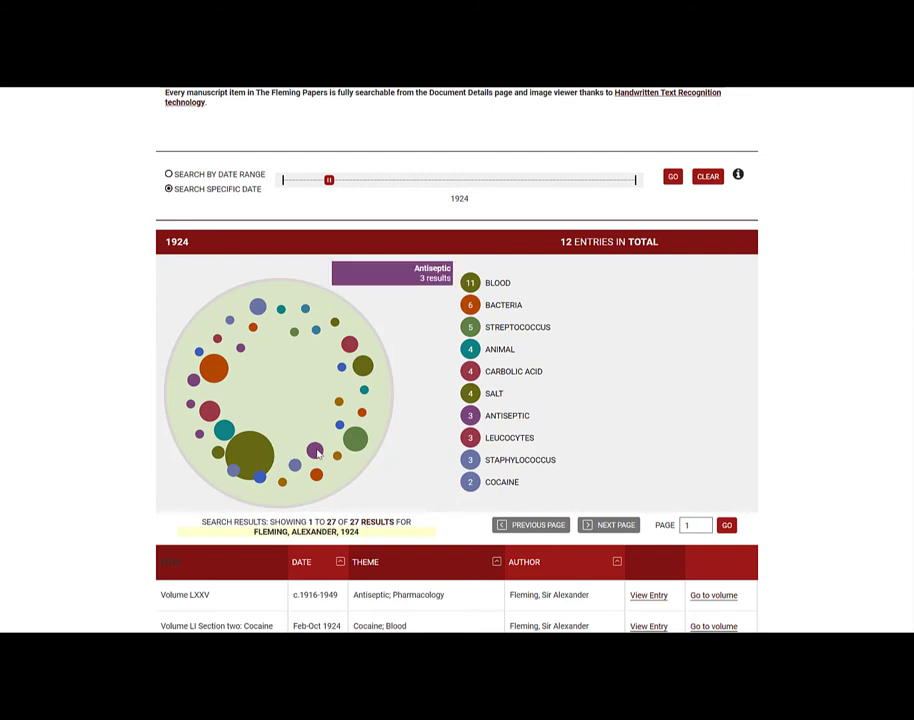
mouse_move(336, 226)
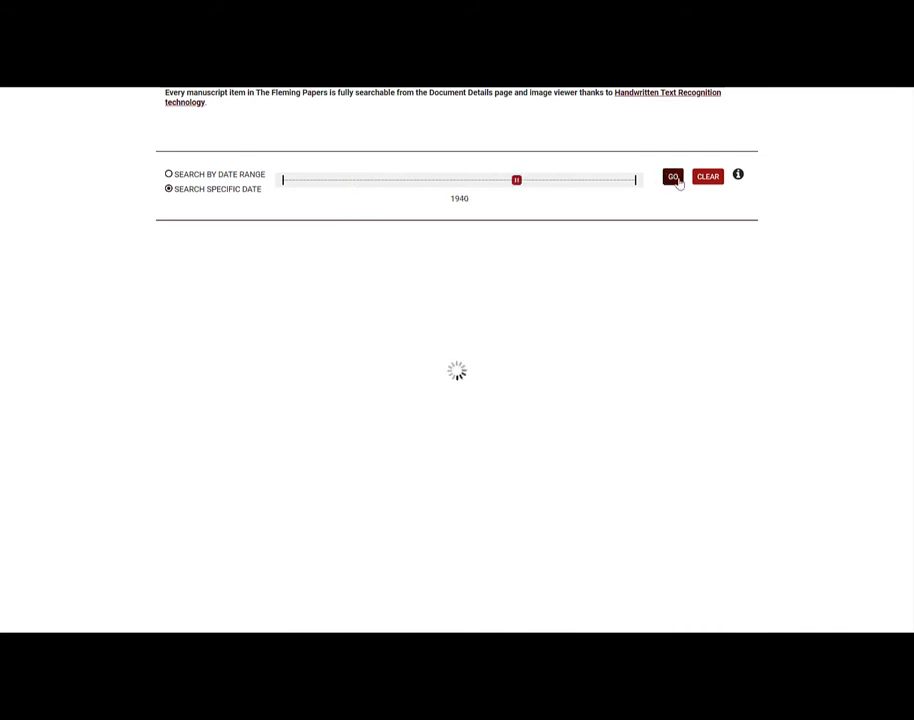
- Search Fleming entries for 1940, scroll the results and select the Volume LXXV entry
left_click(672, 176)
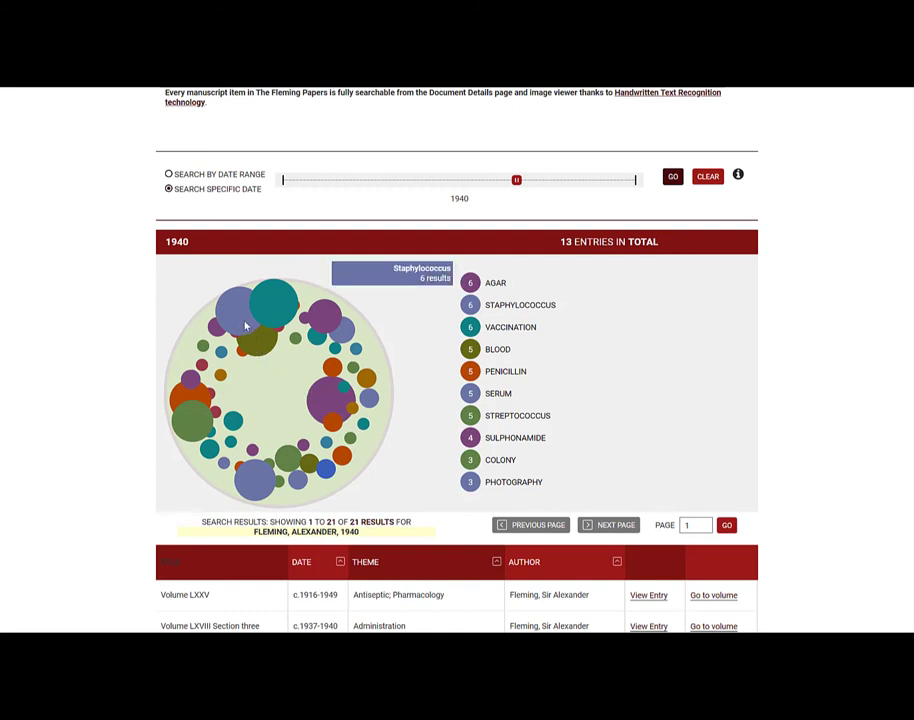
left_click(672, 176)
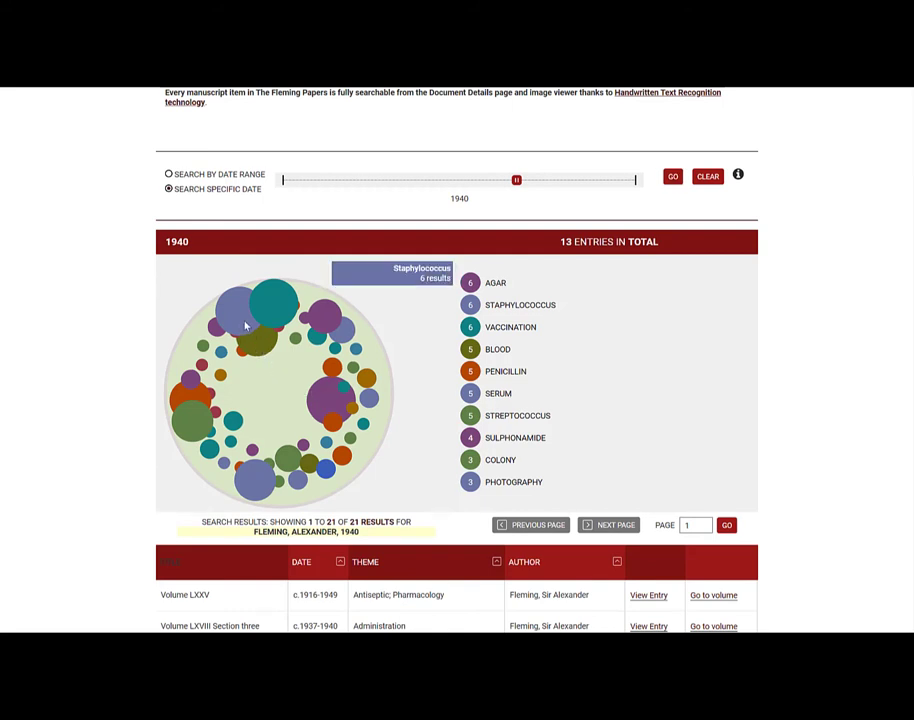
mouse_move(230, 388)
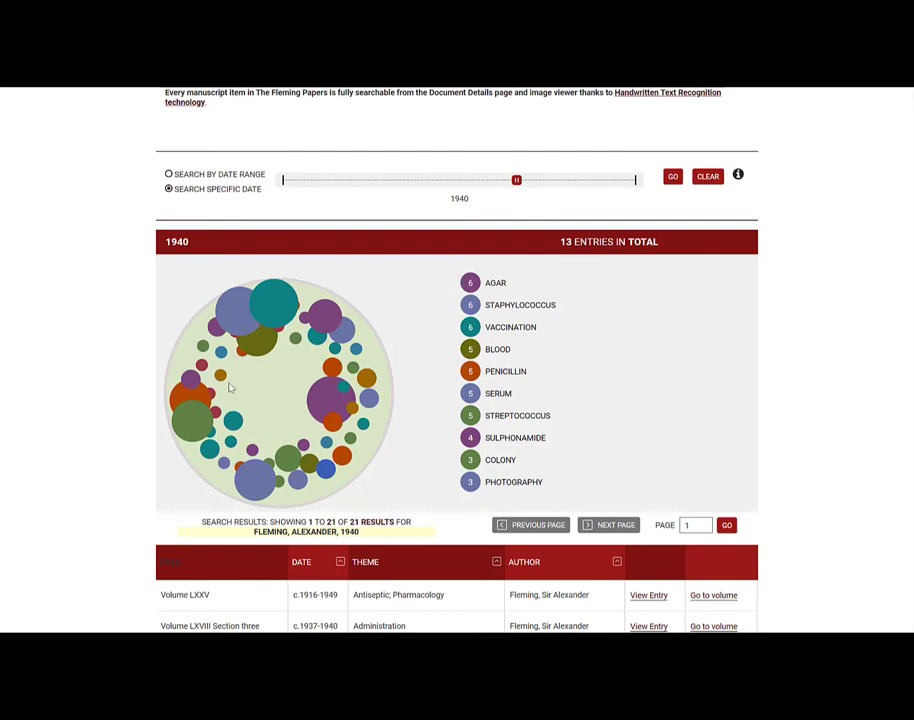
mouse_move(196, 424)
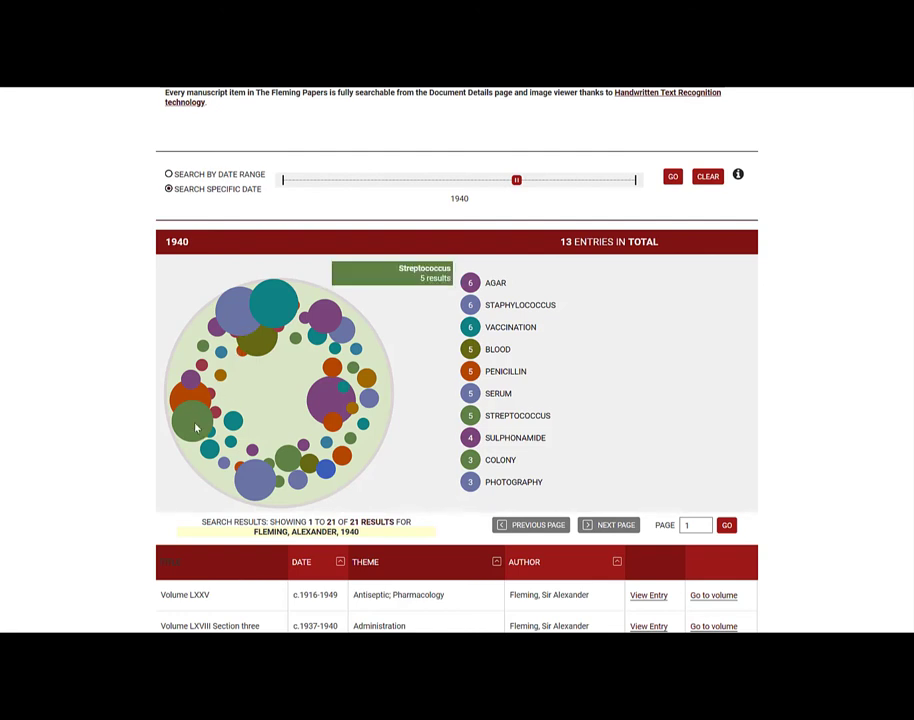
mouse_move(848, 360)
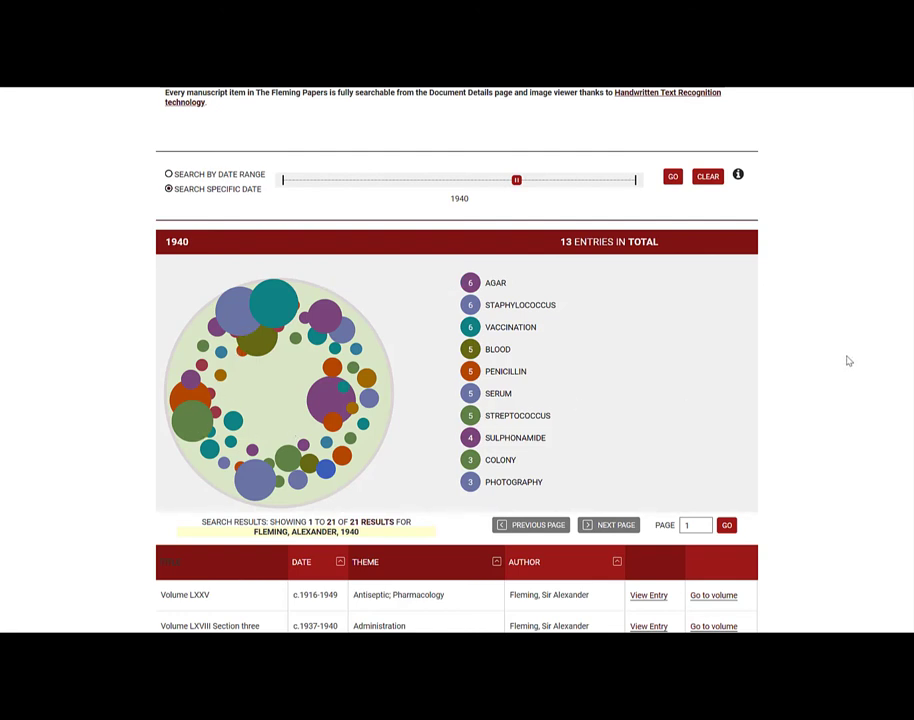
scroll("down", 3)
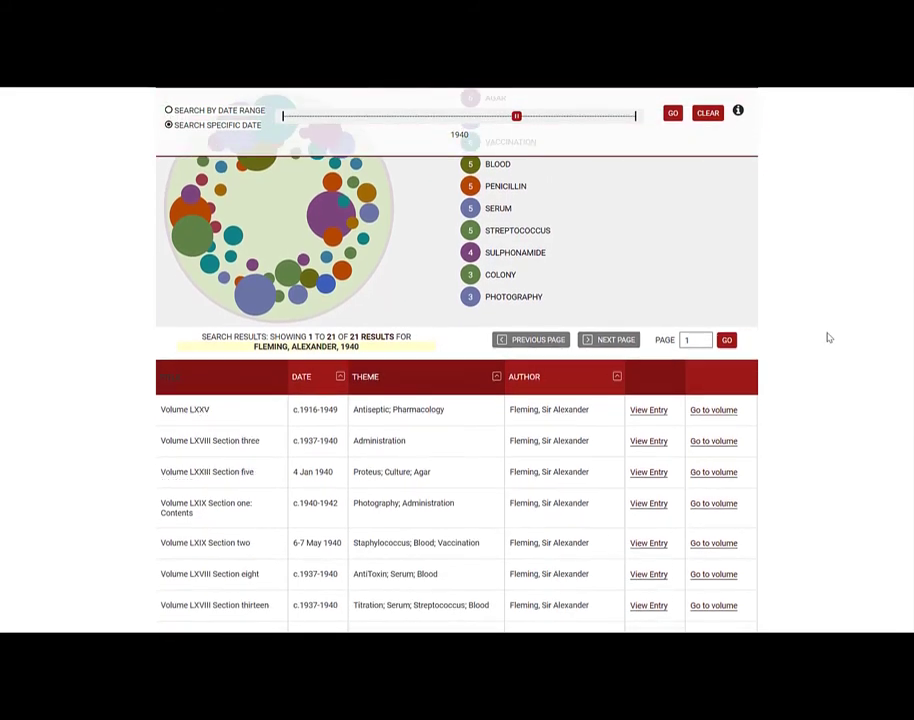
scroll("down", 3)
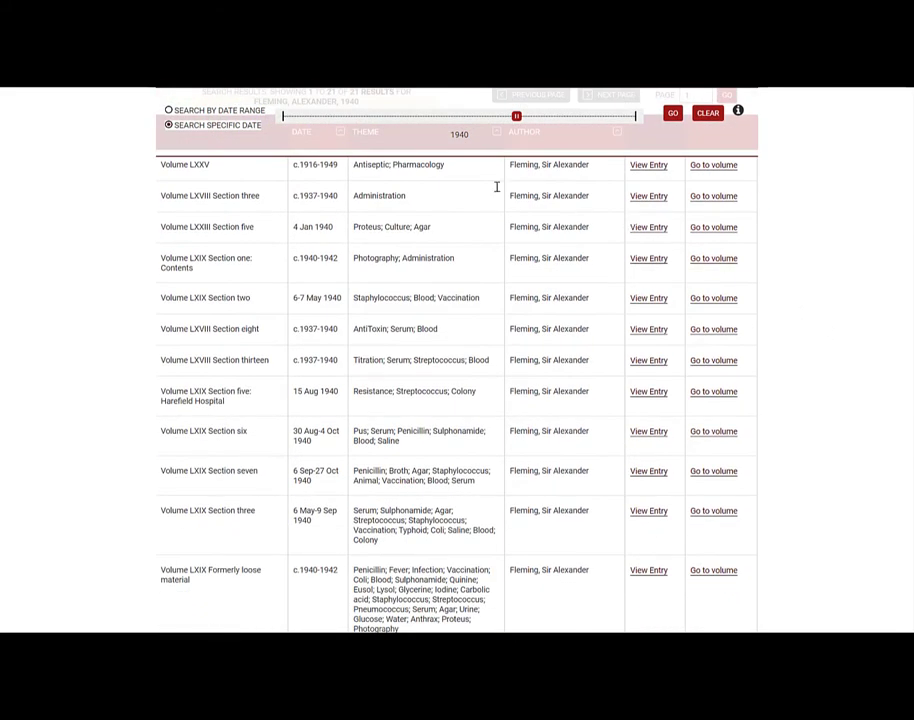
mouse_move(436, 176)
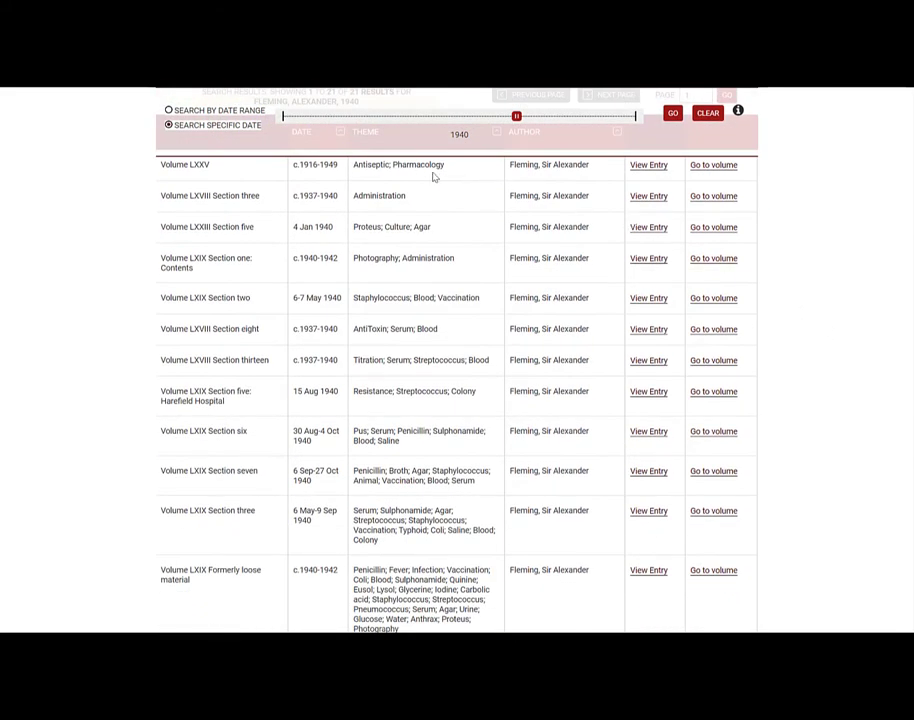
left_click(648, 164)
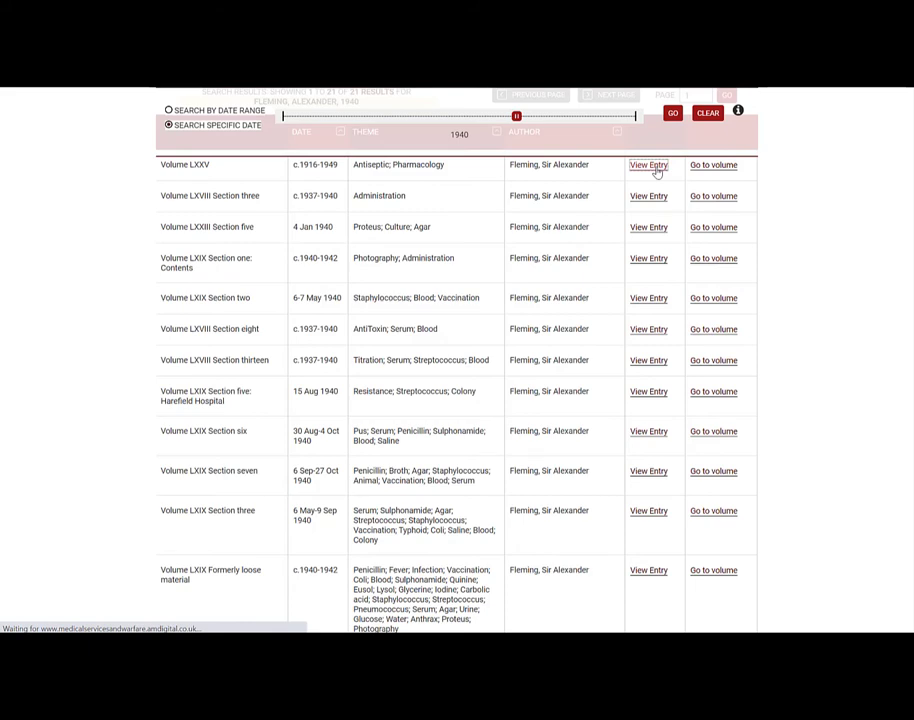
- Zoom in on the Volume LXXV notebook page to read the antiseptic concentration list
left_click(648, 164)
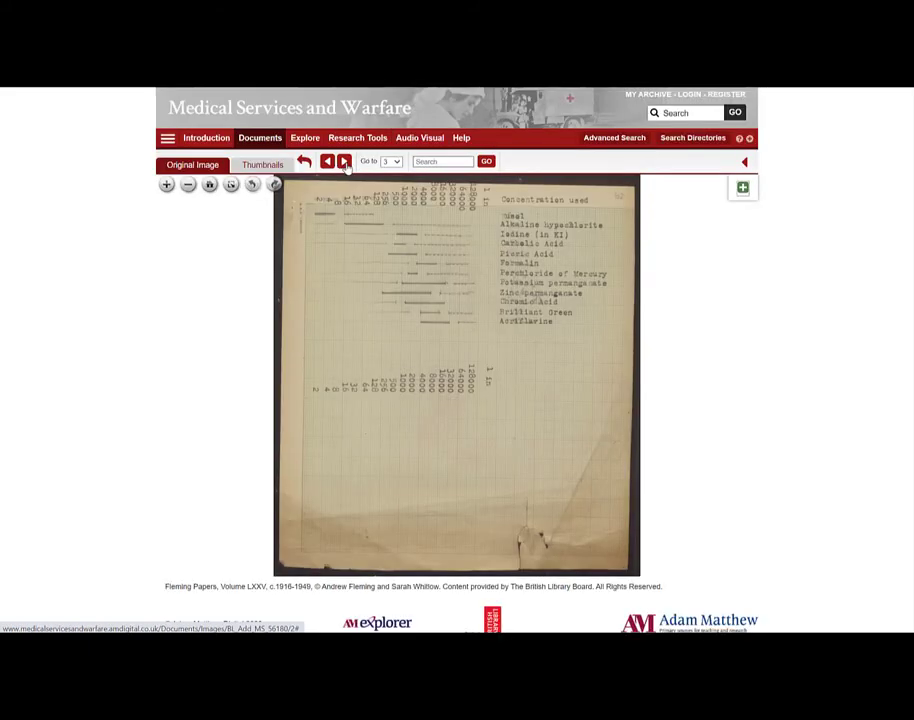
left_click(166, 184)
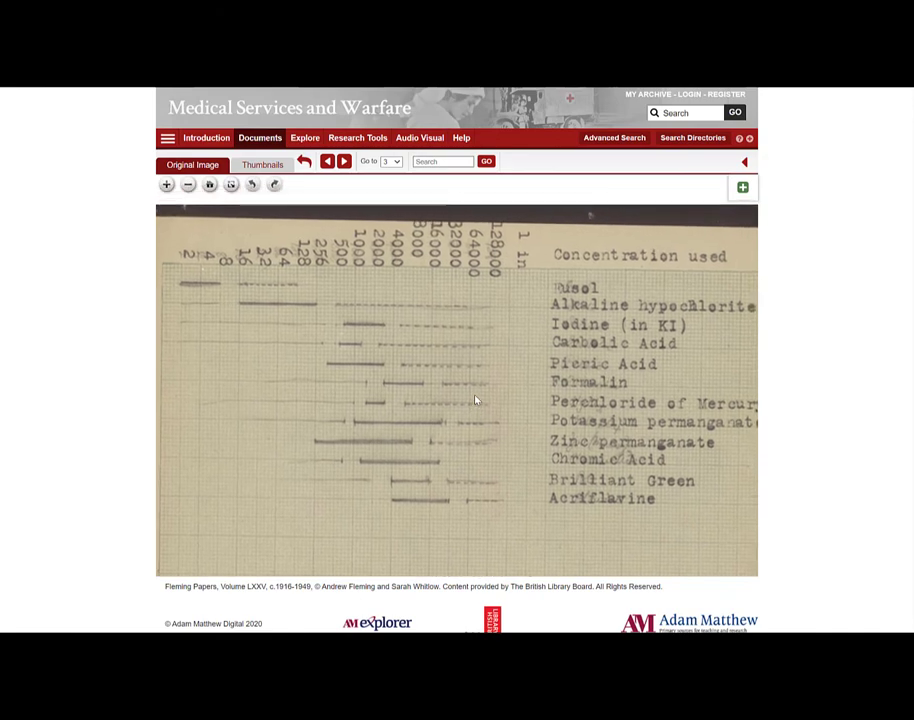
left_click(186, 184)
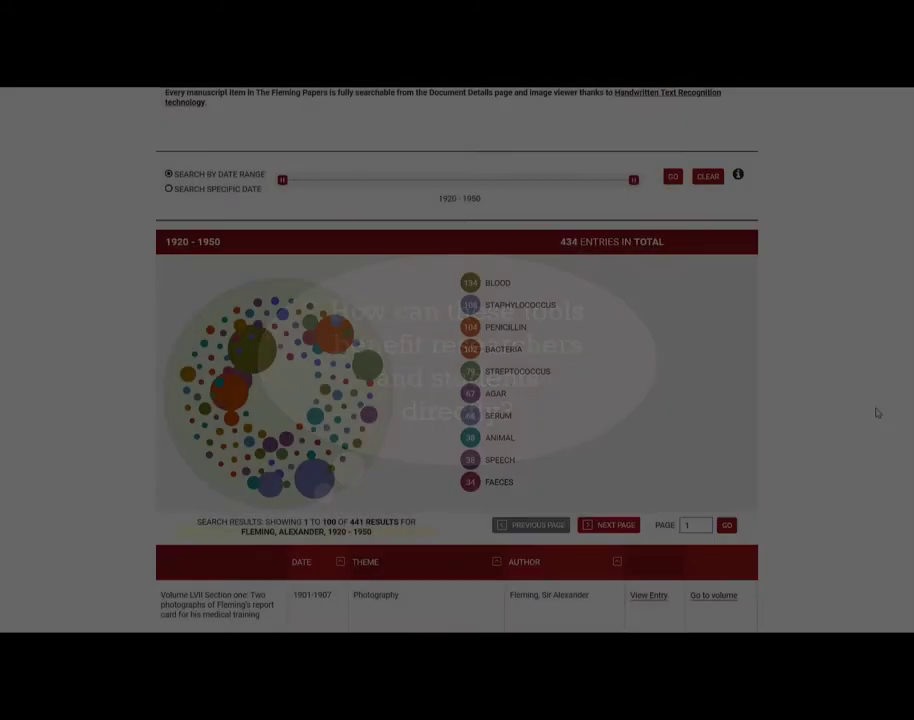
- Find Volume XXIX Vaccine Therapy in the 1920–1950 results and magnify its vaccine definition page
scroll("down", 3)
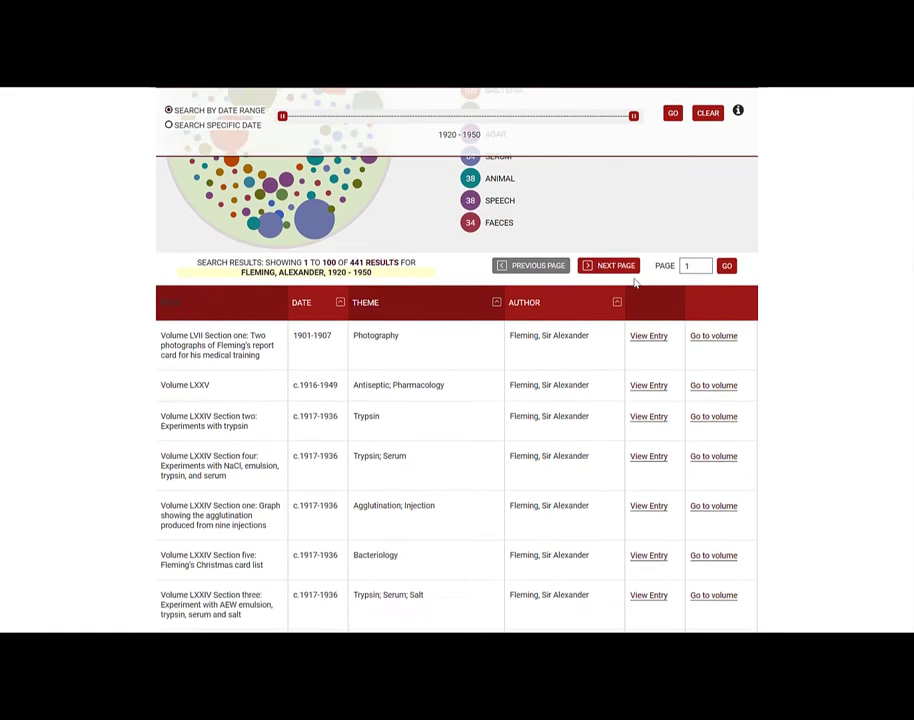
scroll("down", 3)
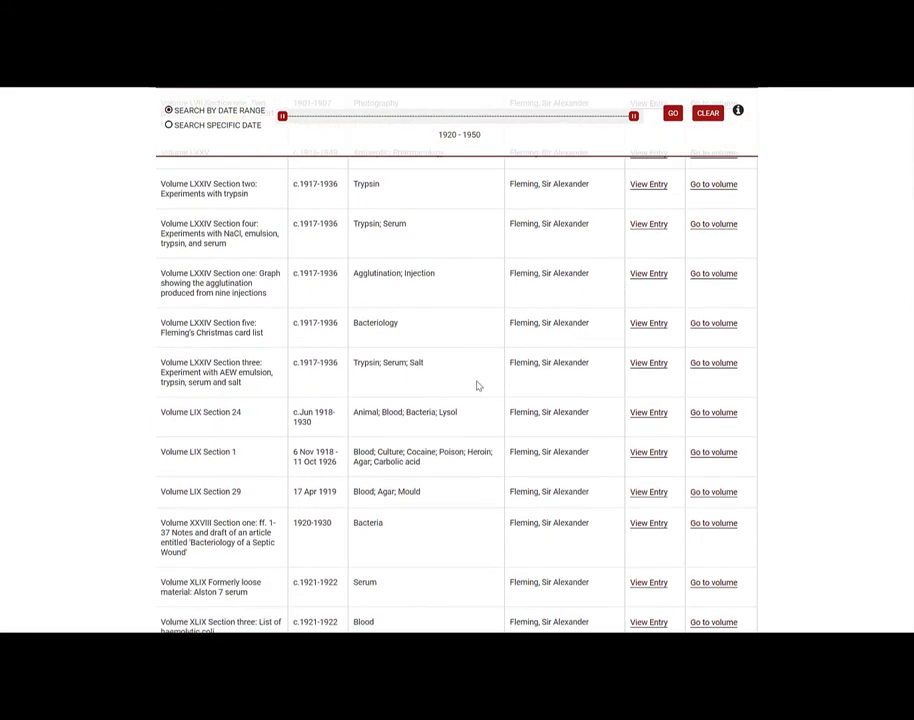
scroll("down", 3)
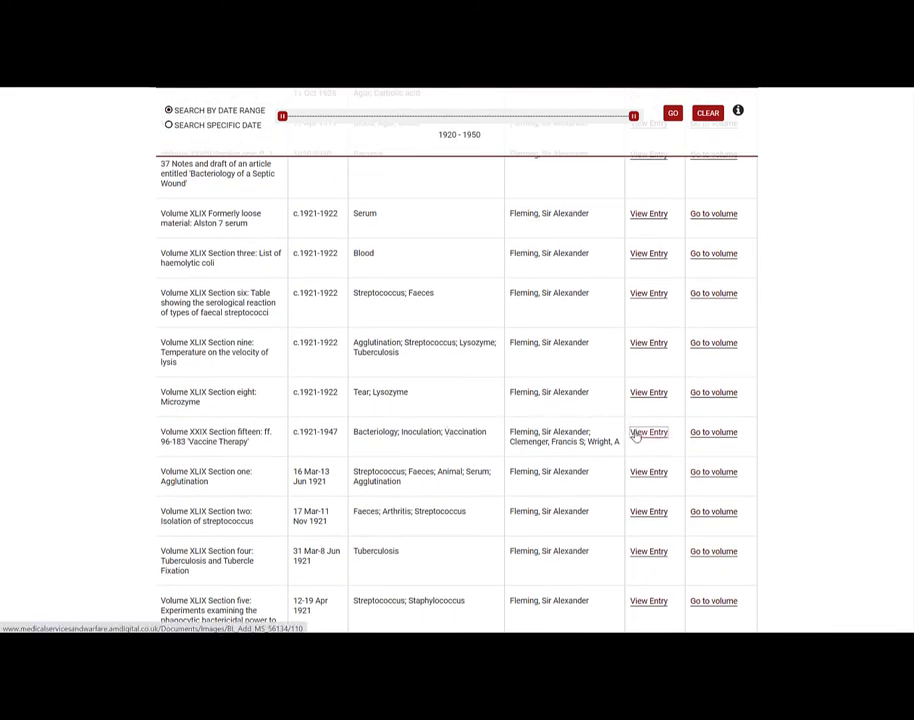
left_click(648, 432)
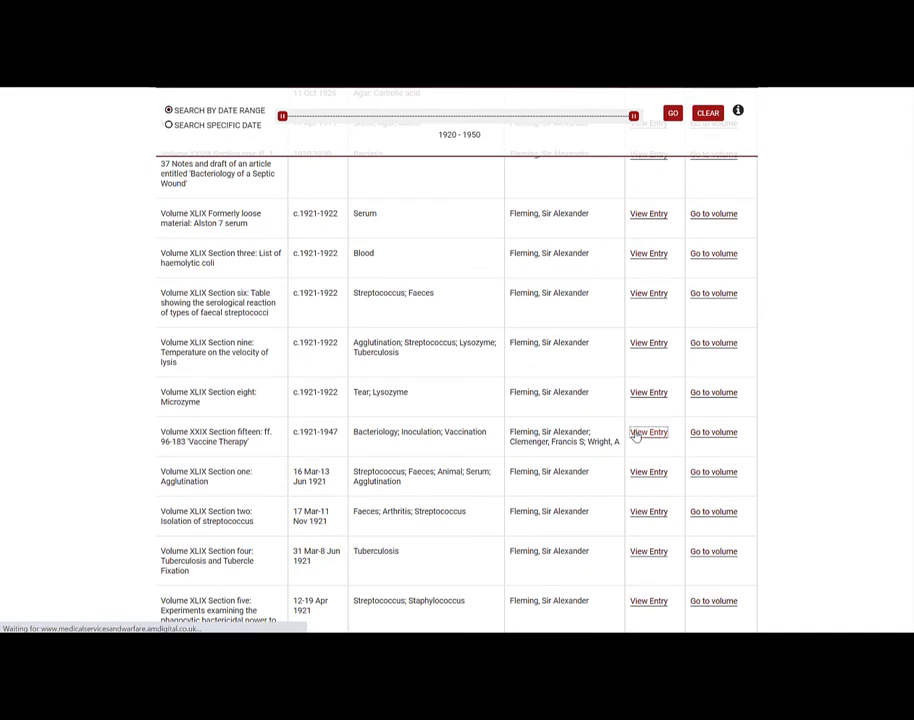
left_click(648, 432)
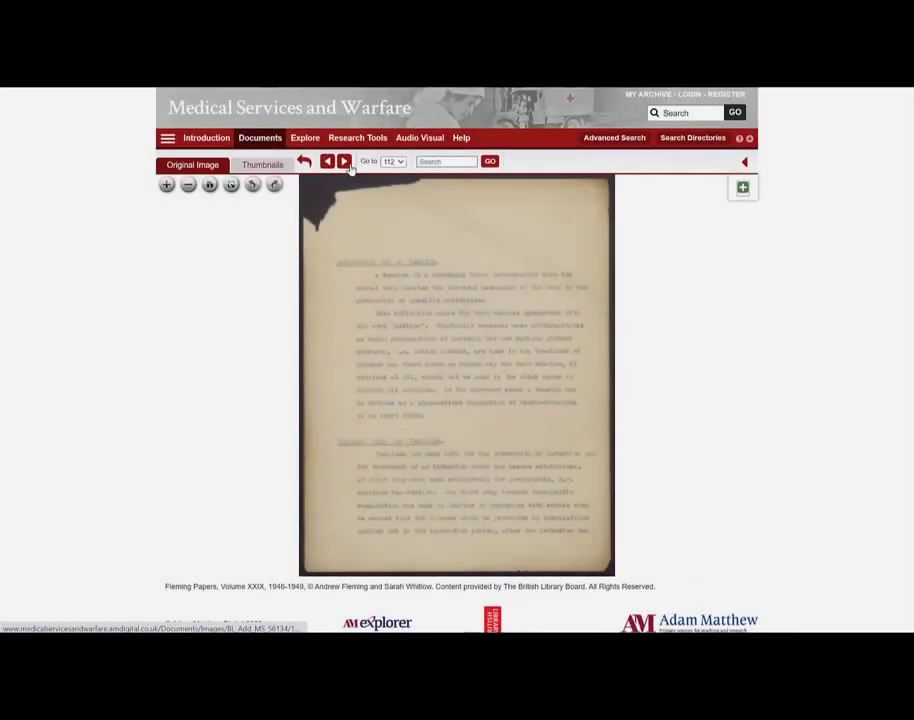
left_click(166, 184)
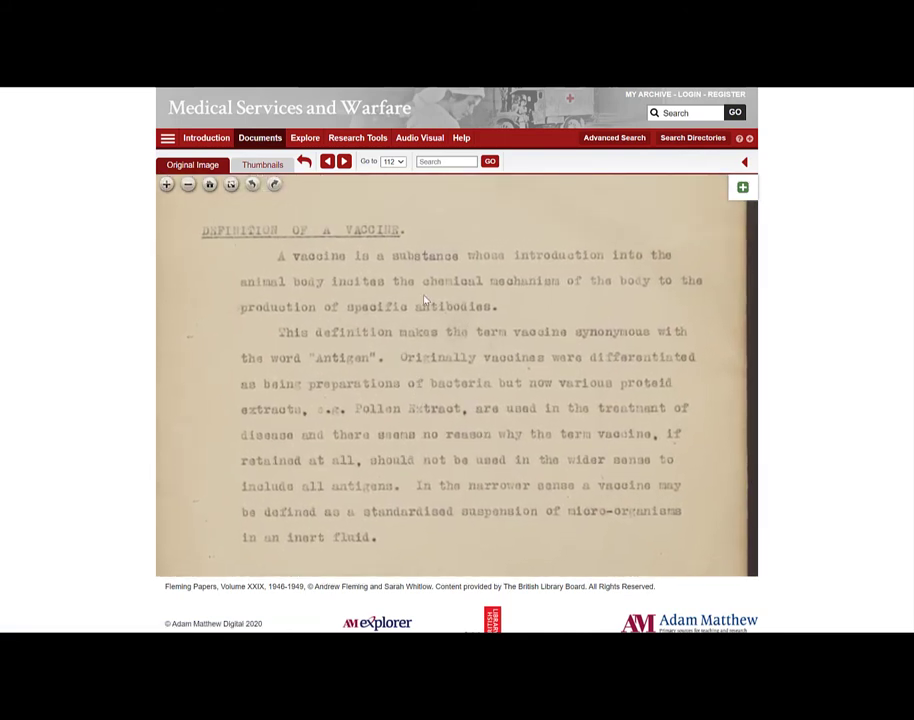
mouse_move(728, 538)
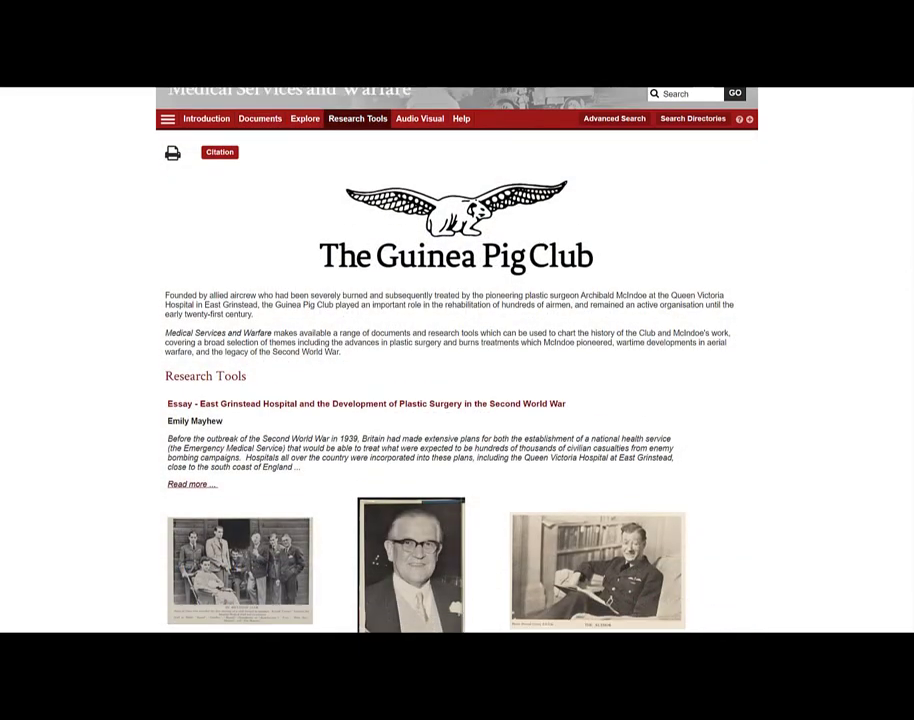
- Scroll the Guinea Pig Club page past its selected documents and back up to the video
scroll("down", 3)
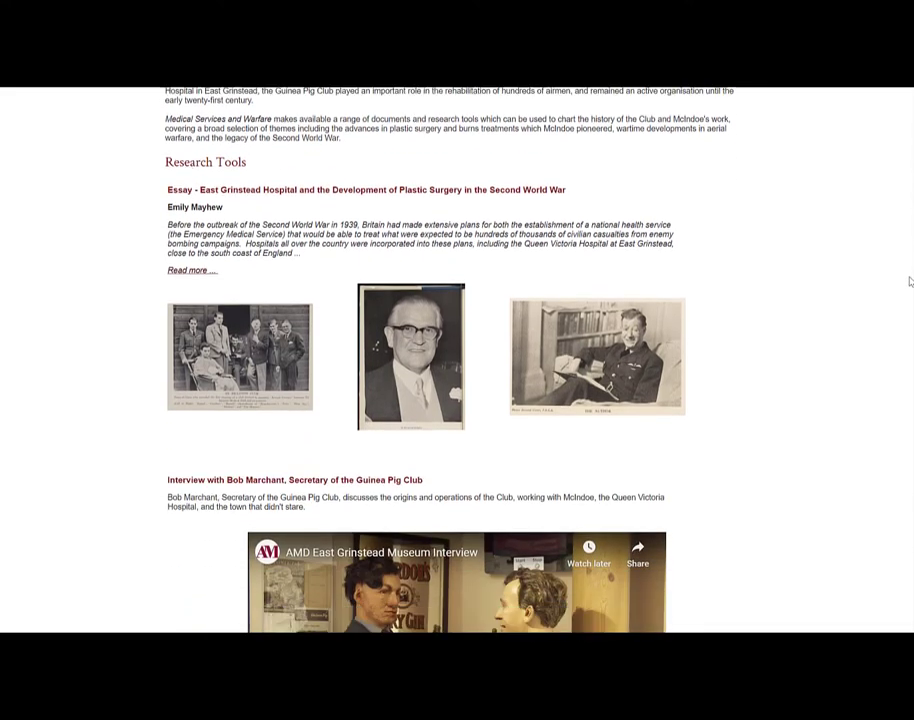
scroll("down", 3)
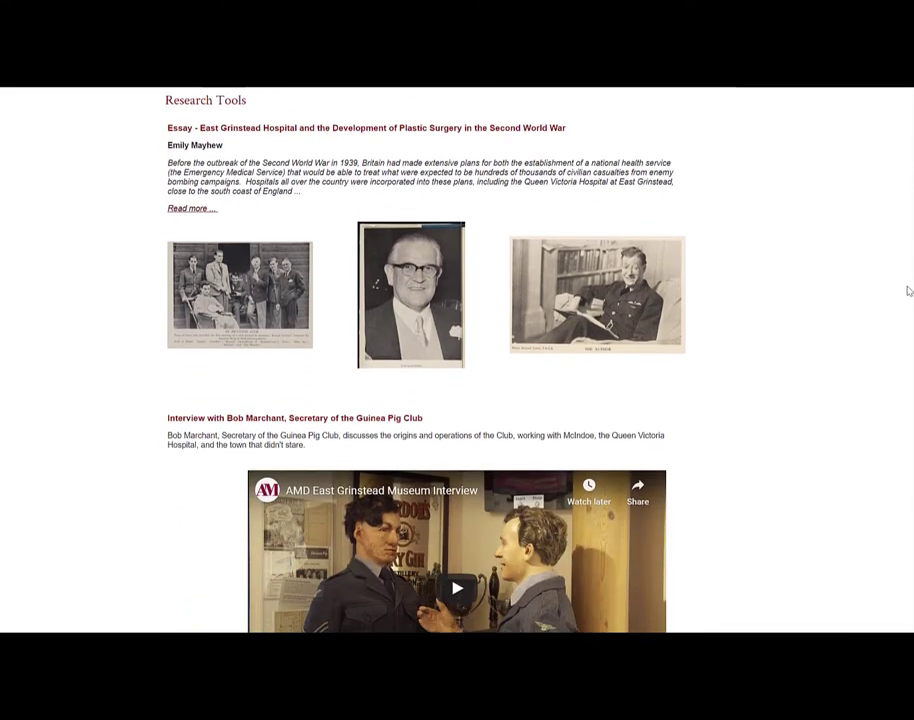
scroll("down", 3)
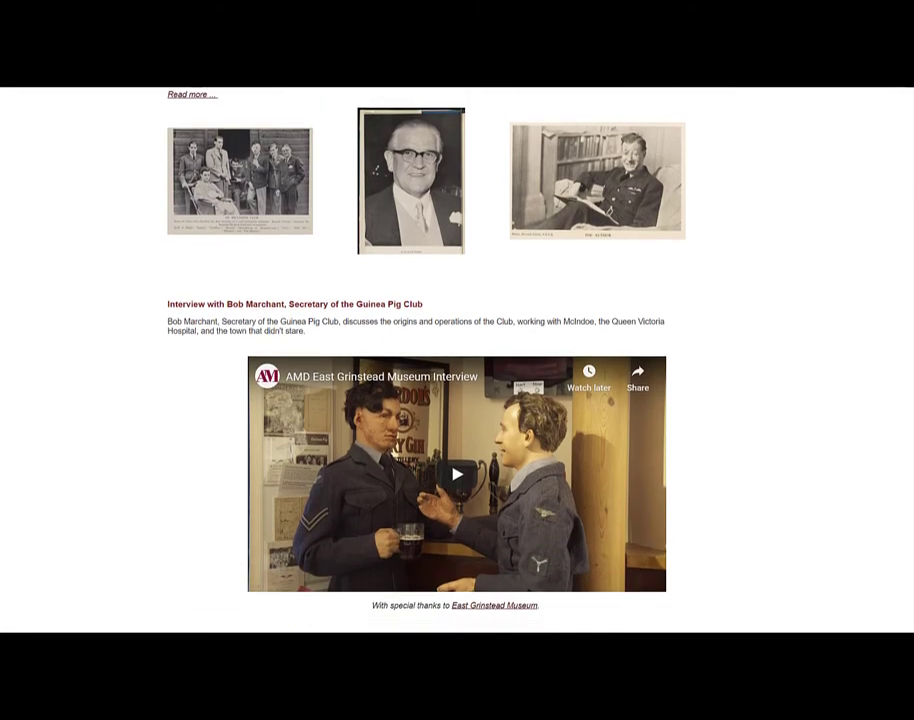
scroll("down", 3)
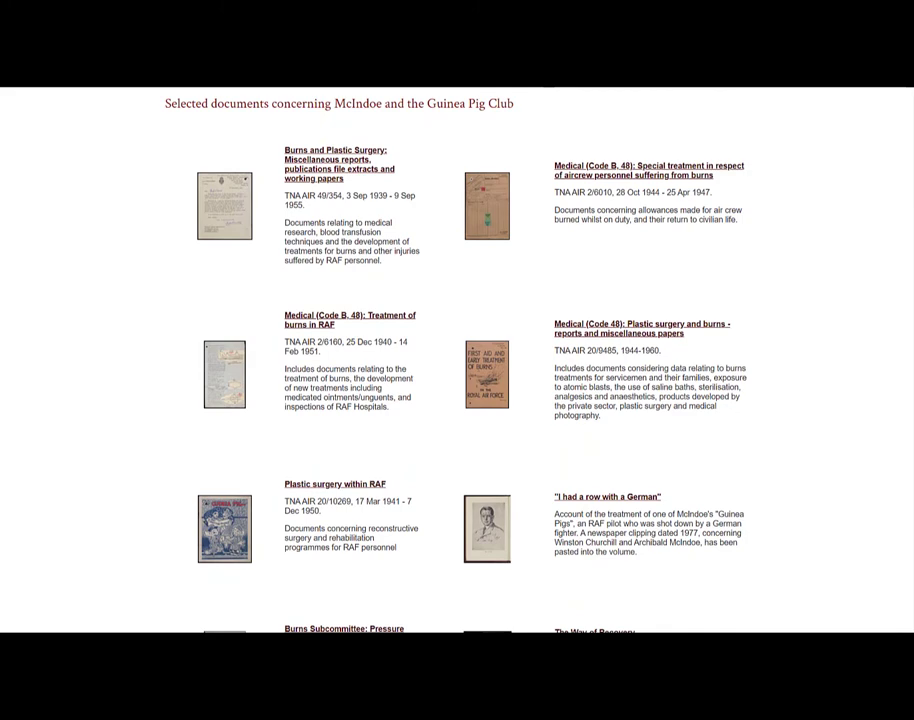
scroll("down", 3)
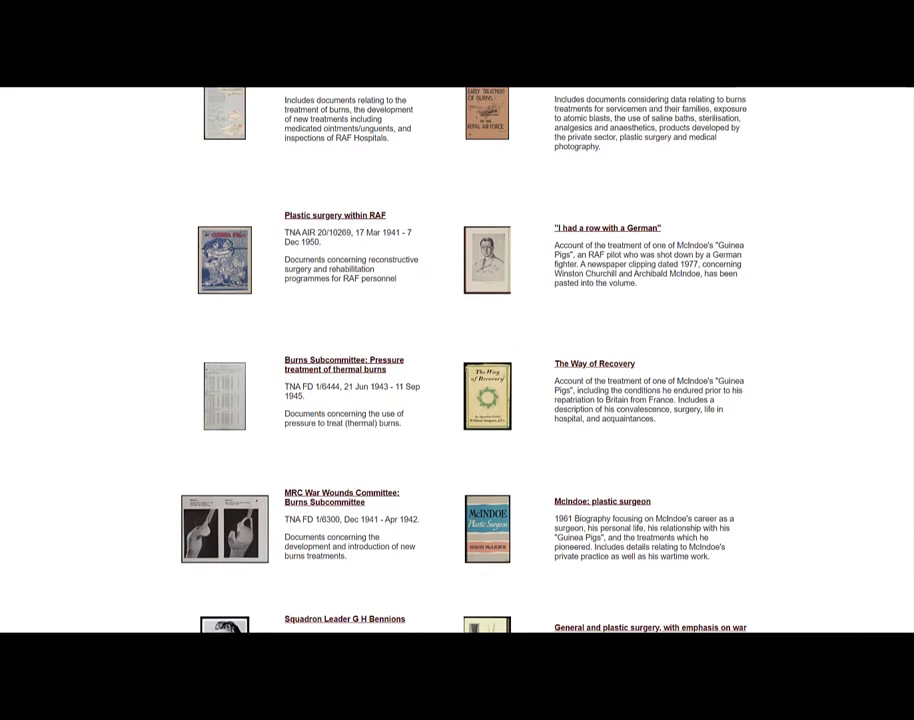
scroll("down", 3)
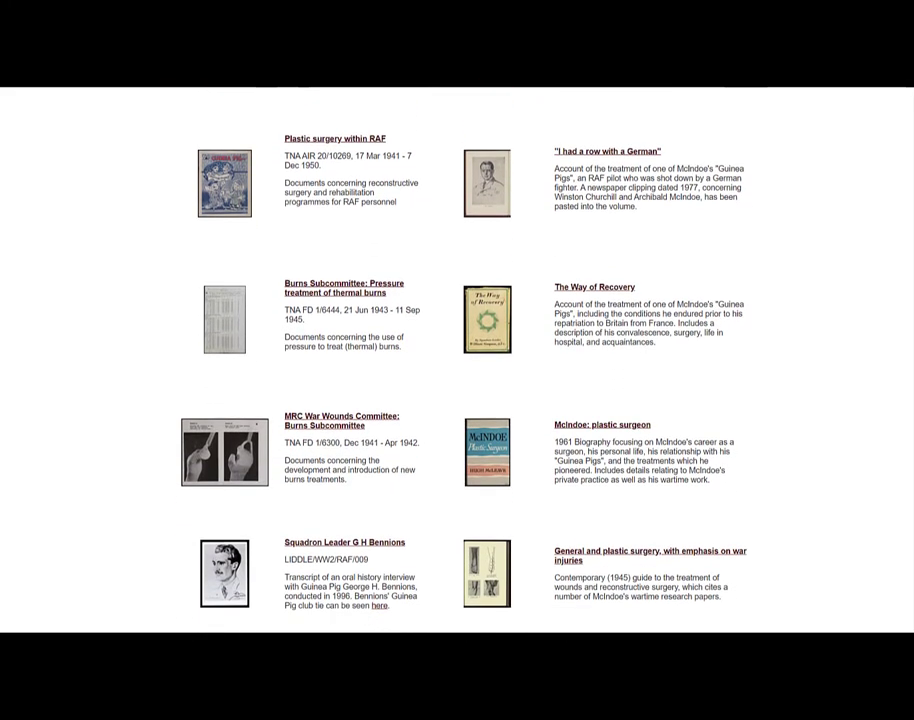
scroll("up", 3)
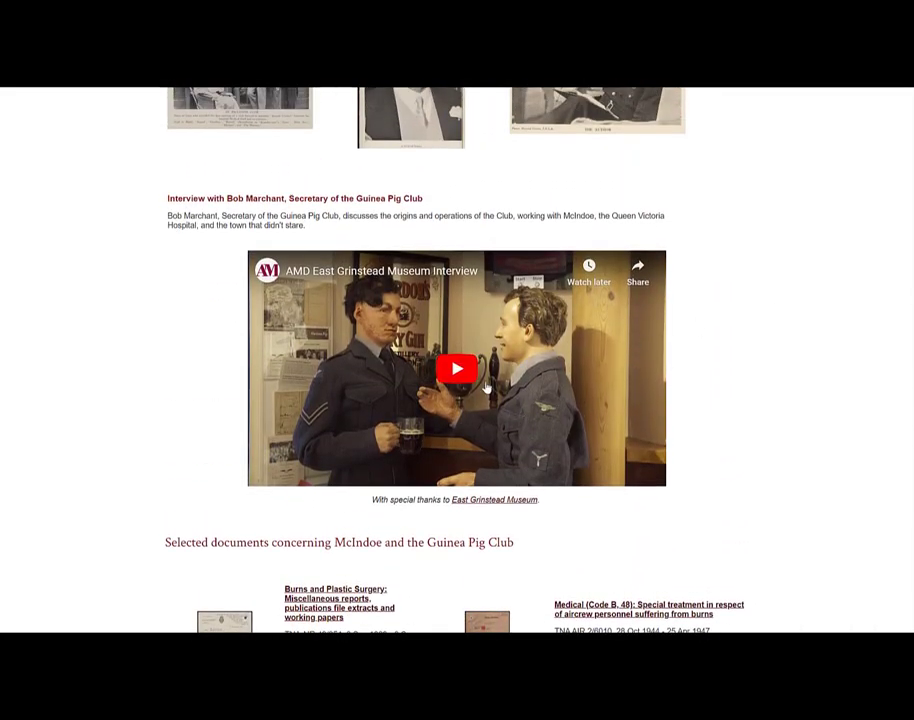
- Play the East Grinstead Museum Guinea Pig Club interview video
left_click(456, 368)
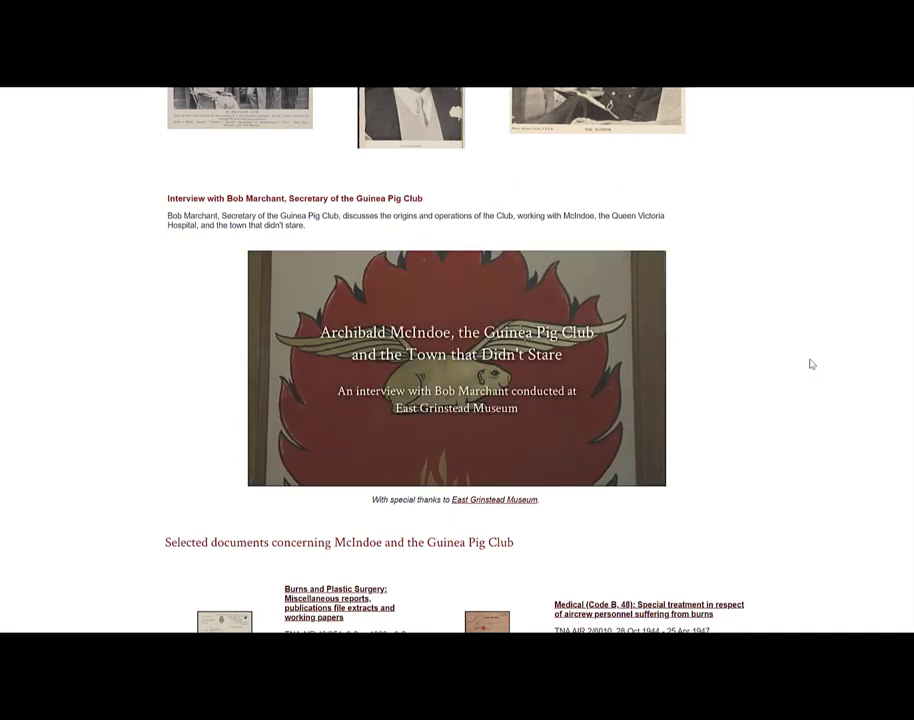
left_click(456, 368)
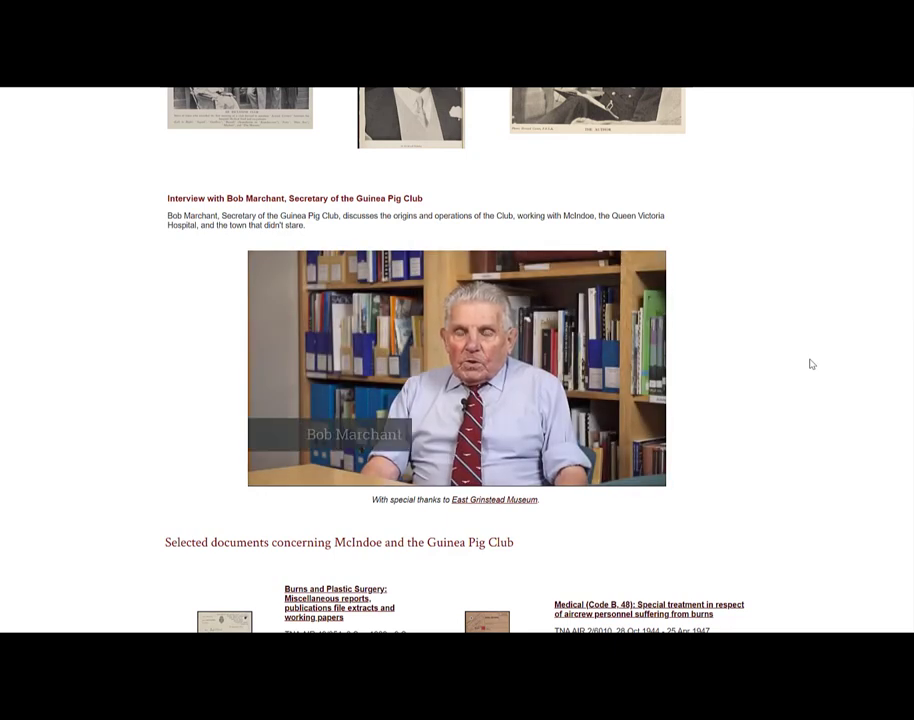